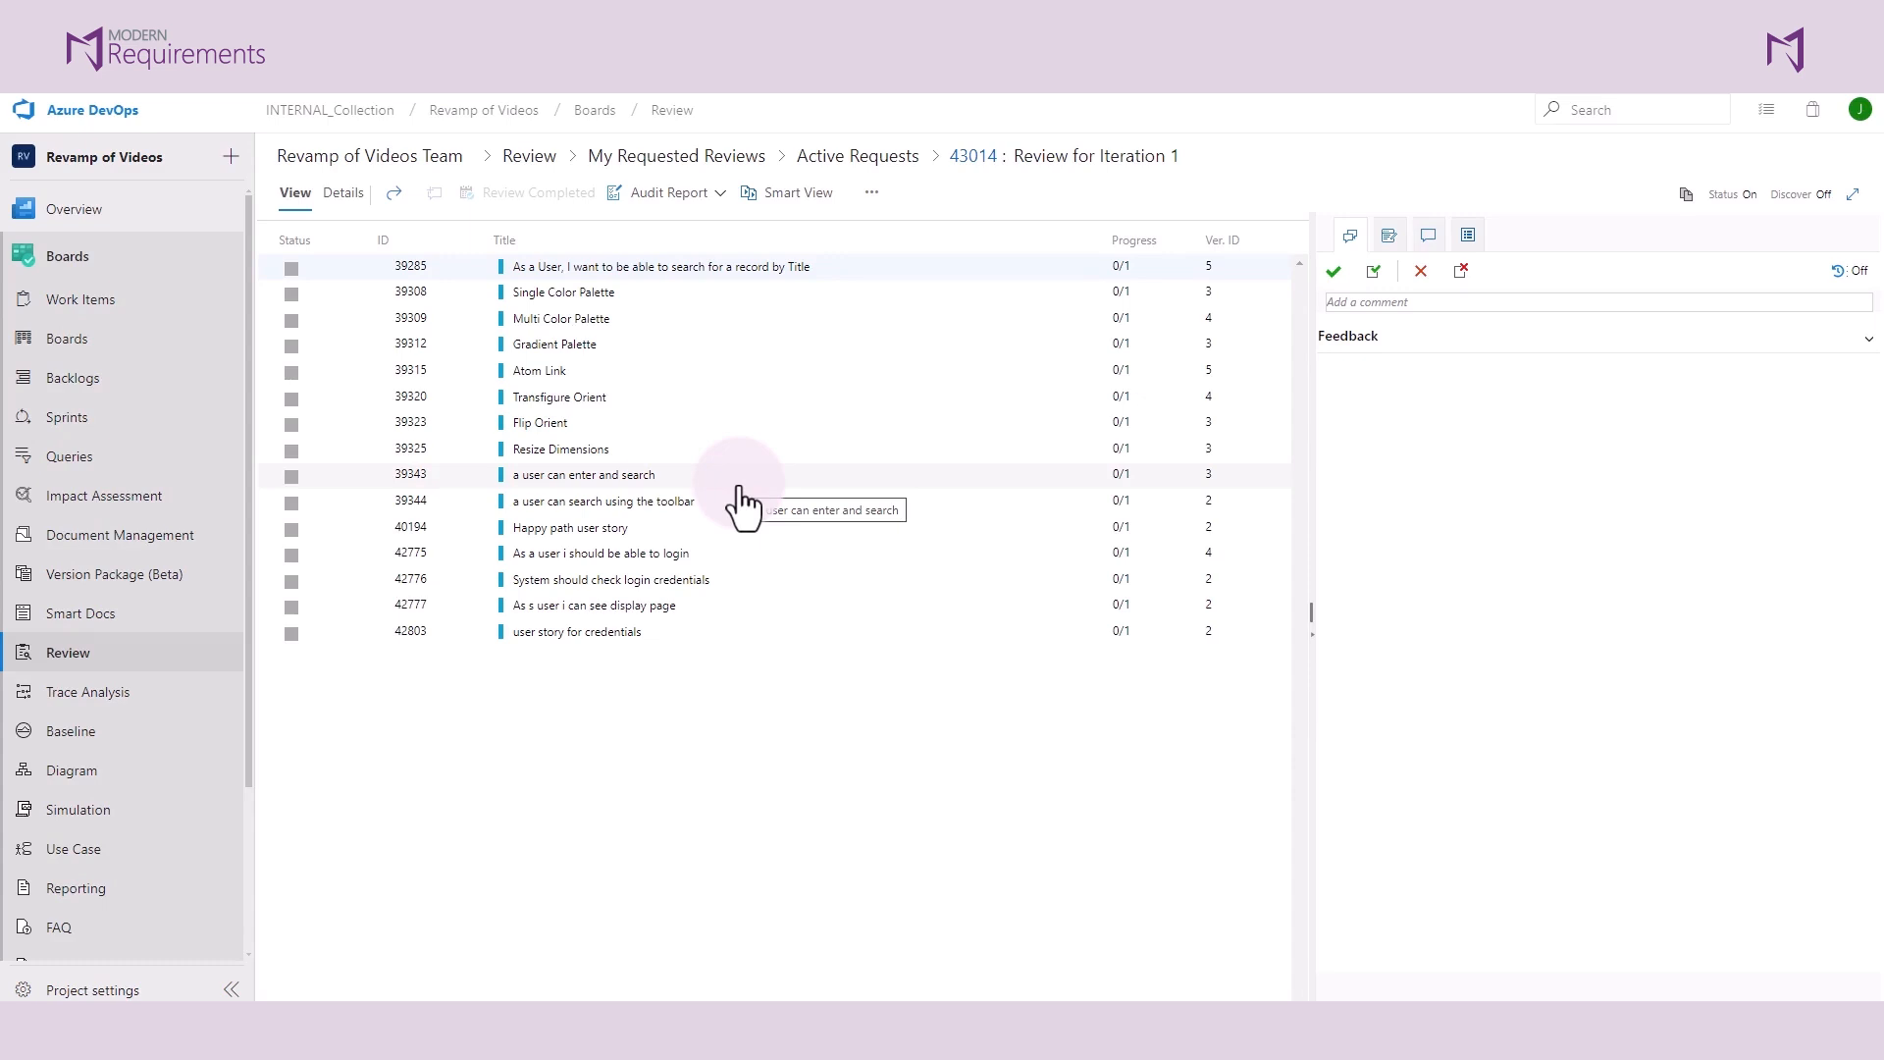
mouse_move(459, 368)
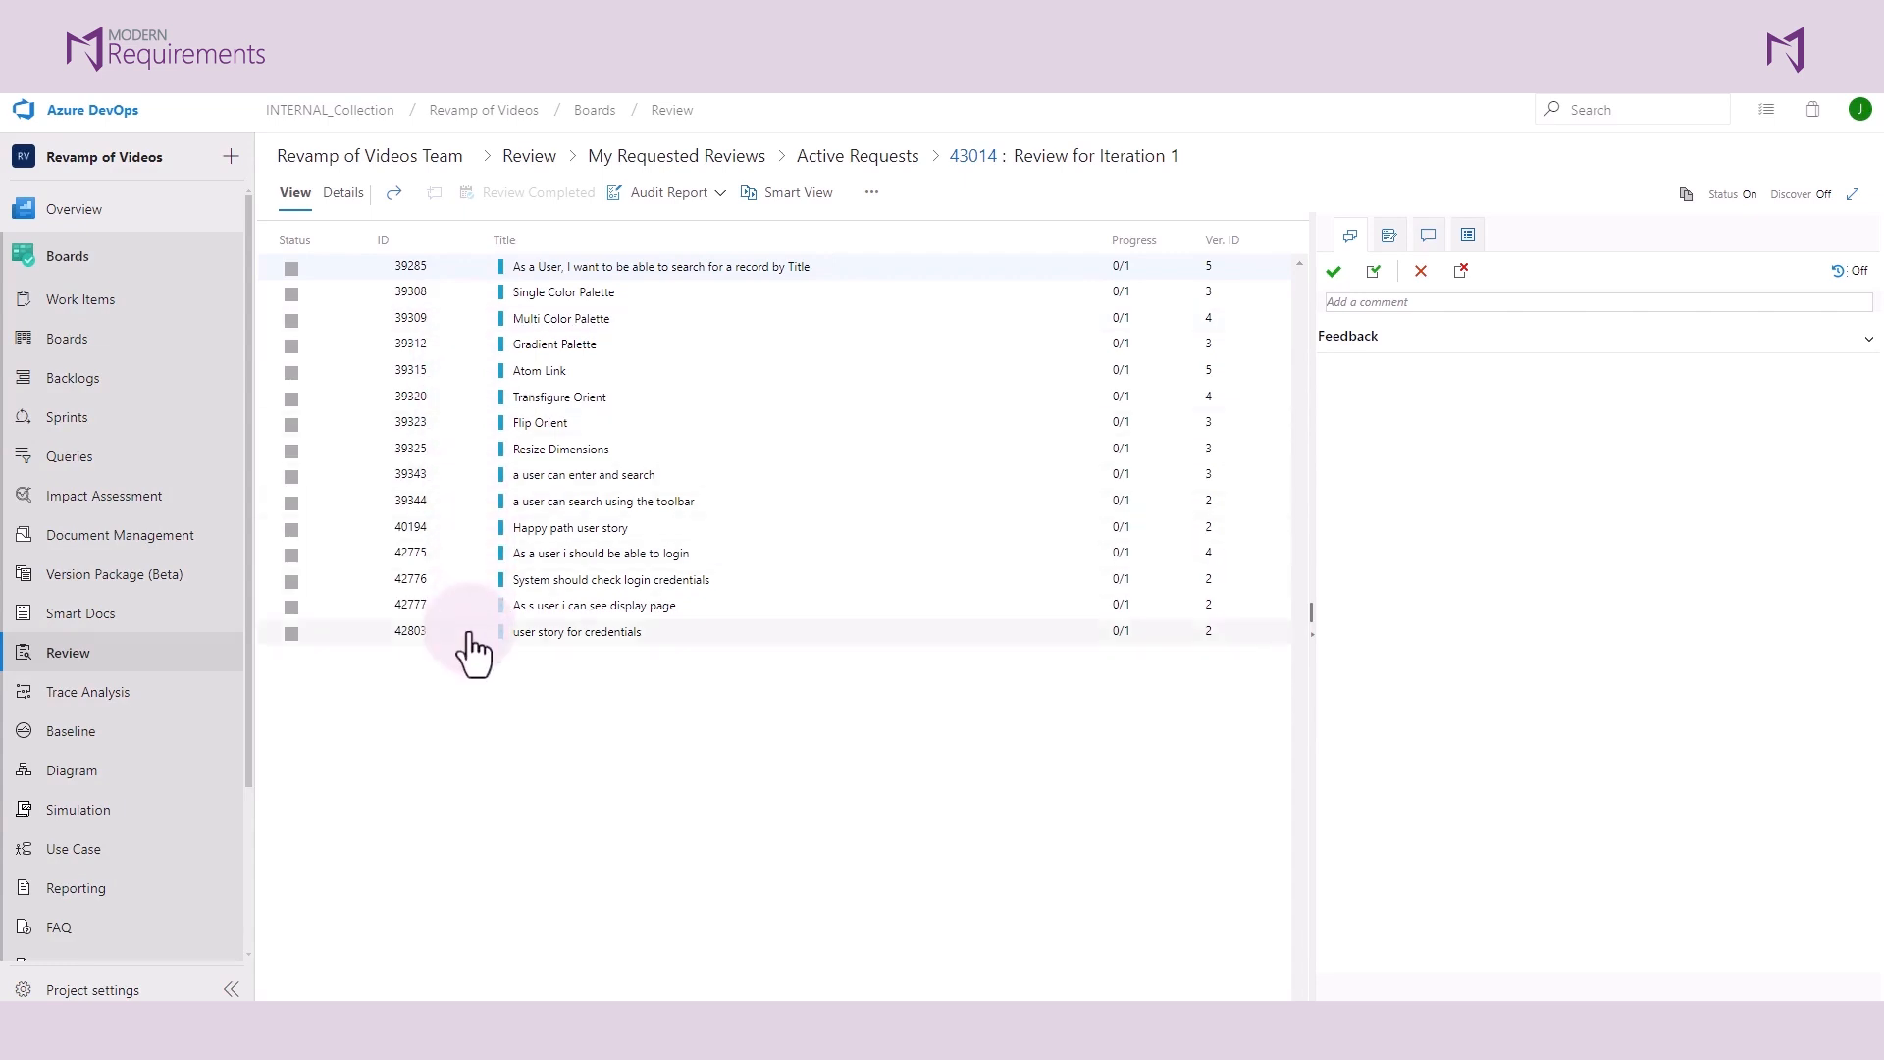
mouse_move(478, 640)
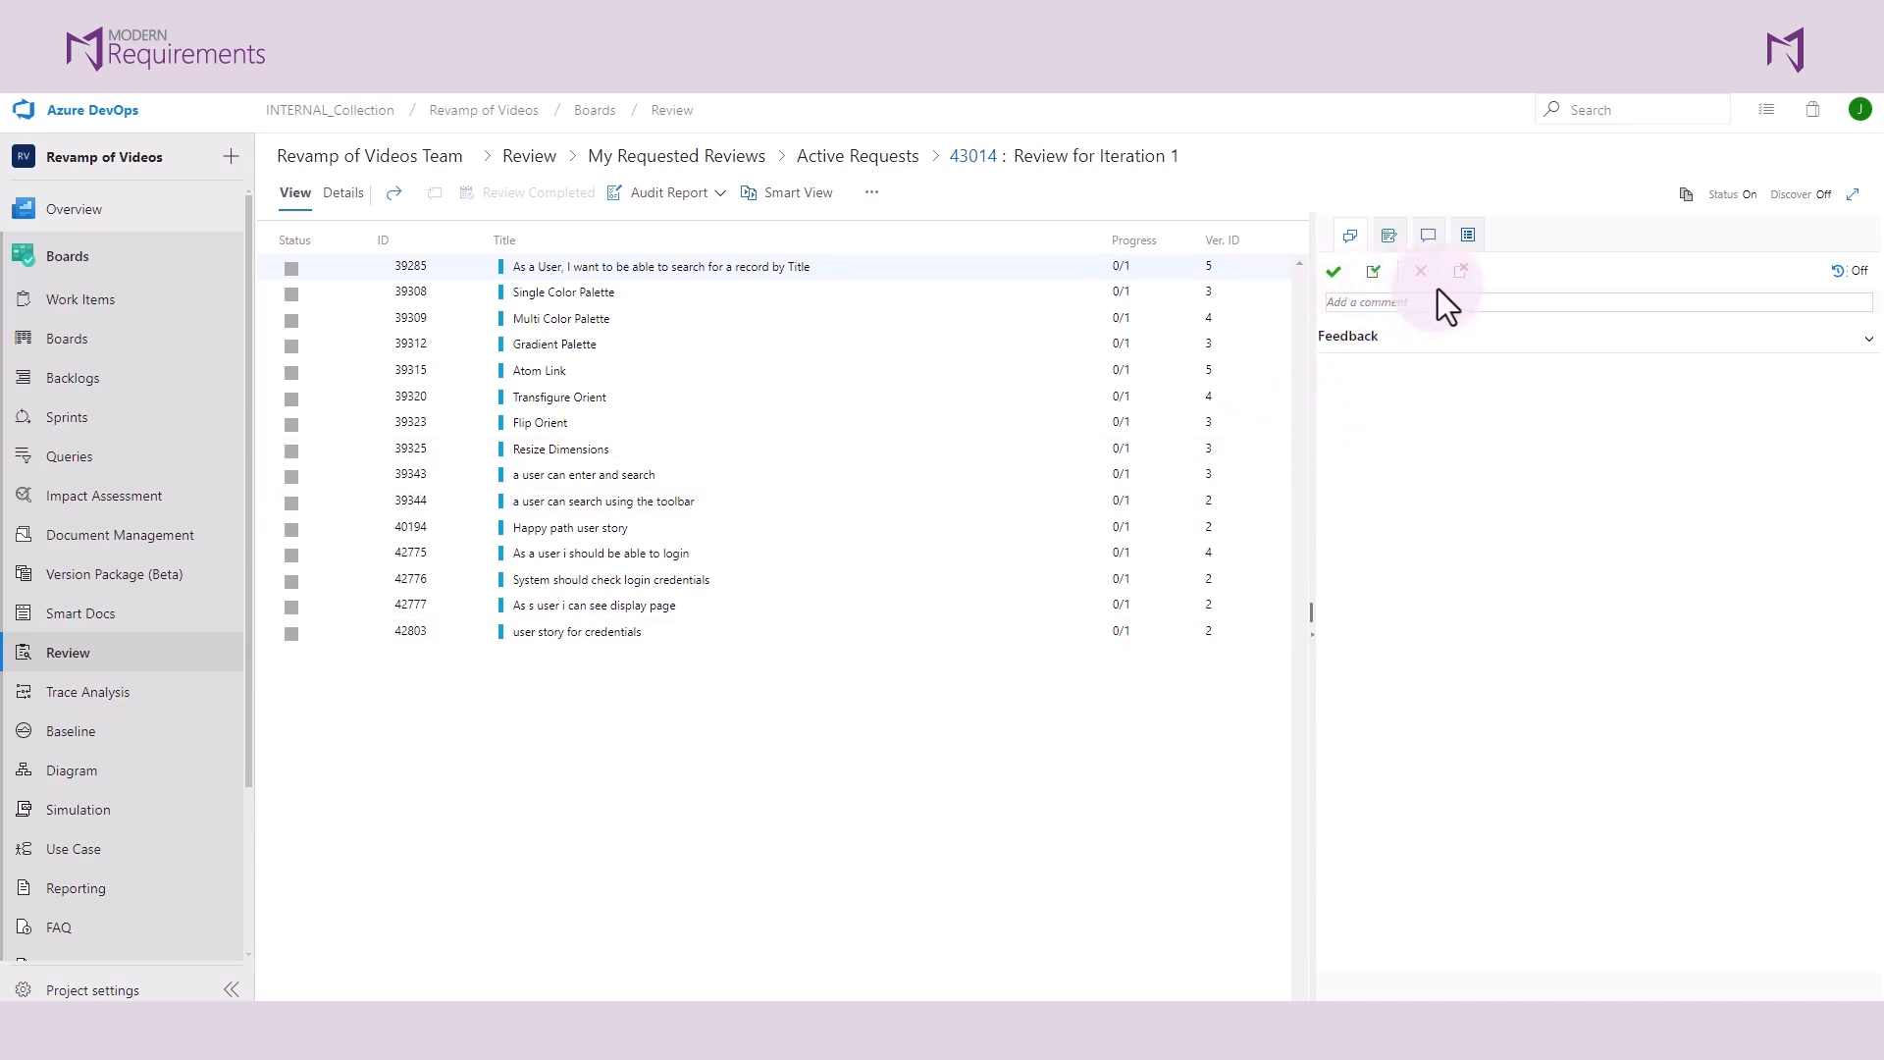
mouse_move(1420, 272)
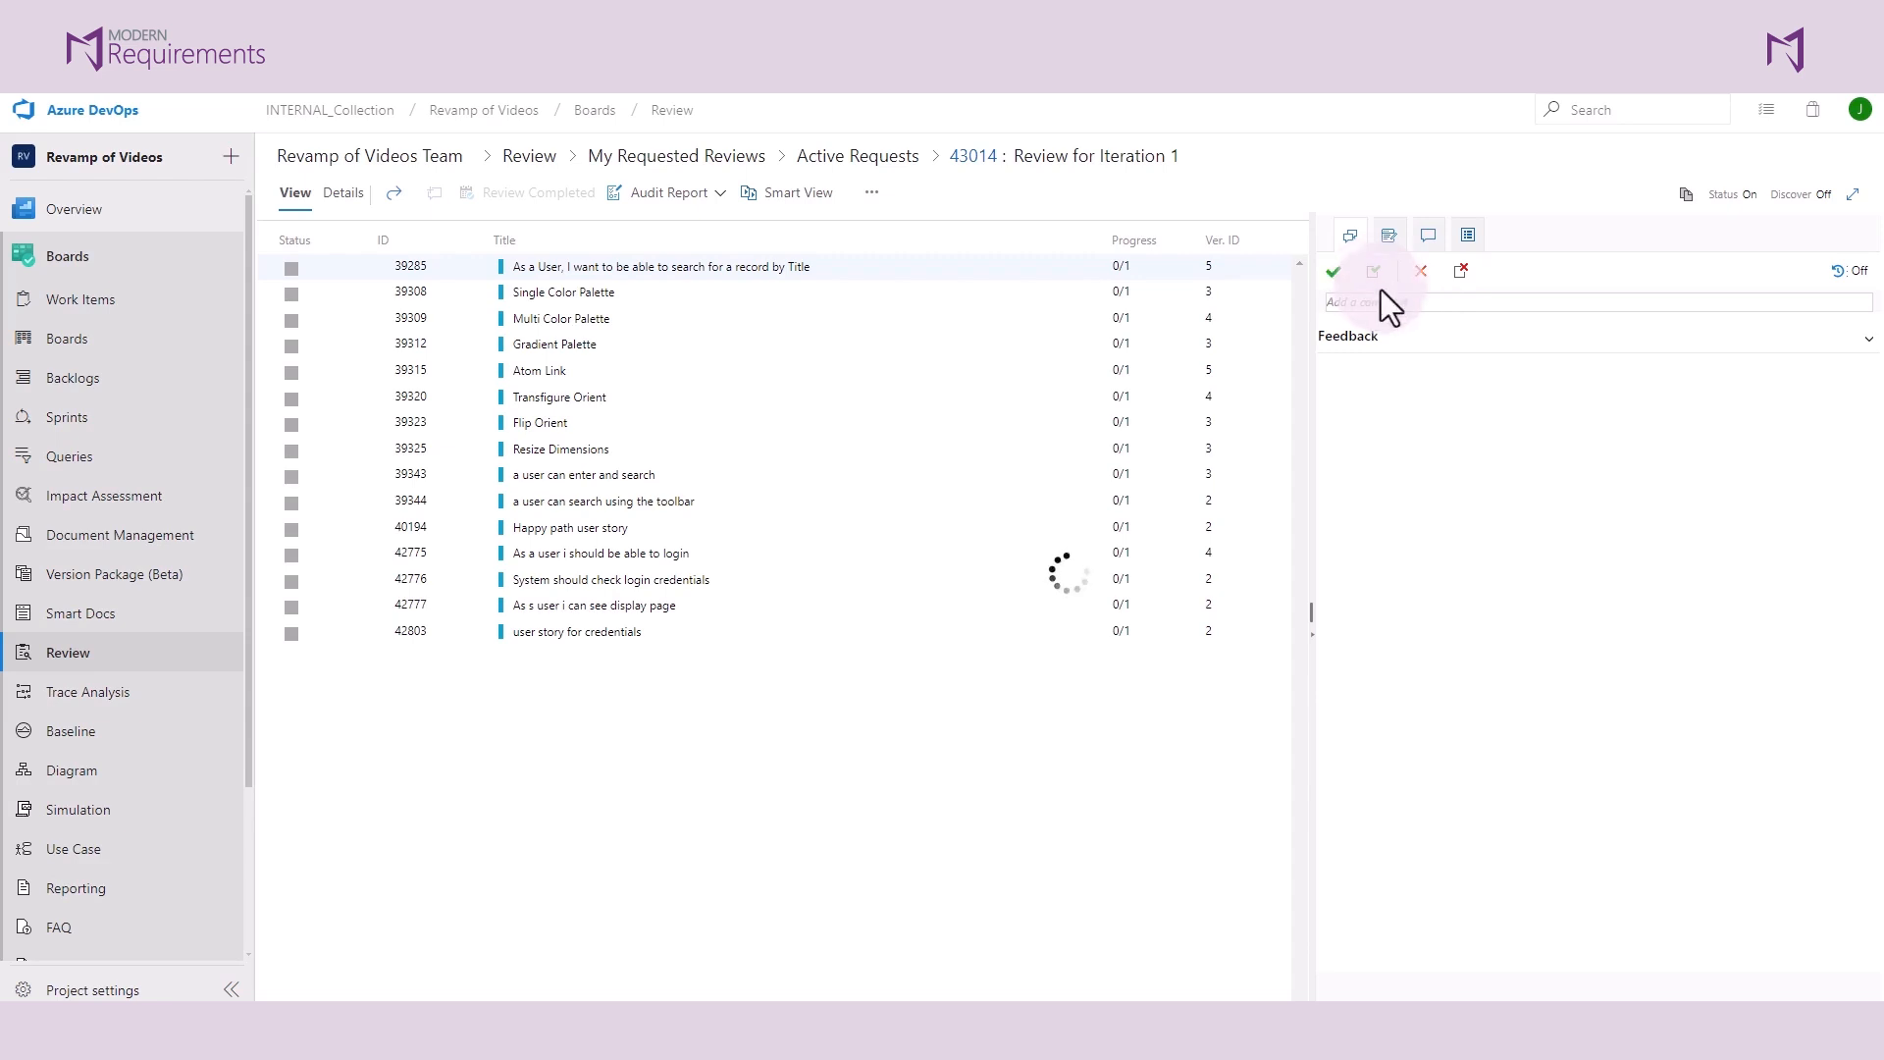
- Approve work item 39285, the search-by-Title user story, in Review for Iteration 1
left_click(1333, 271)
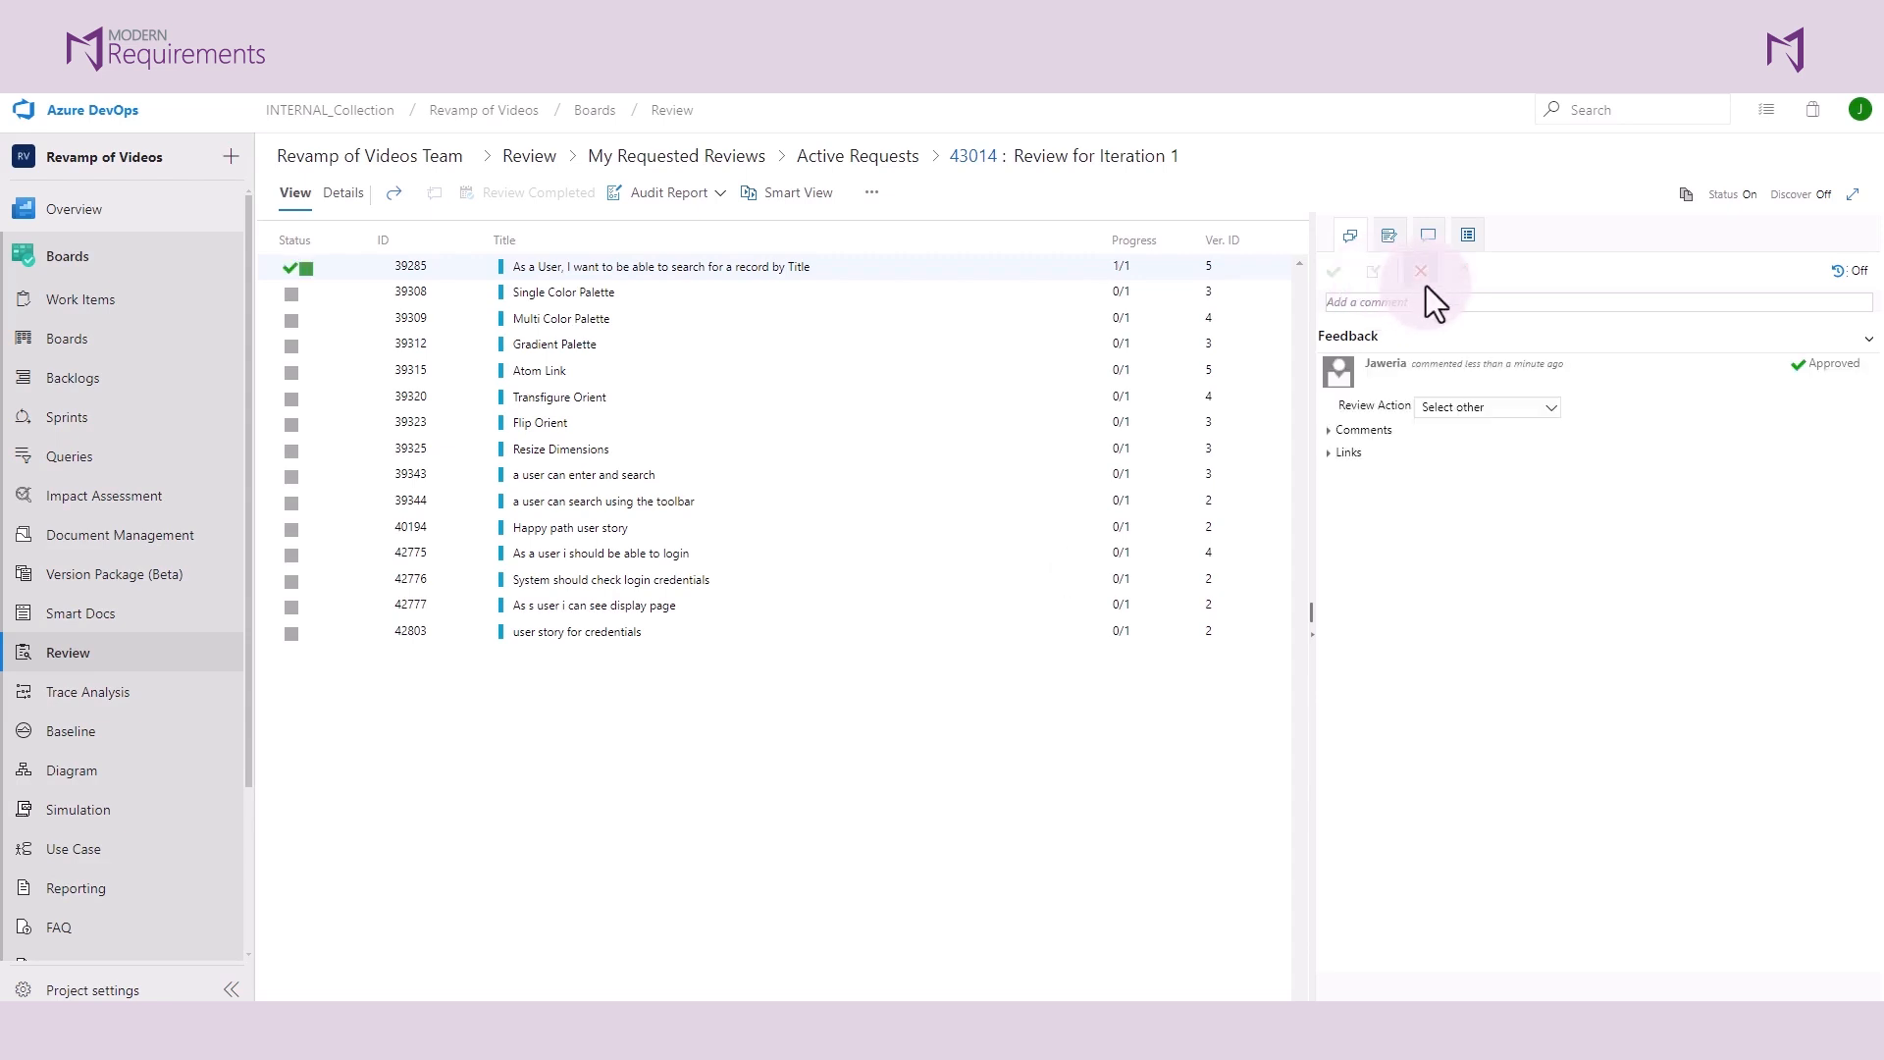
mouse_move(1422, 271)
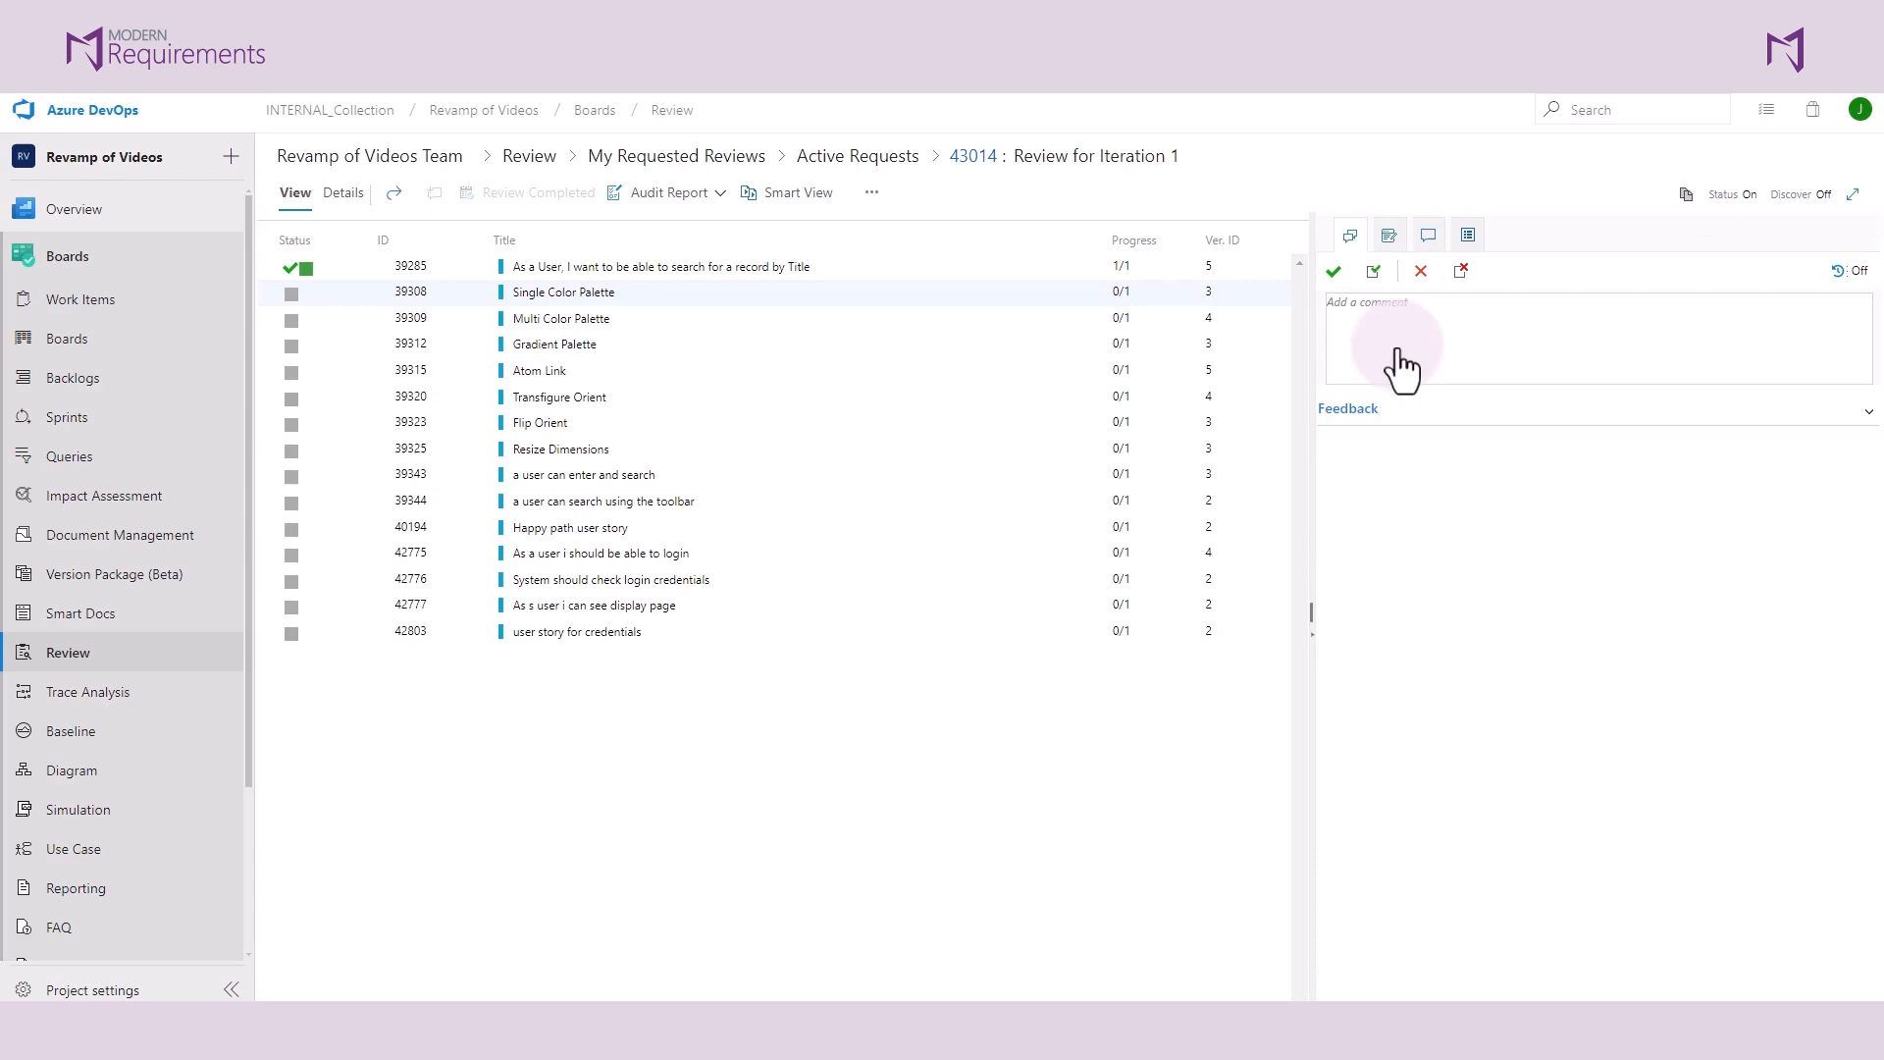
- Reject Single Color Palette with a comment that it needs approval from the admin
left_click(1404, 338)
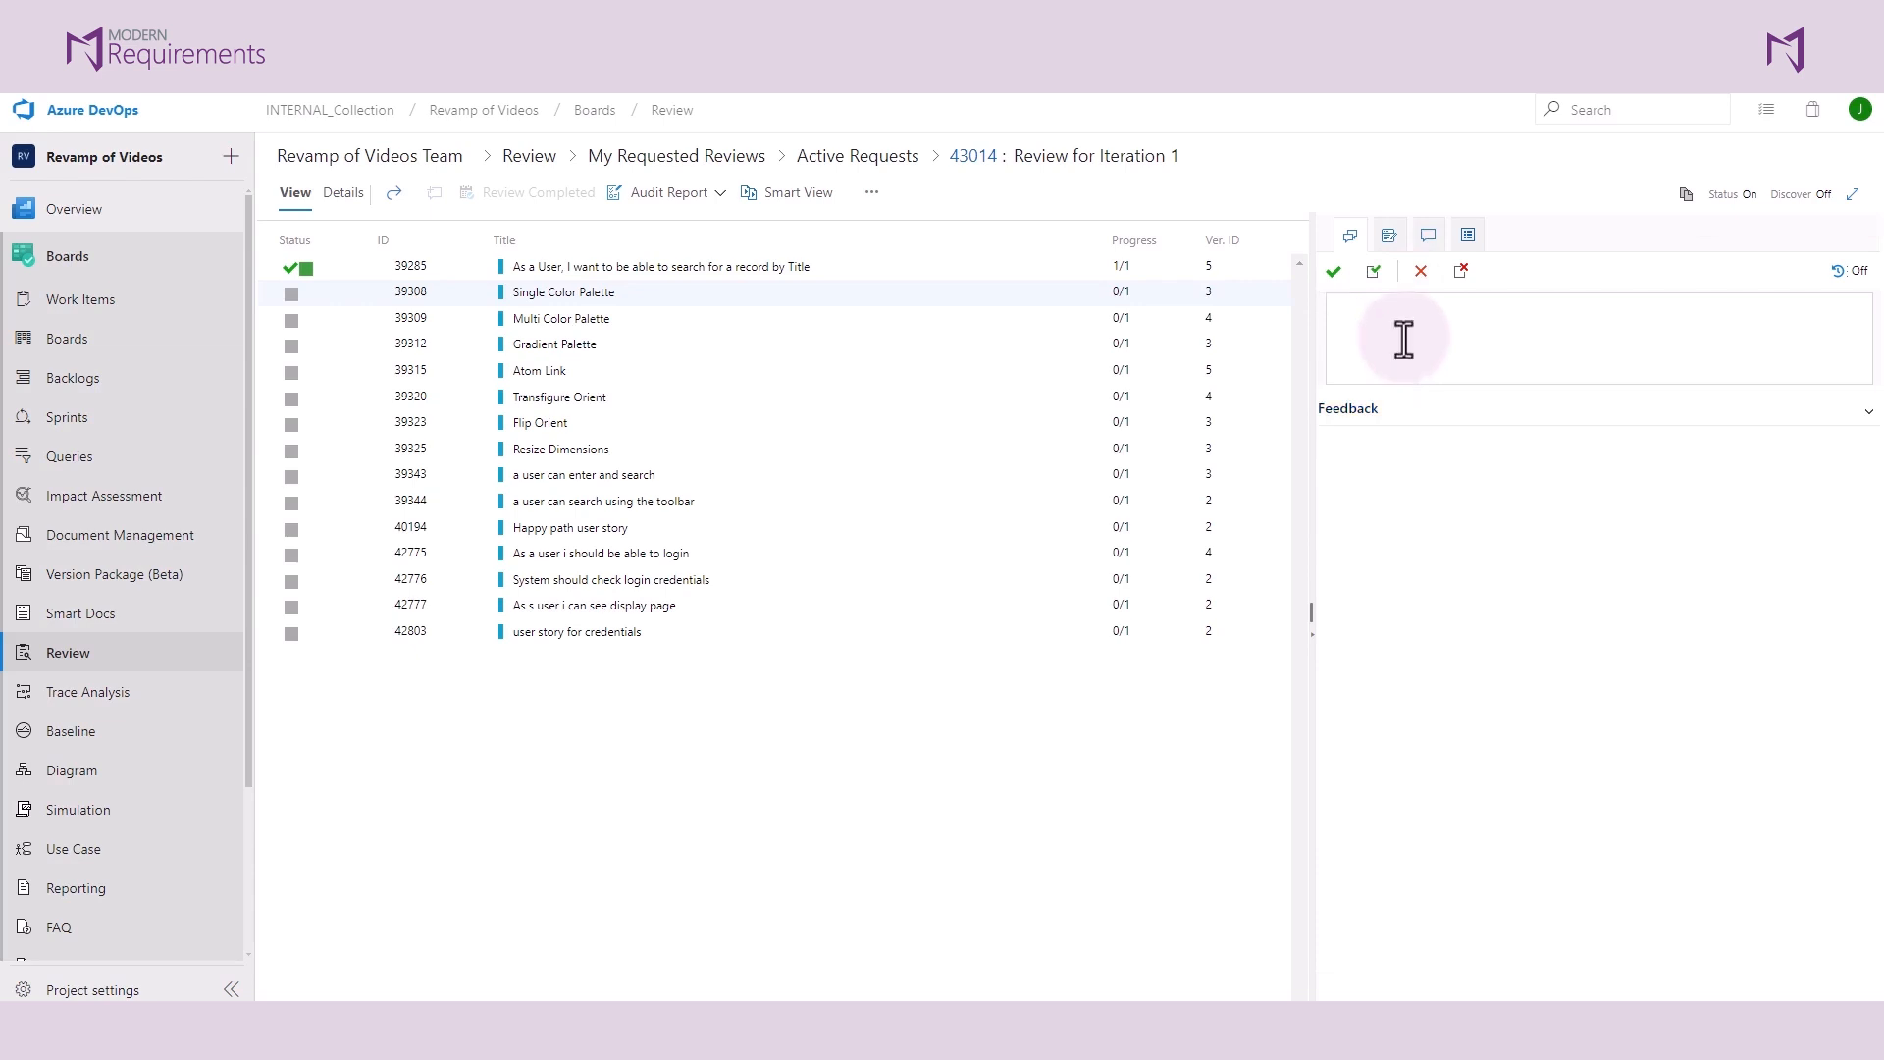
type("This work item needs approval")
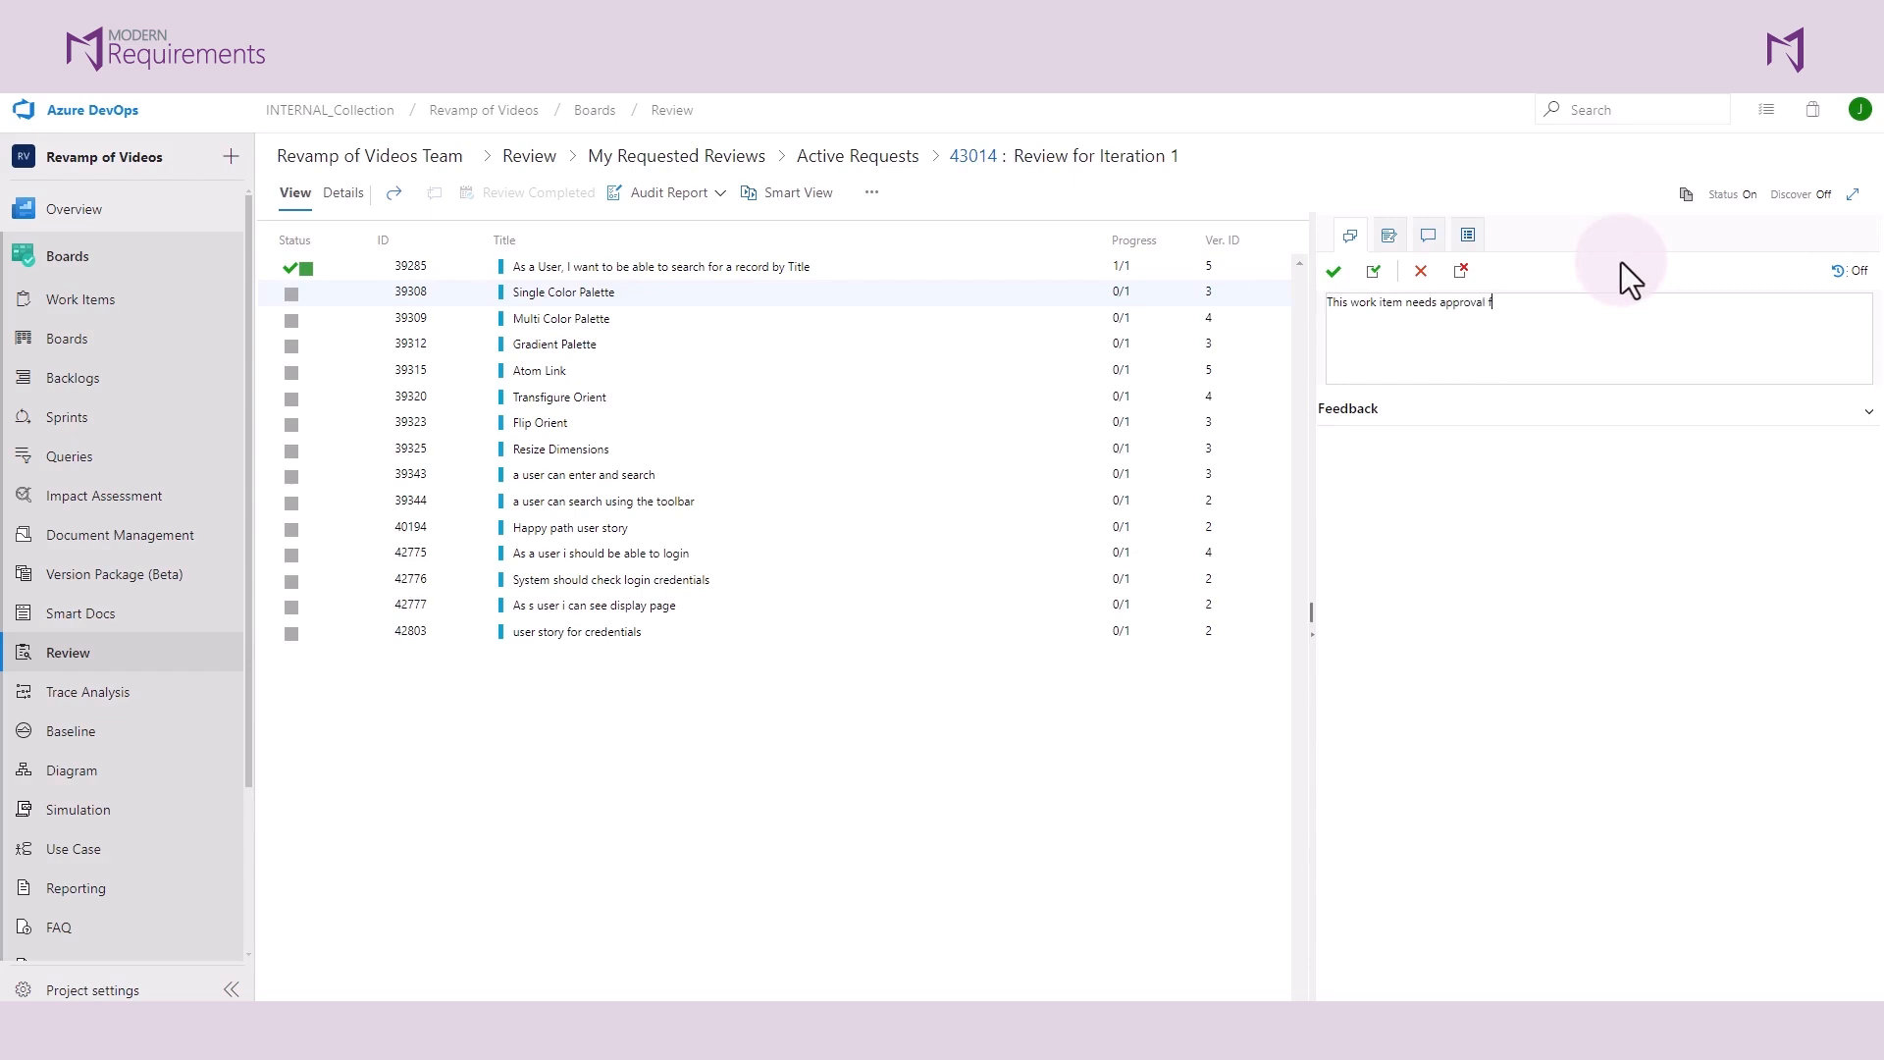
type("from the administrator")
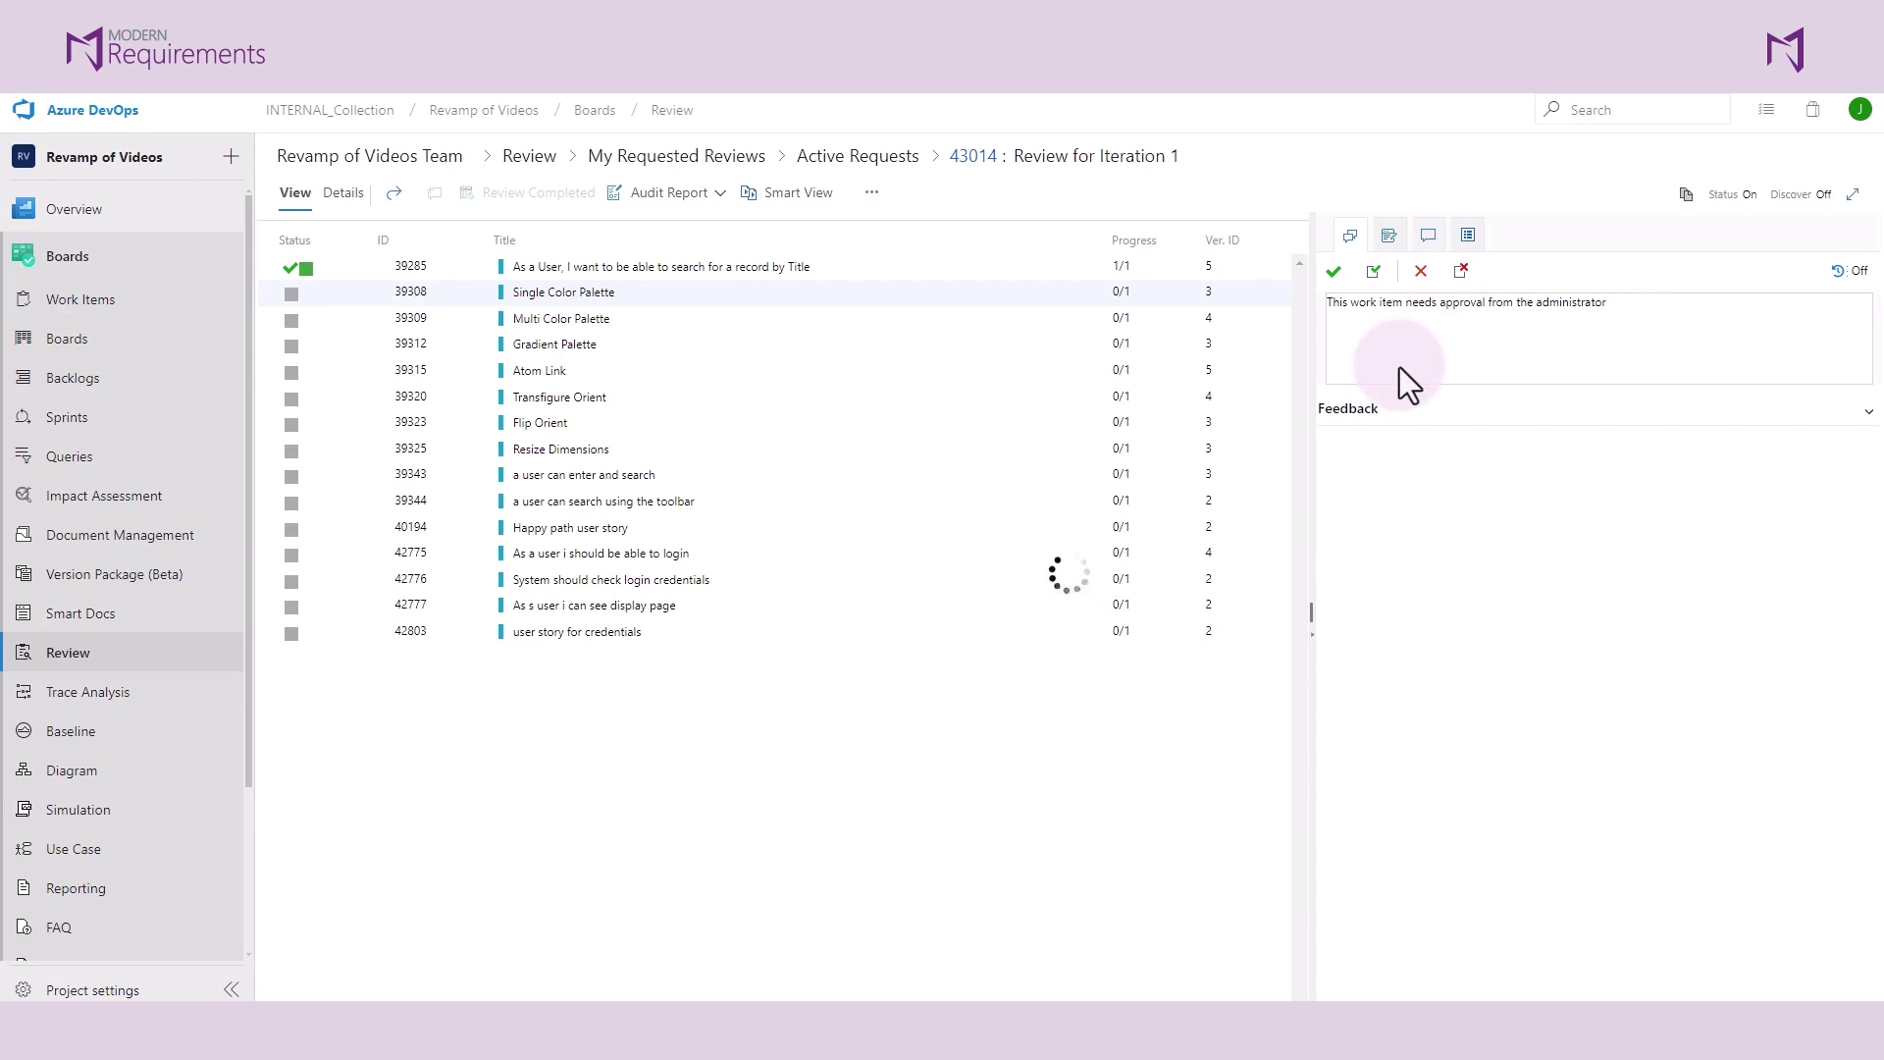
left_click(1334, 271)
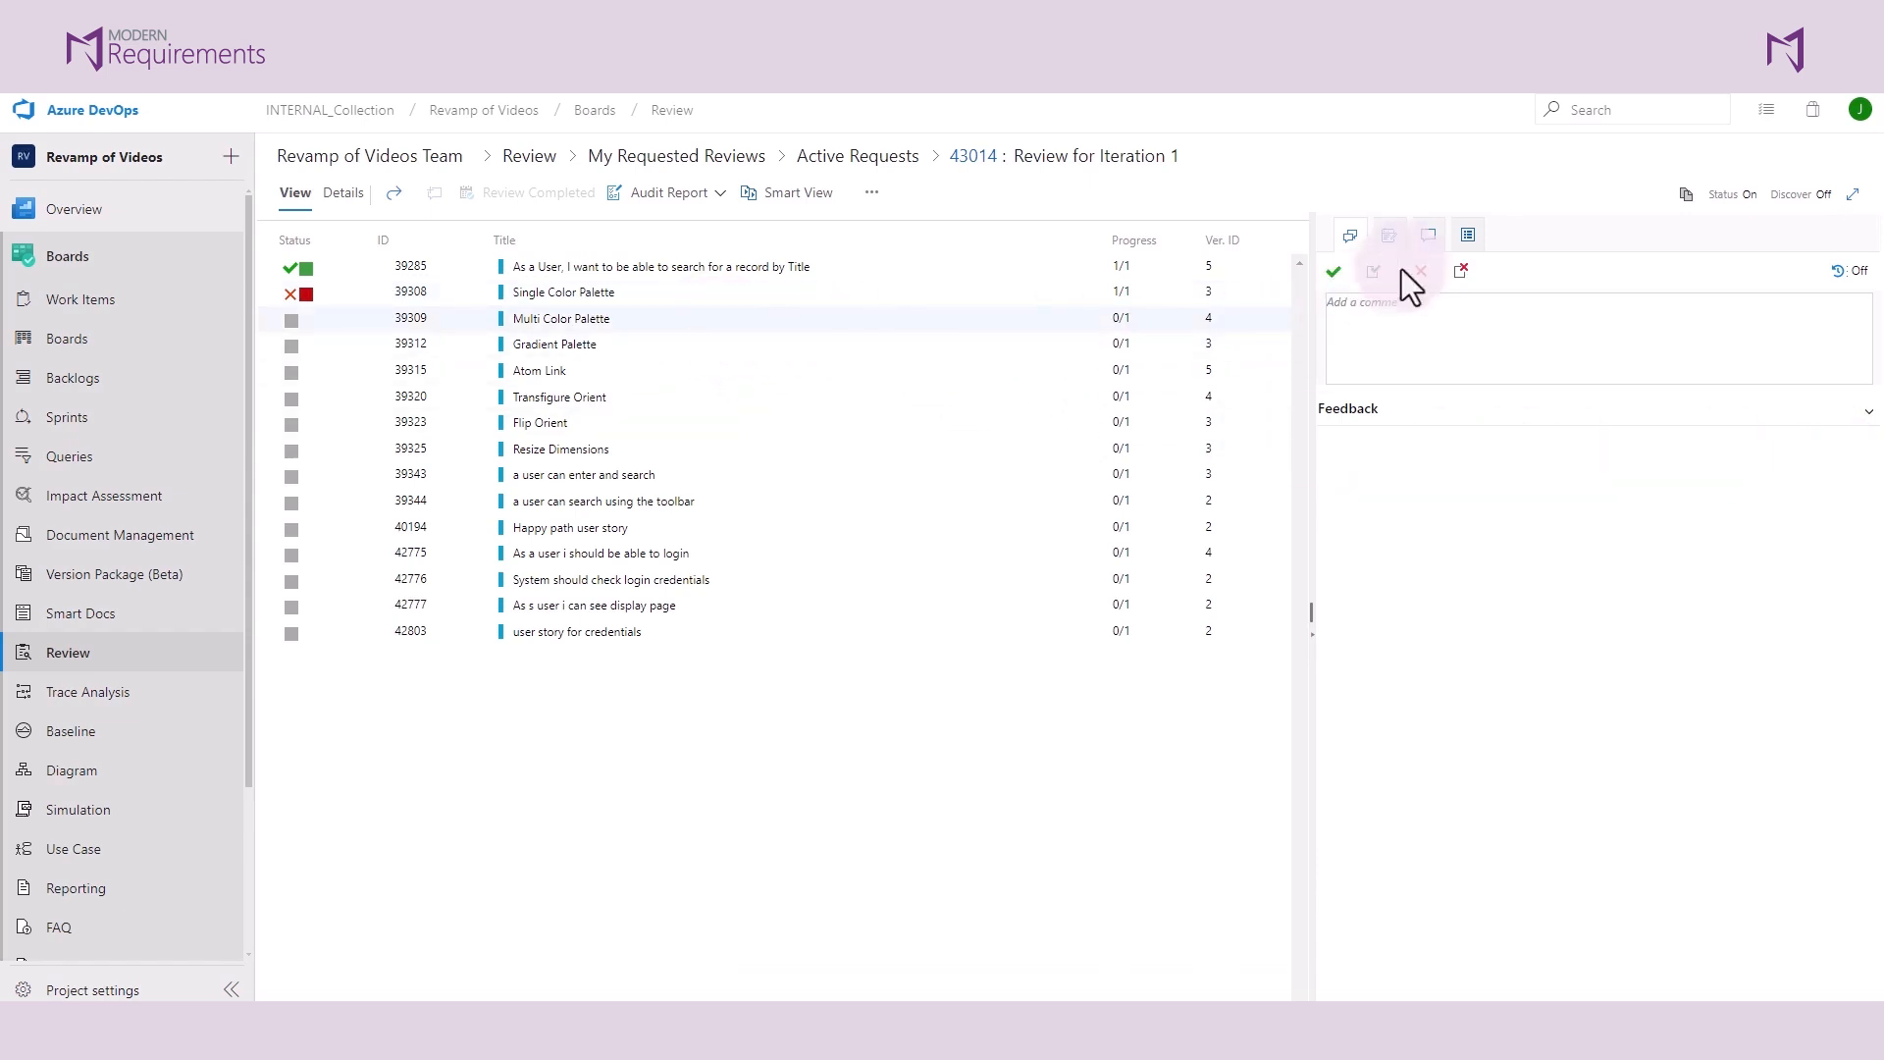
- Submit the comment 'this is new comment' under Multi Color Palette's Comments
left_click(1427, 234)
type("this is new comment")
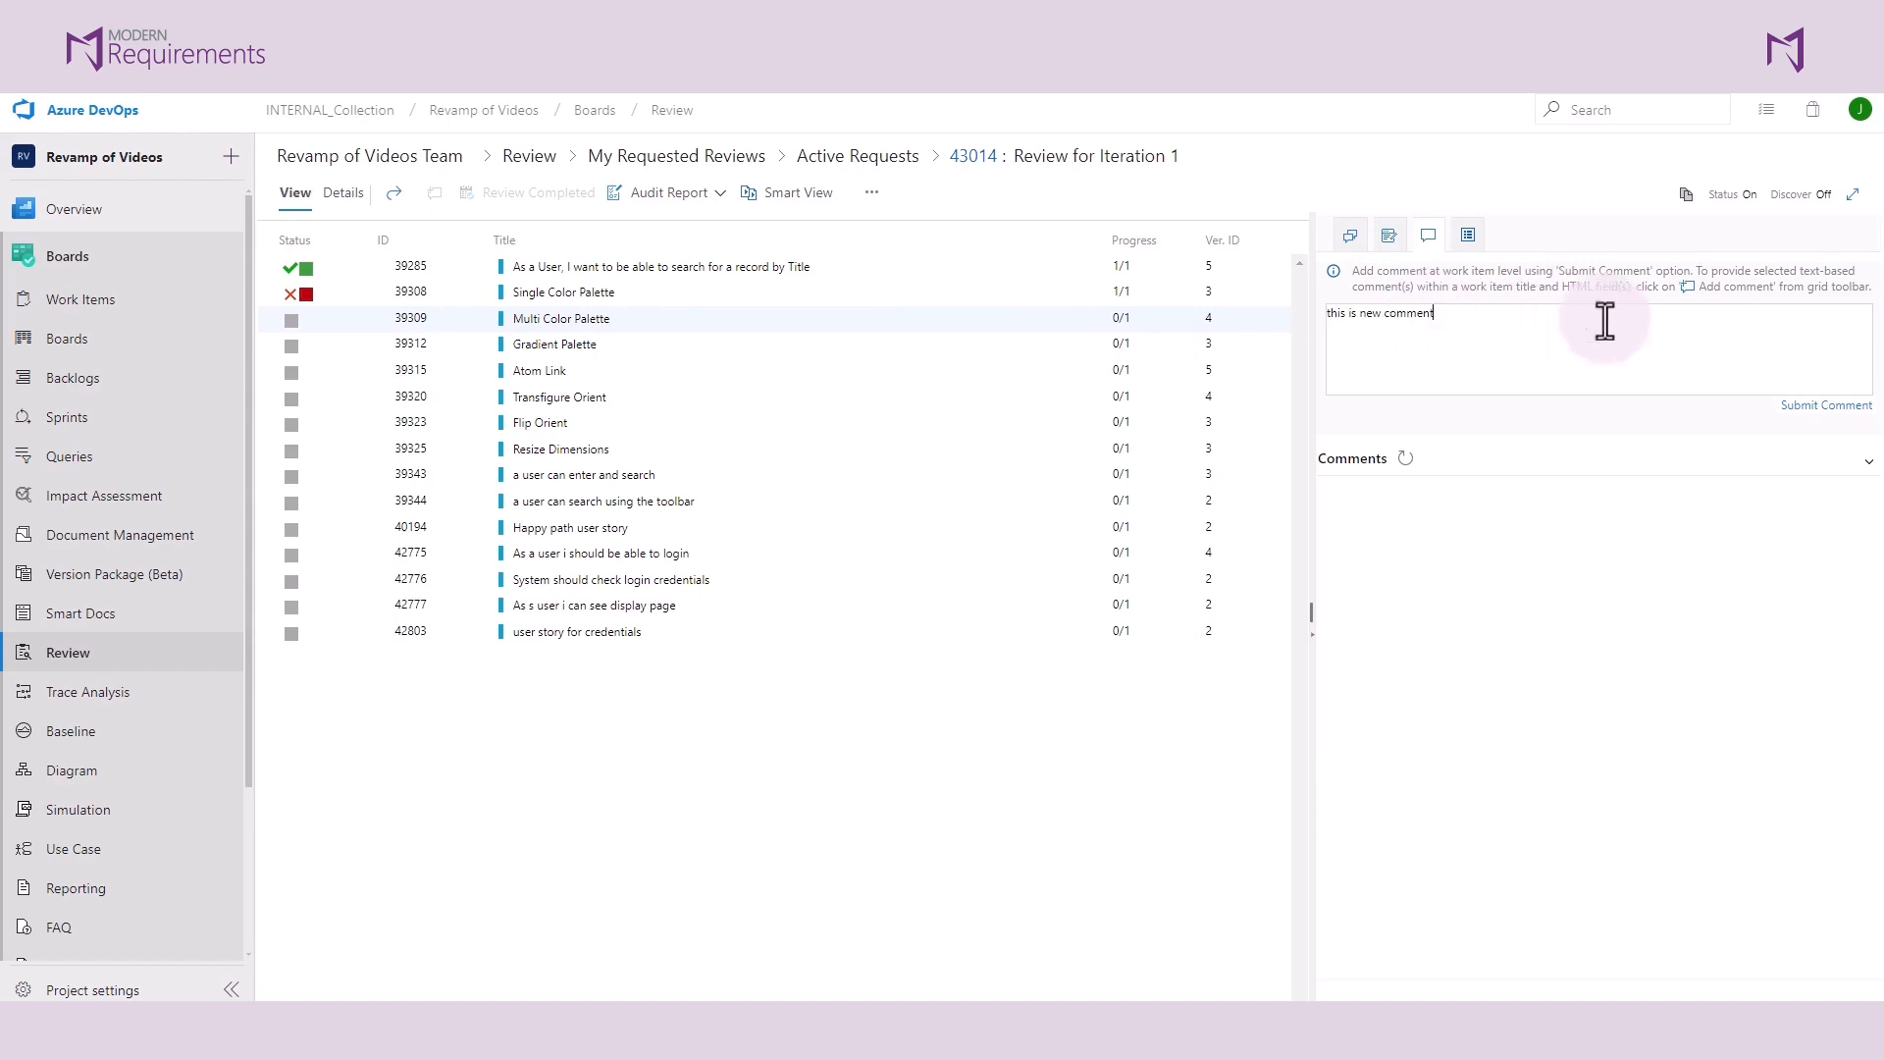
left_click(1821, 406)
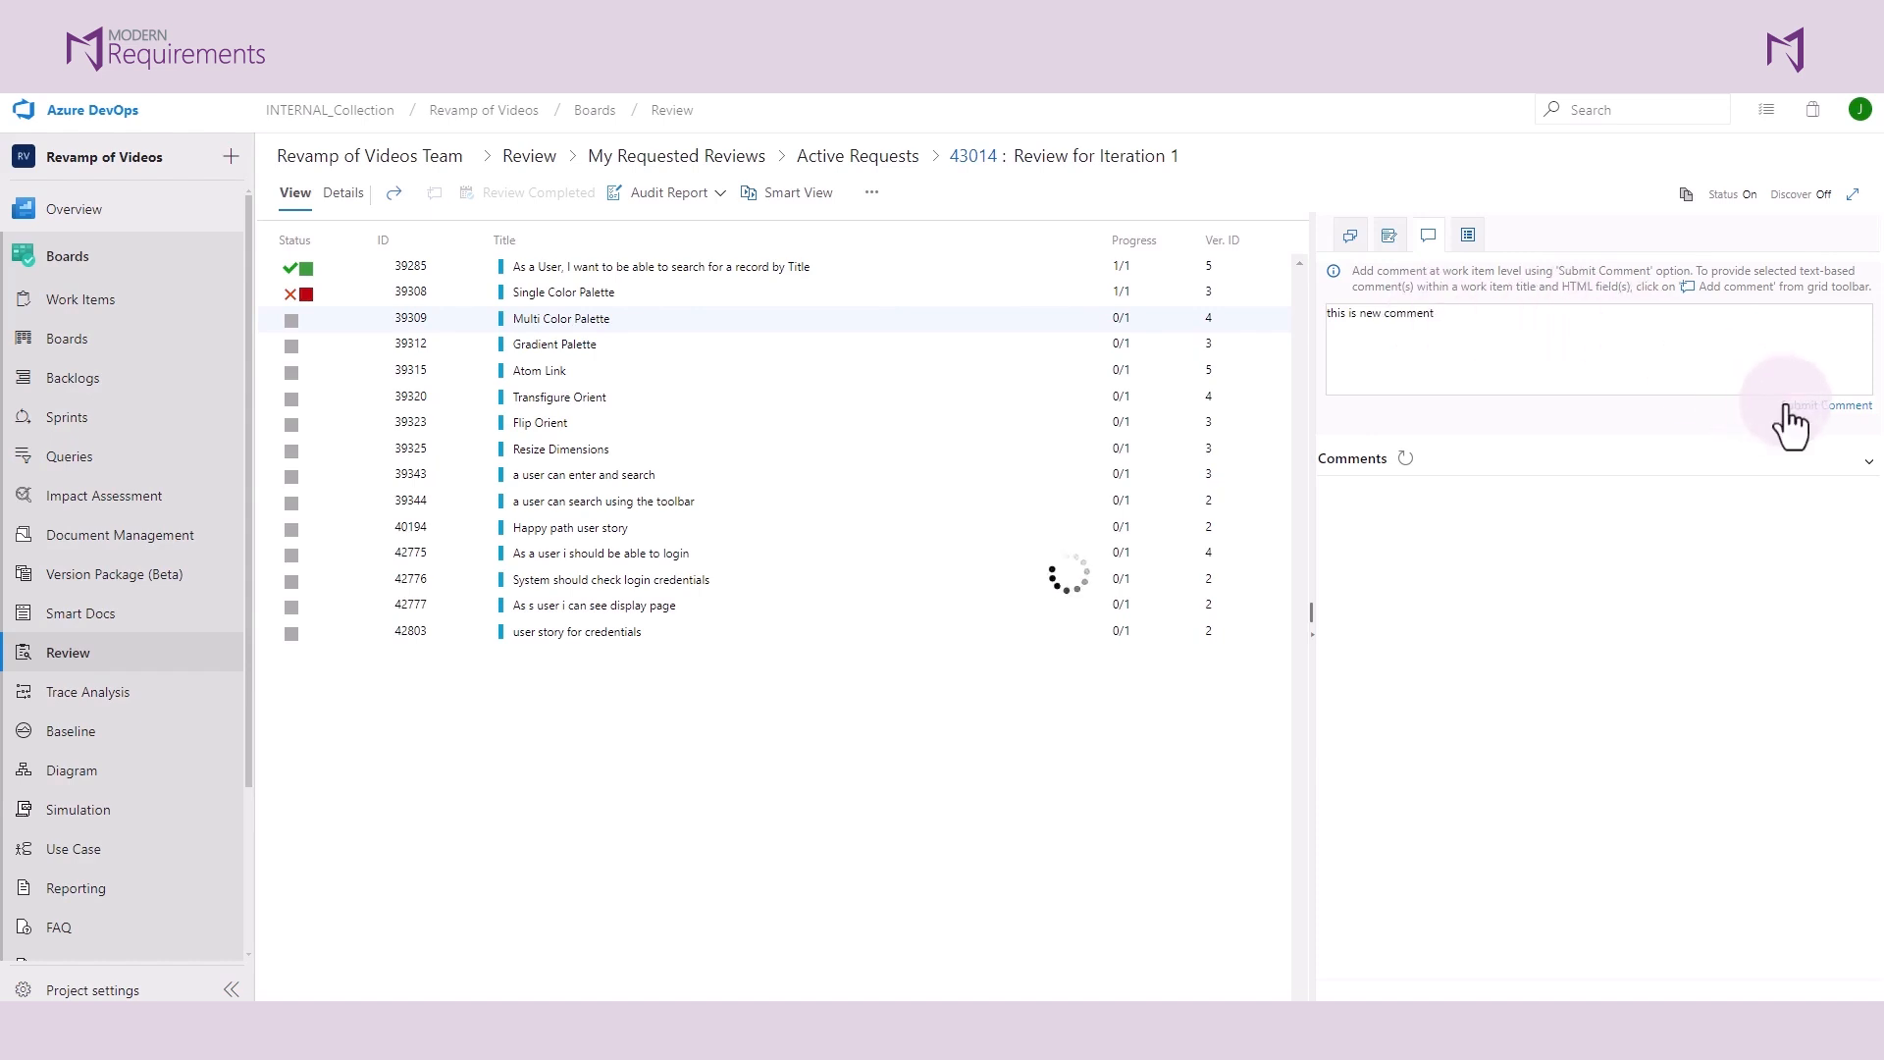
left_click(1825, 405)
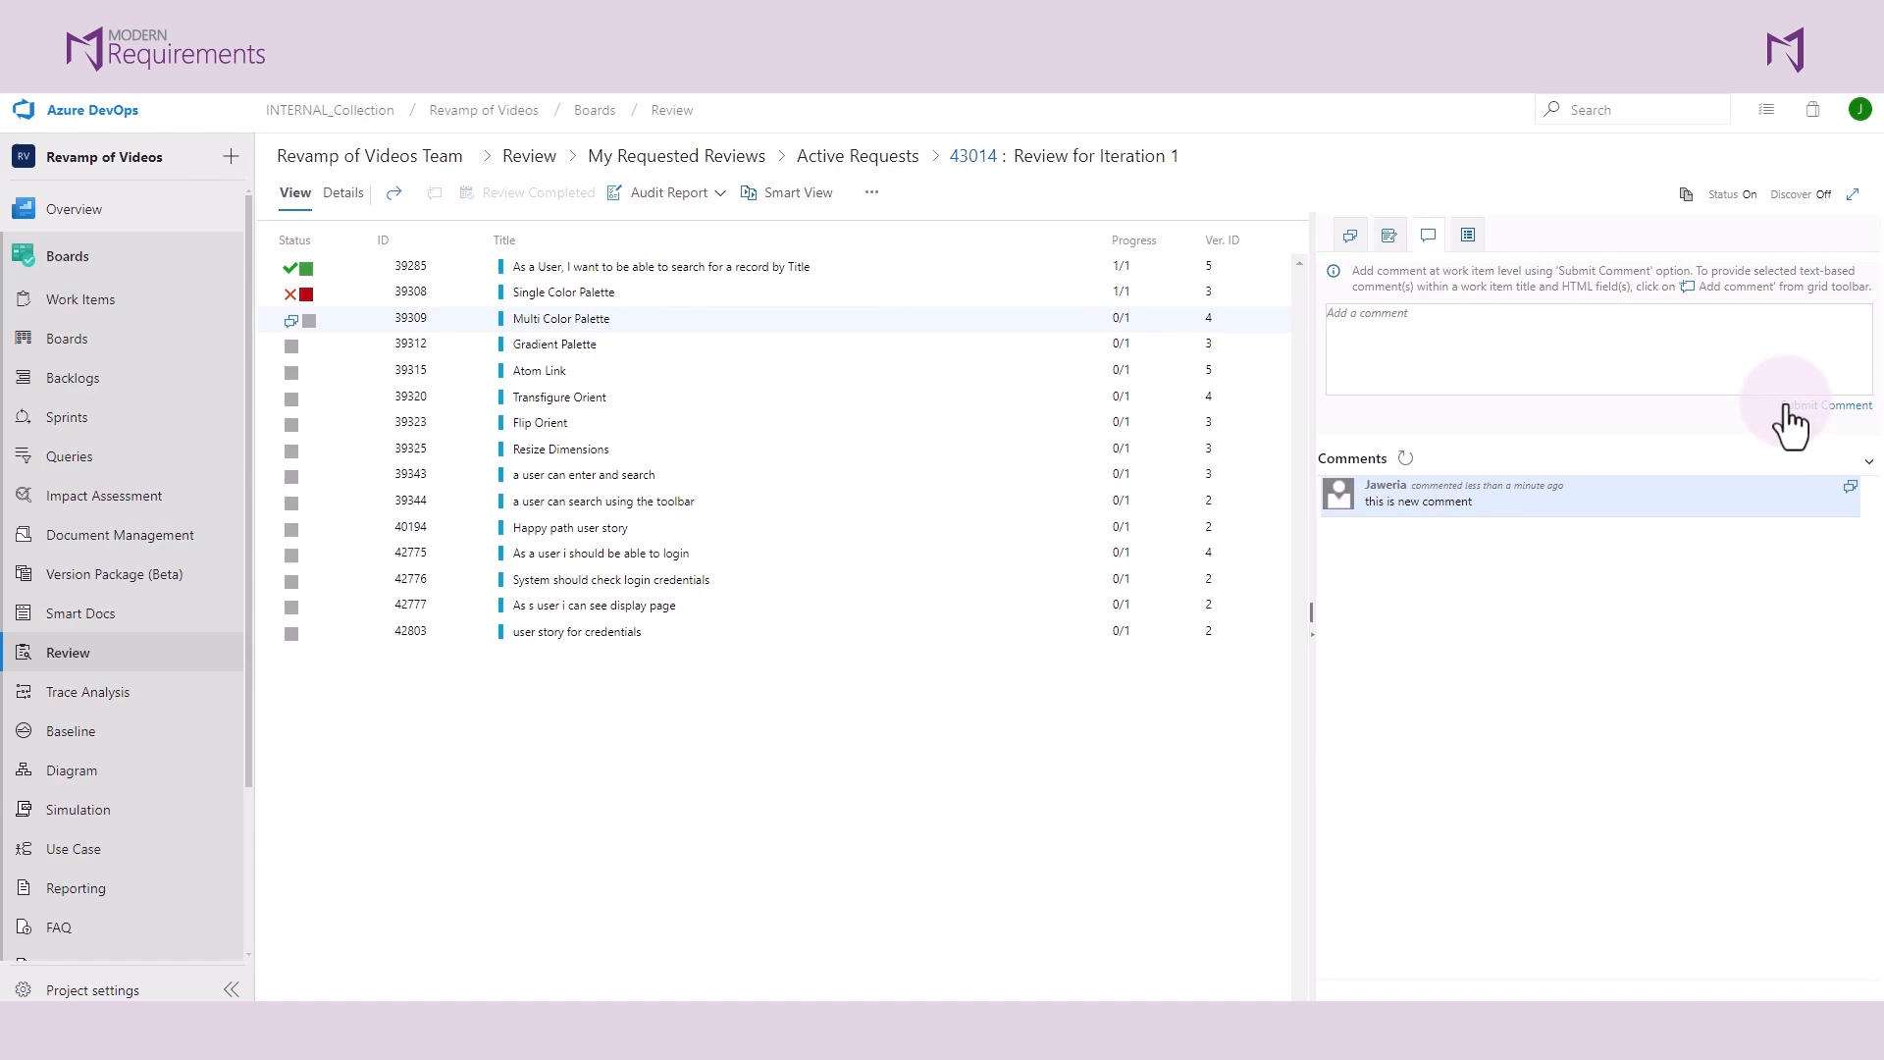
mouse_move(1766, 526)
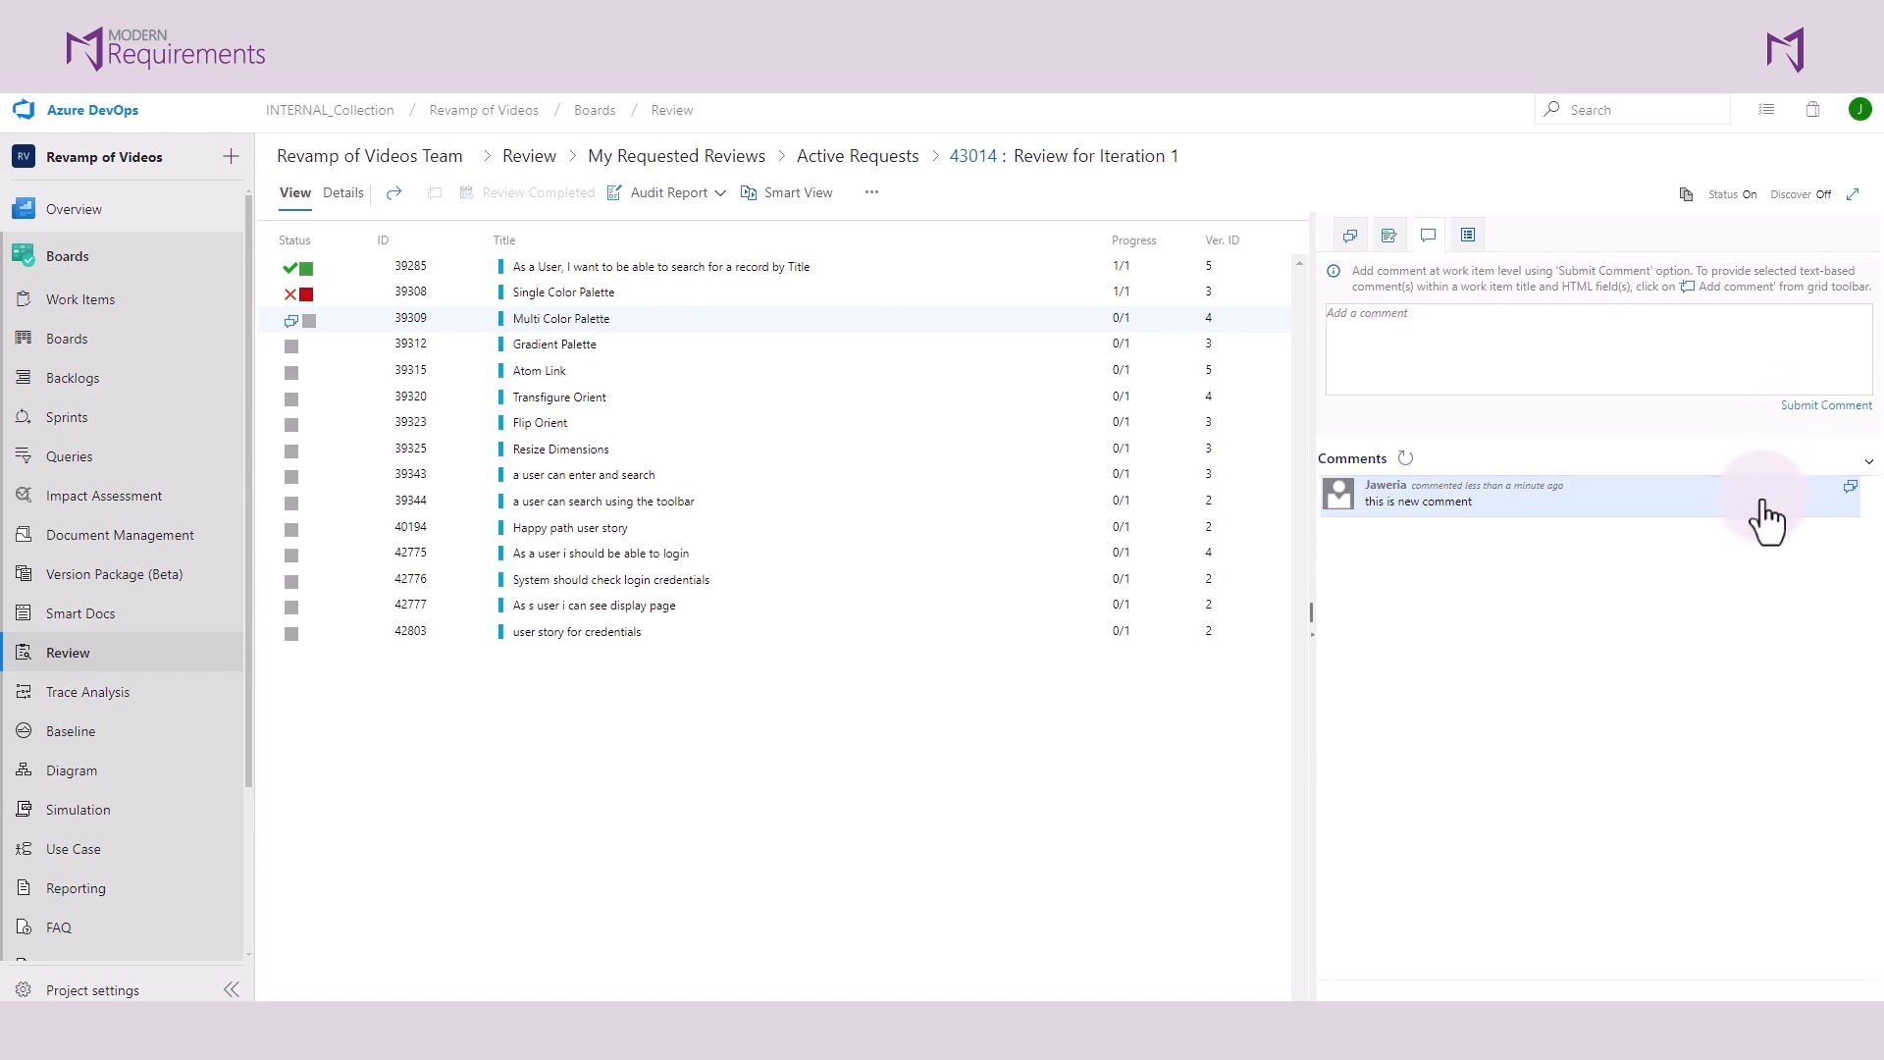
mouse_move(298, 318)
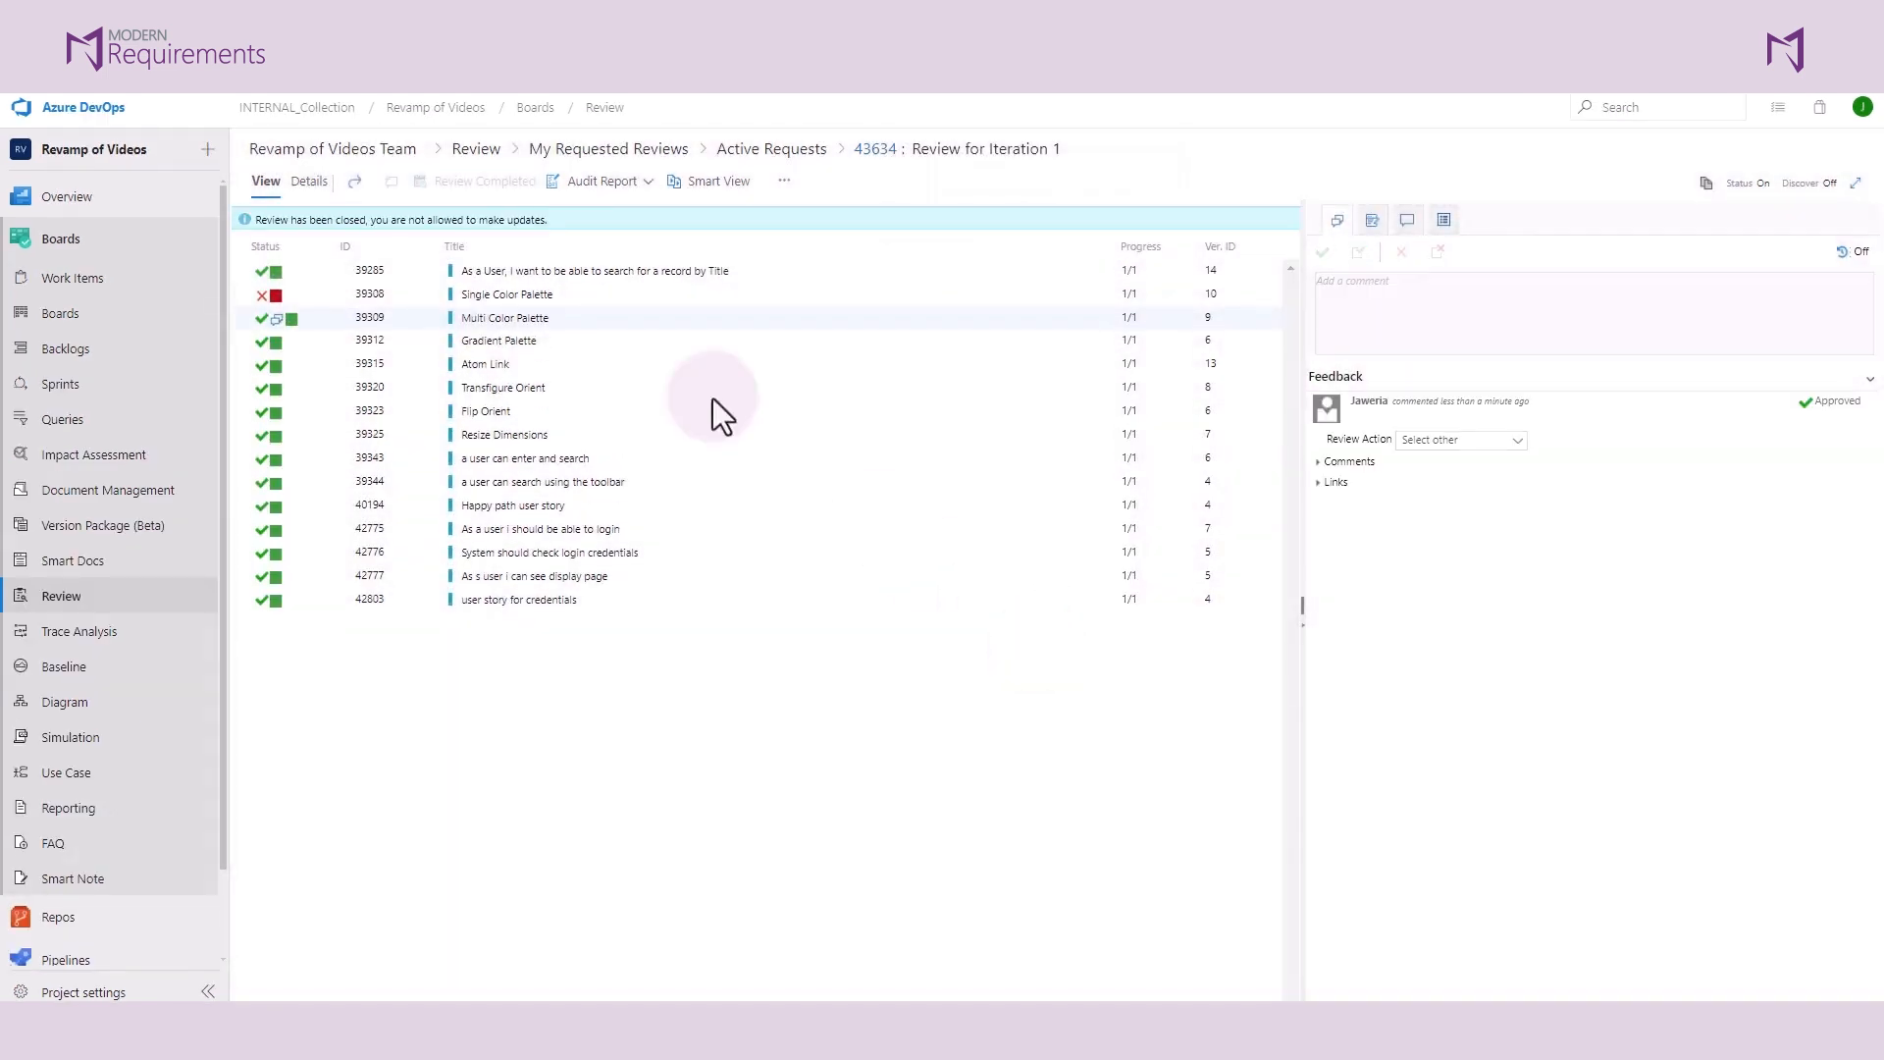
- Open review 43015 New-Review for Iteration 1 from My Requested Reviews > Active Requests
left_click(771, 148)
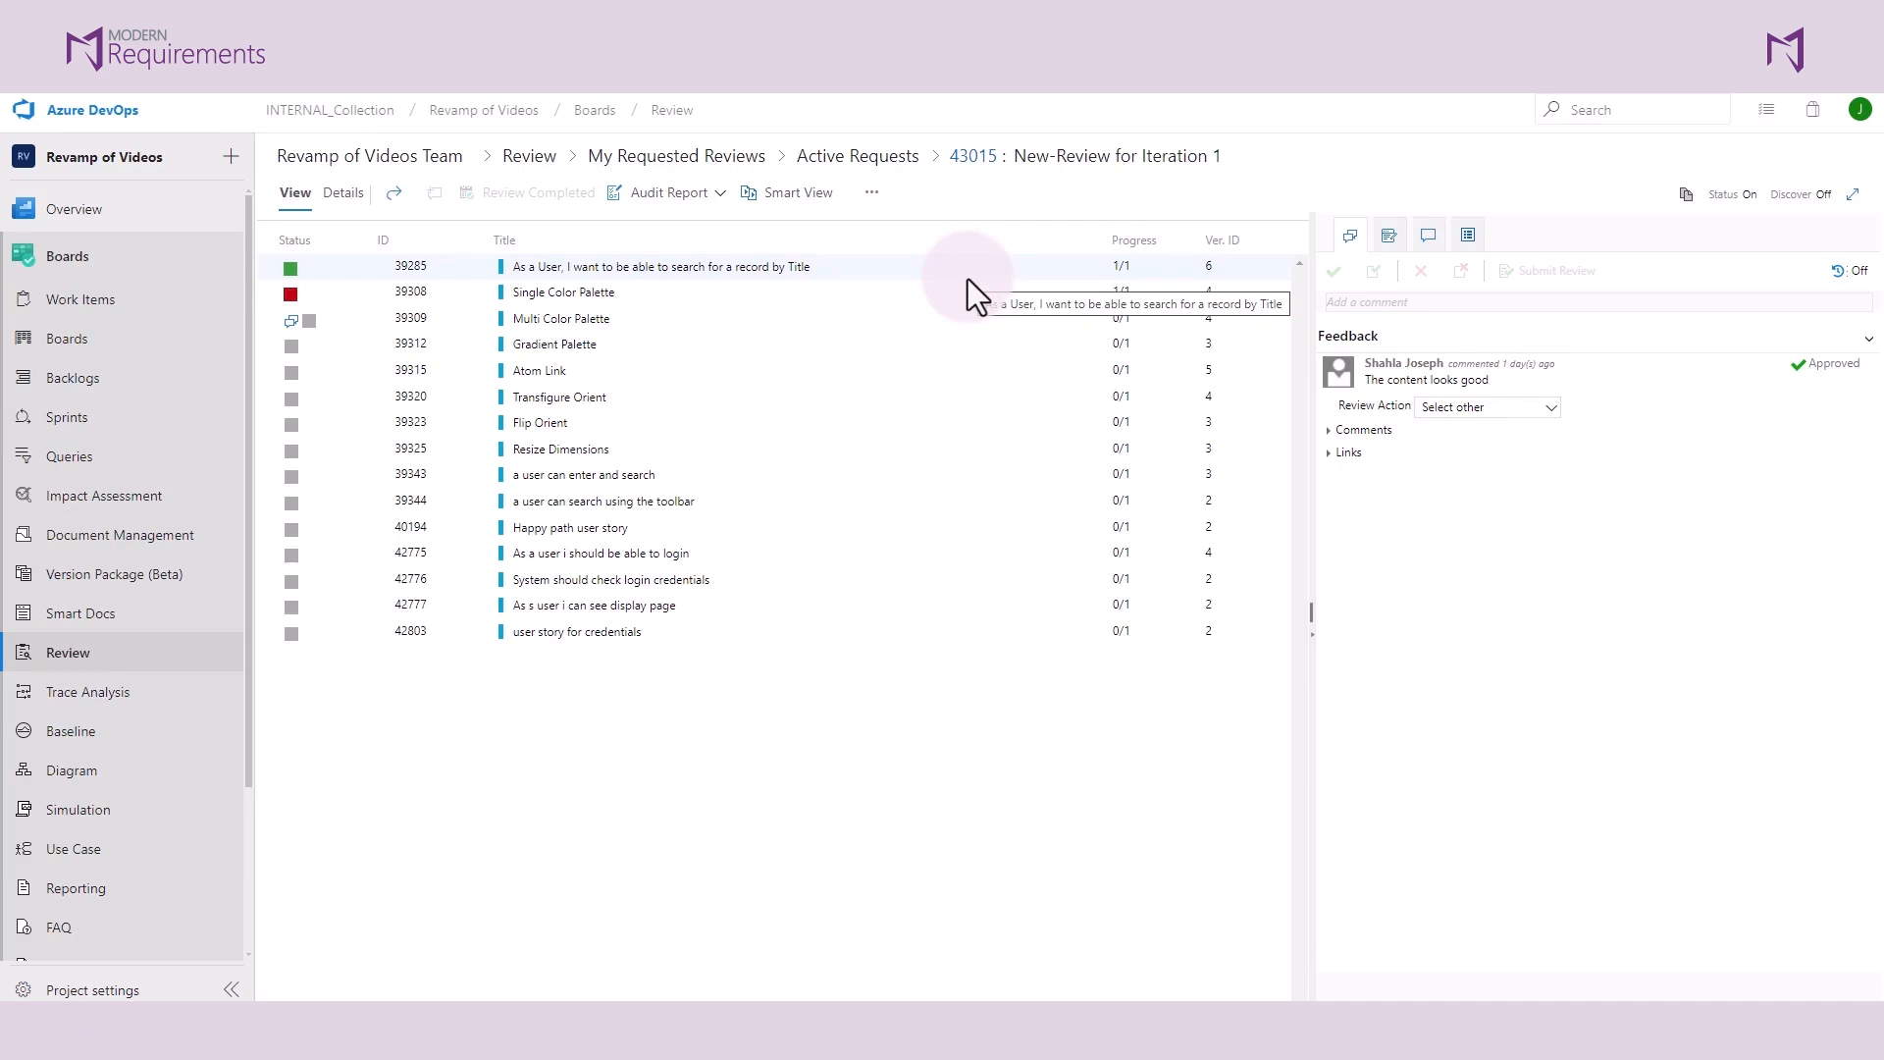
mouse_move(346, 277)
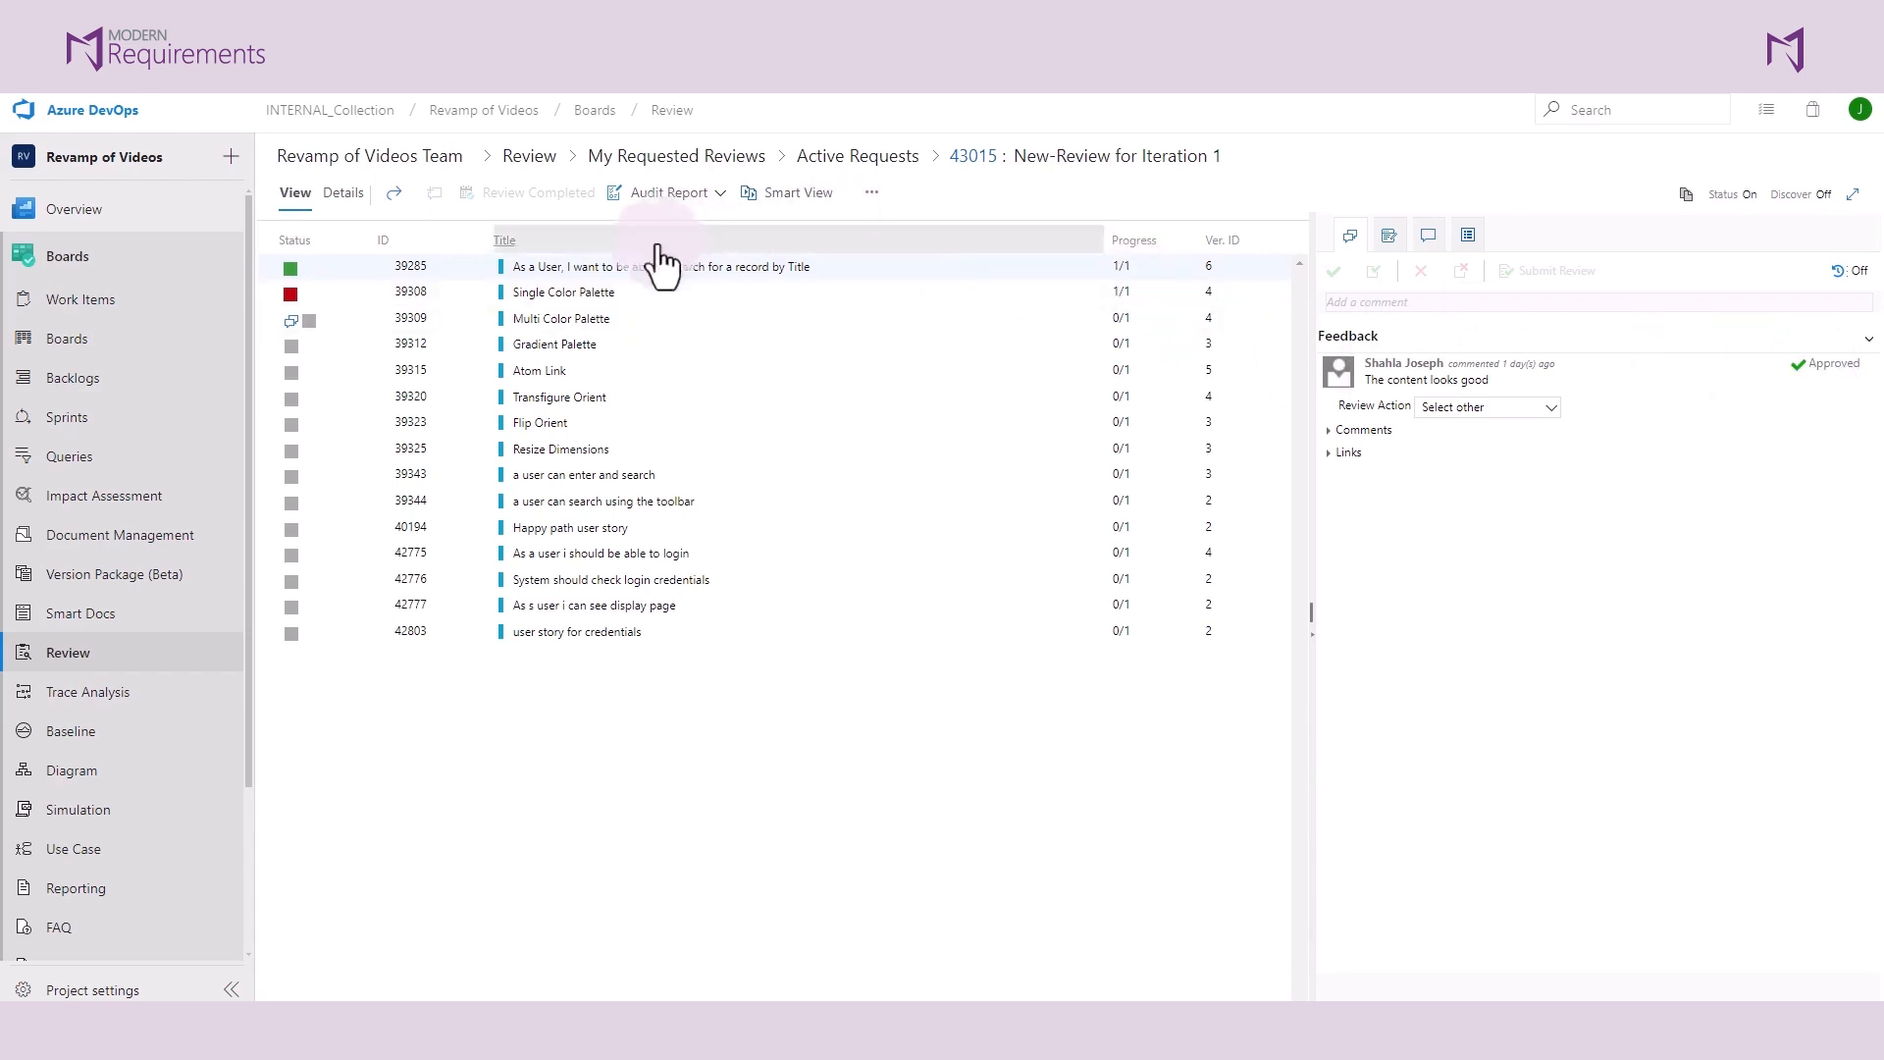
left_click(562, 292)
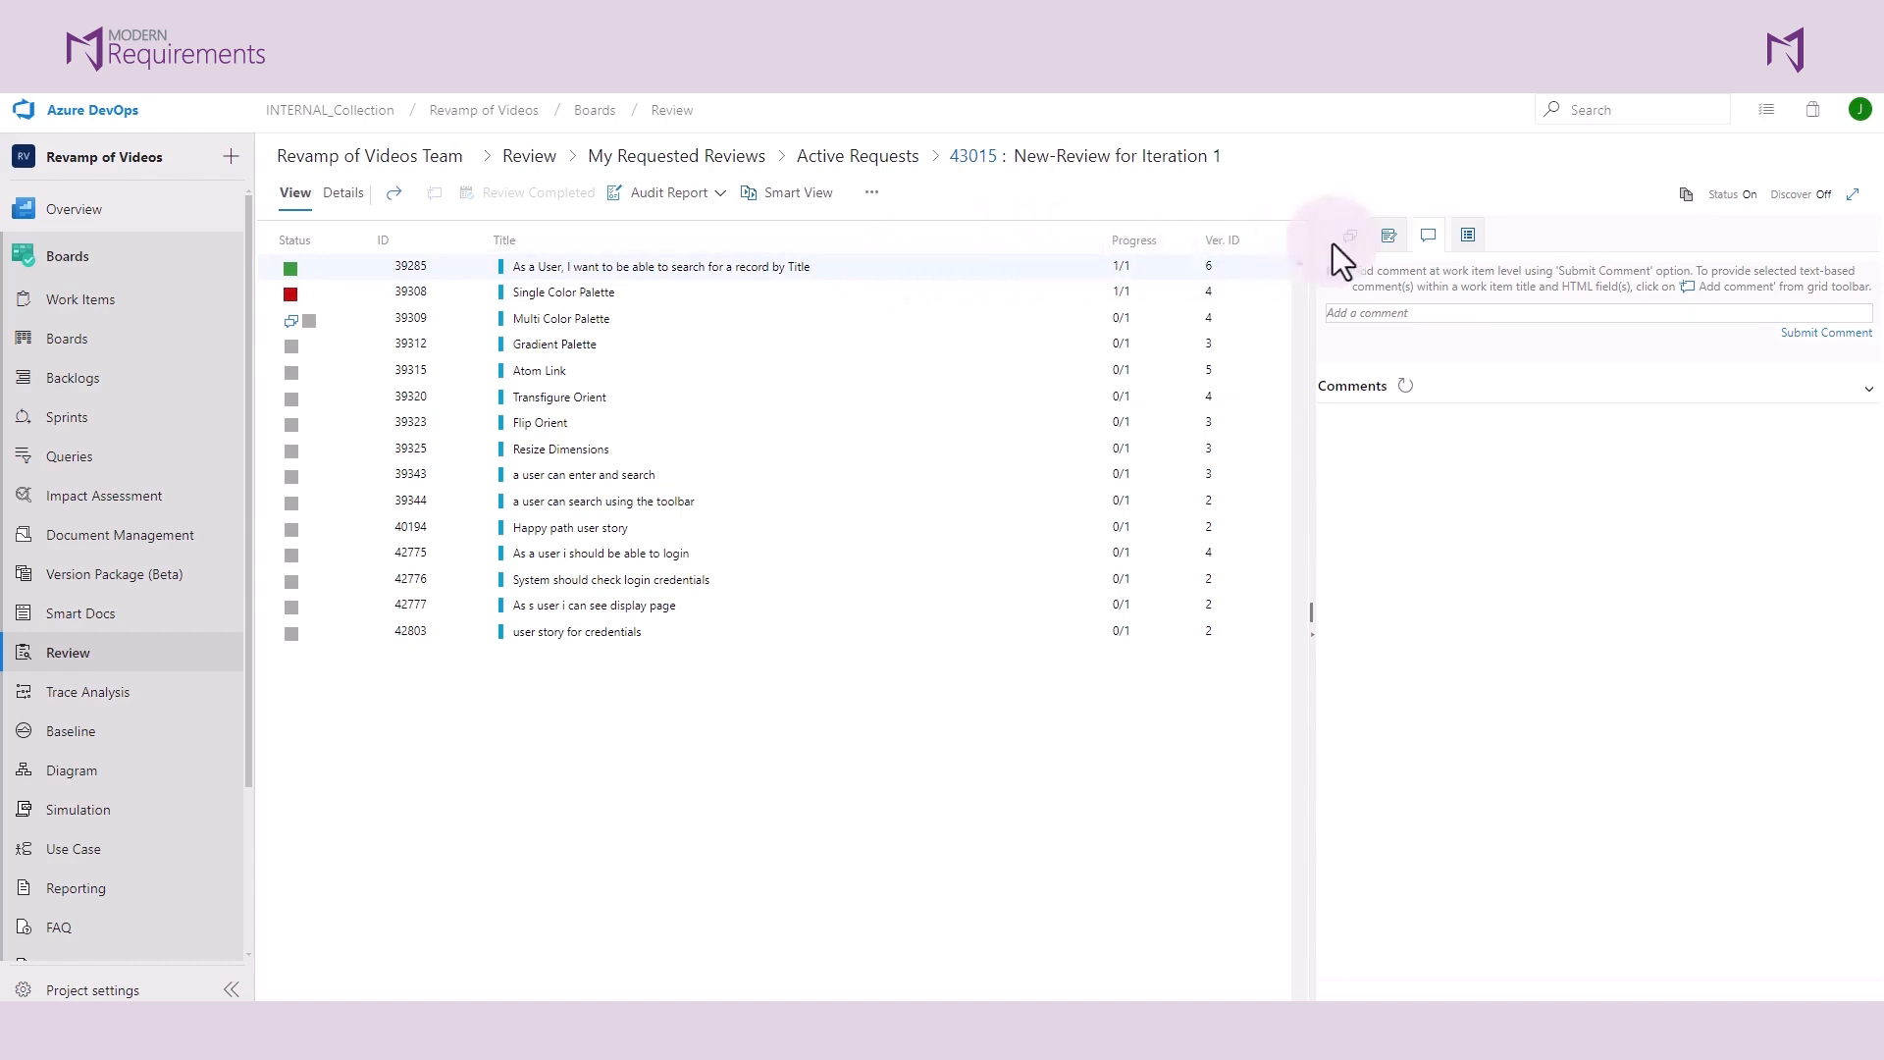
- Set Single Color Palette's review action to Rejected and start a reply beginning 'Please'
left_click(1349, 234)
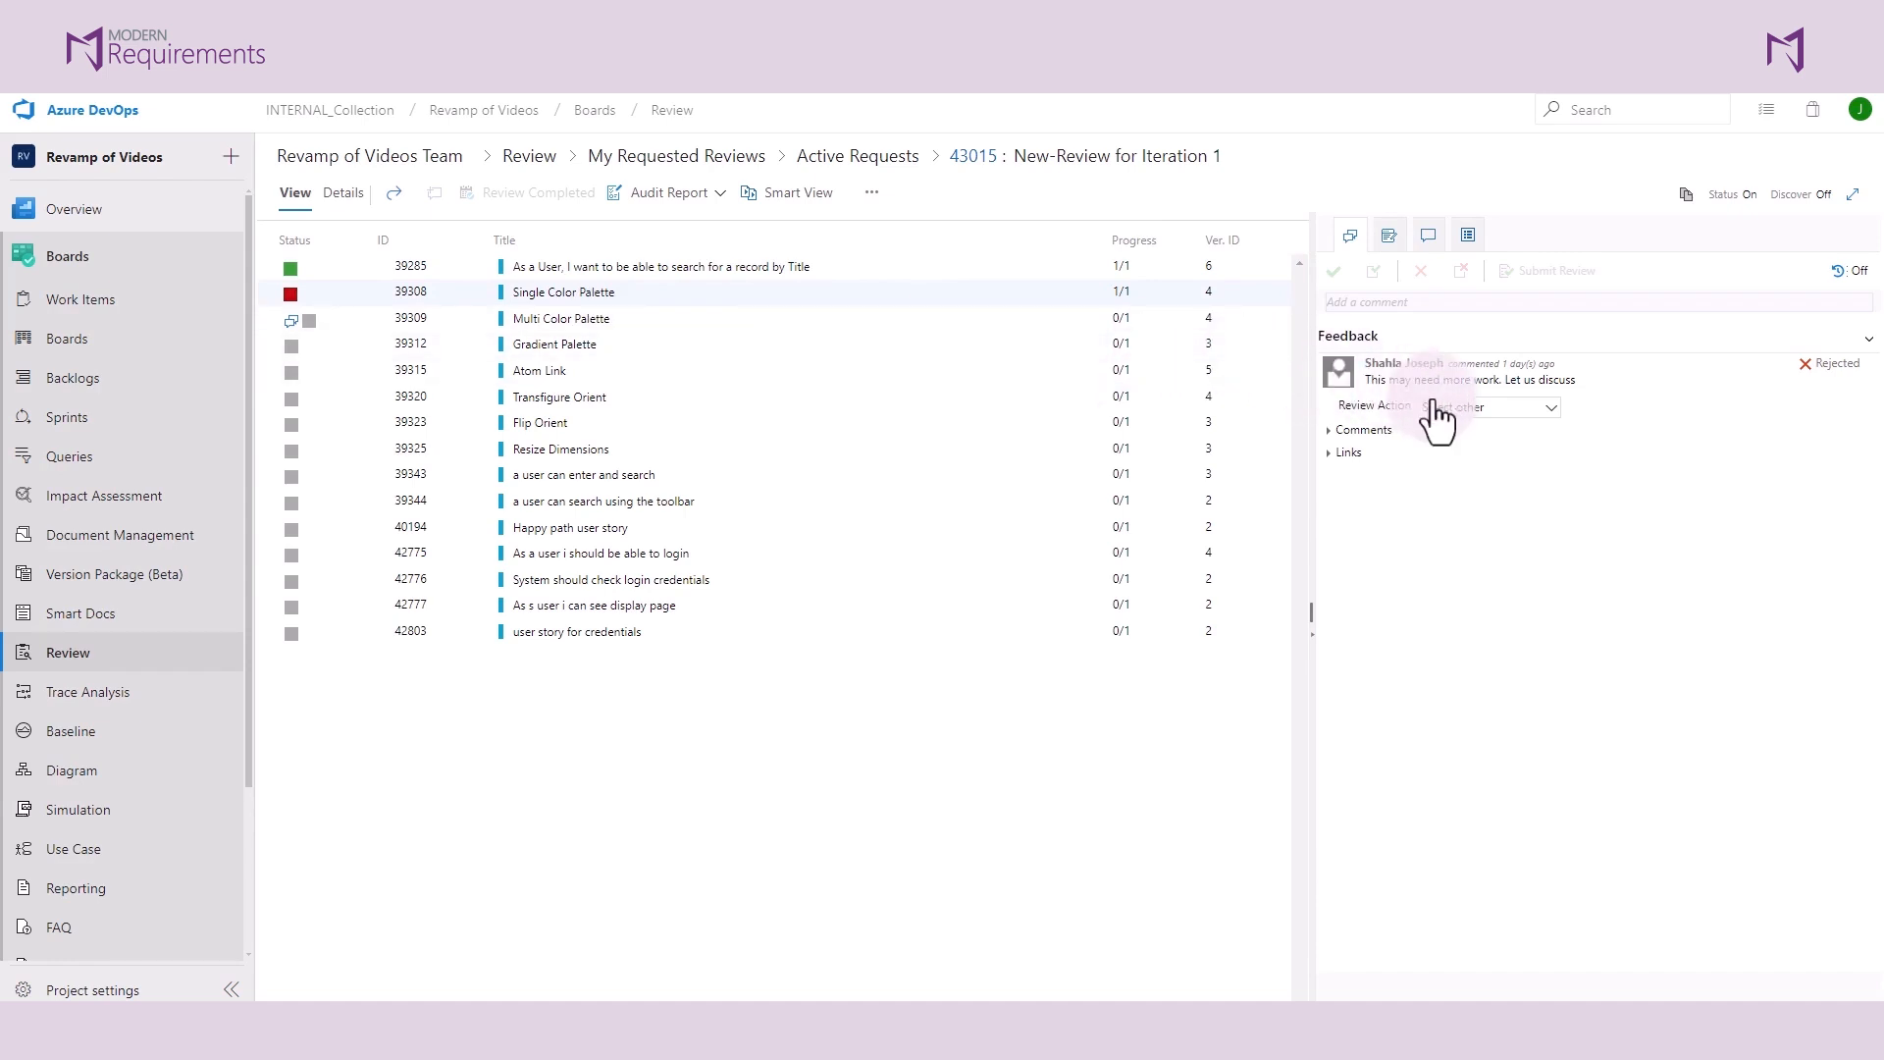
left_click(1487, 407)
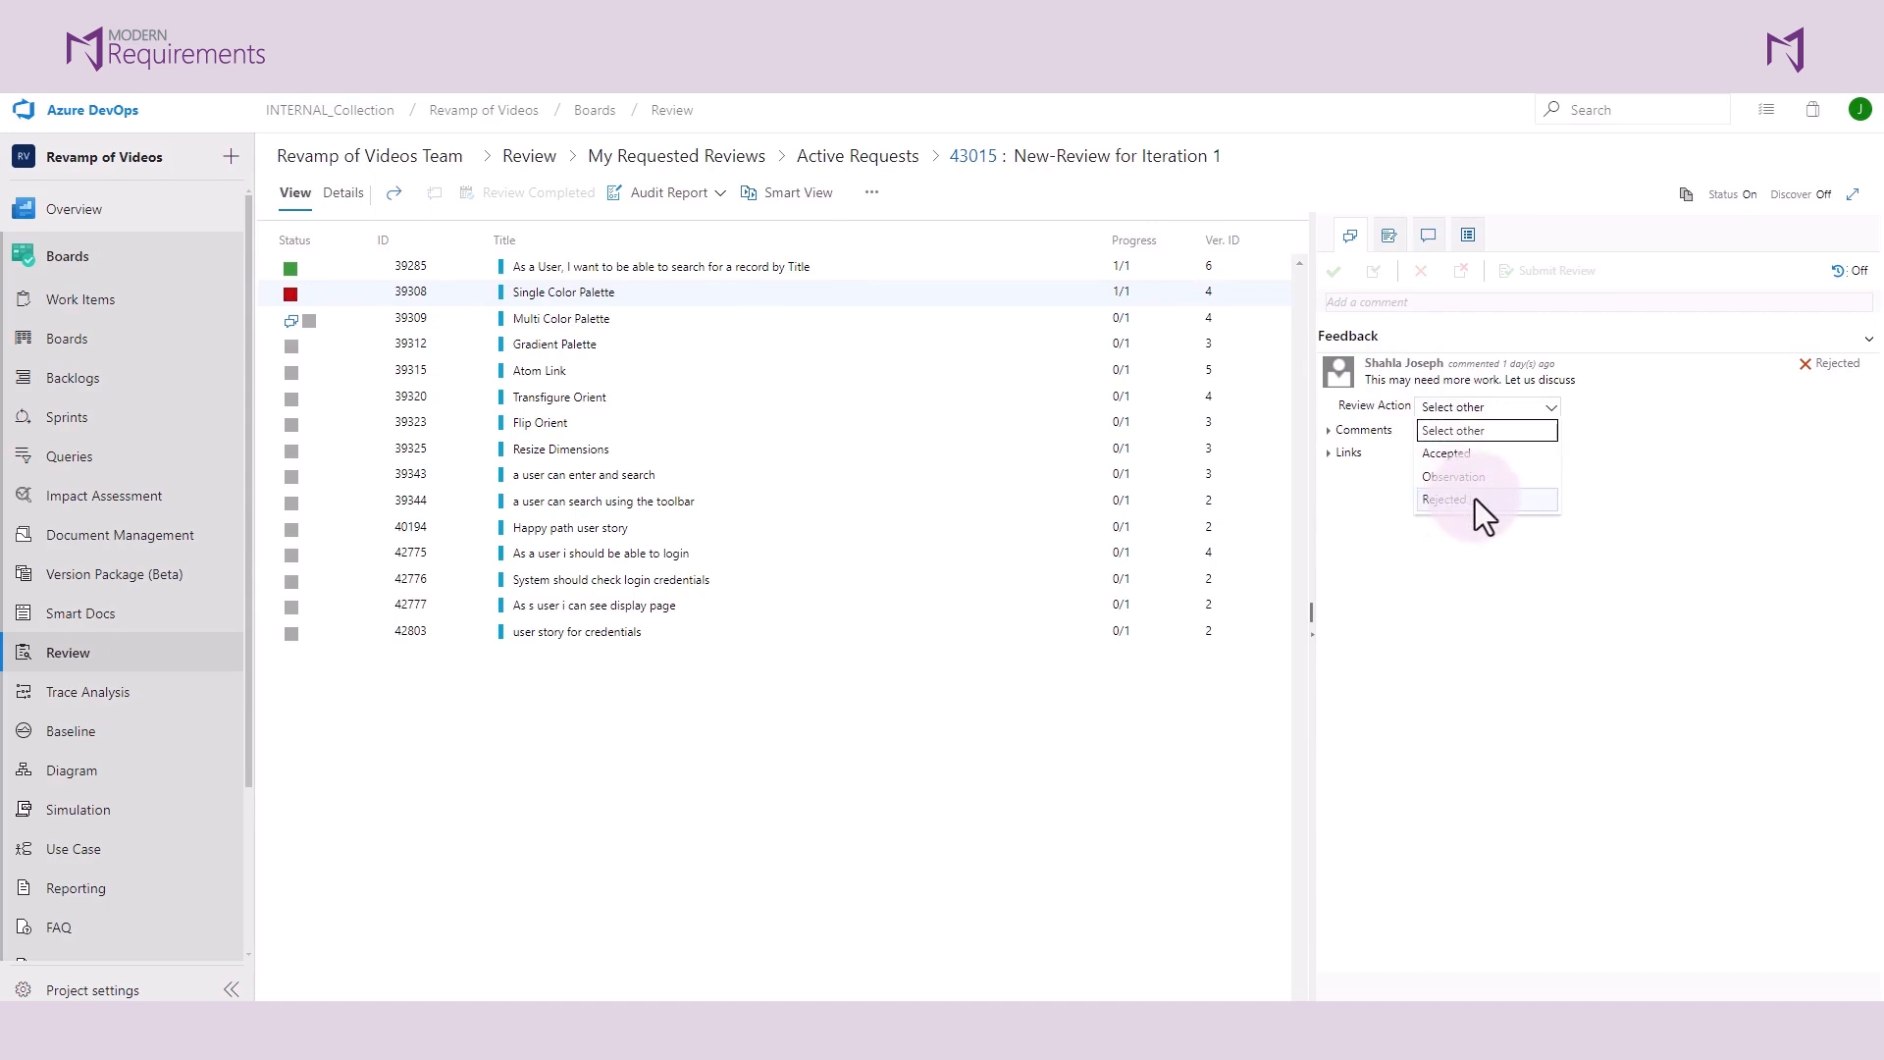
left_click(1444, 499)
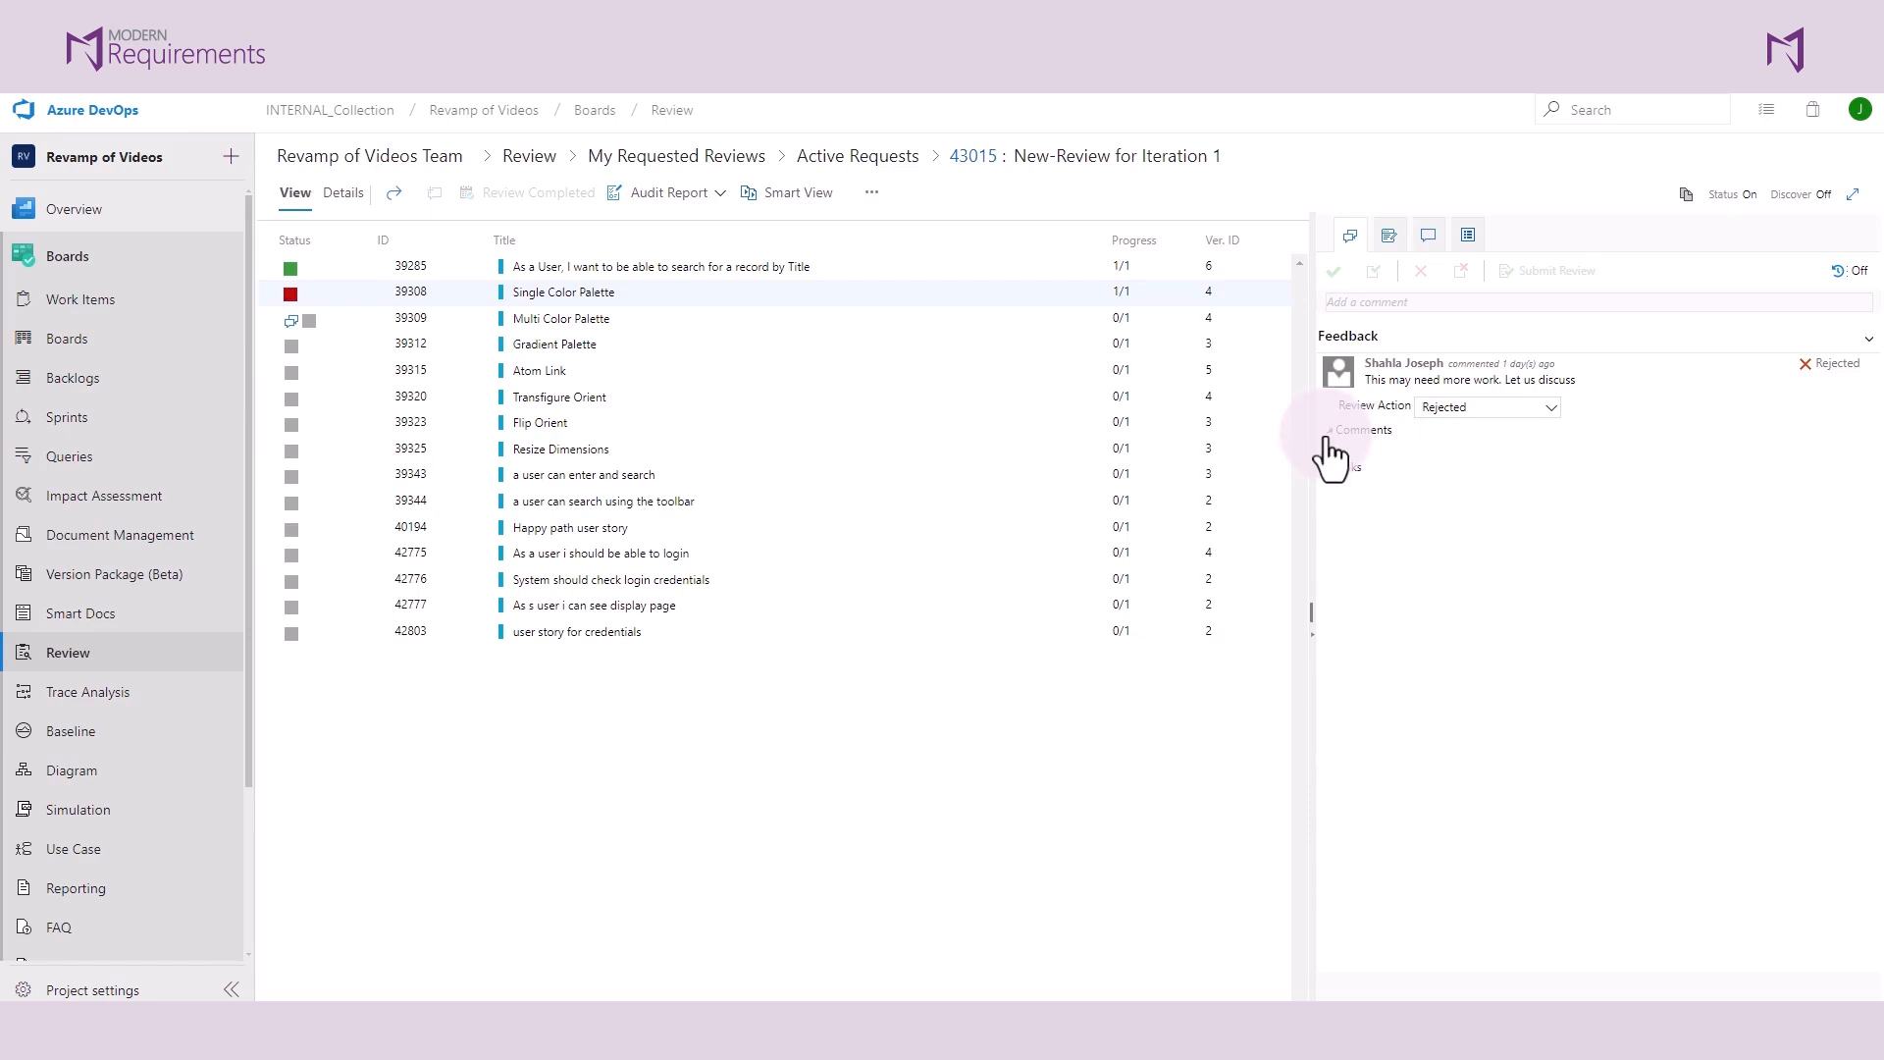
left_click(1336, 430)
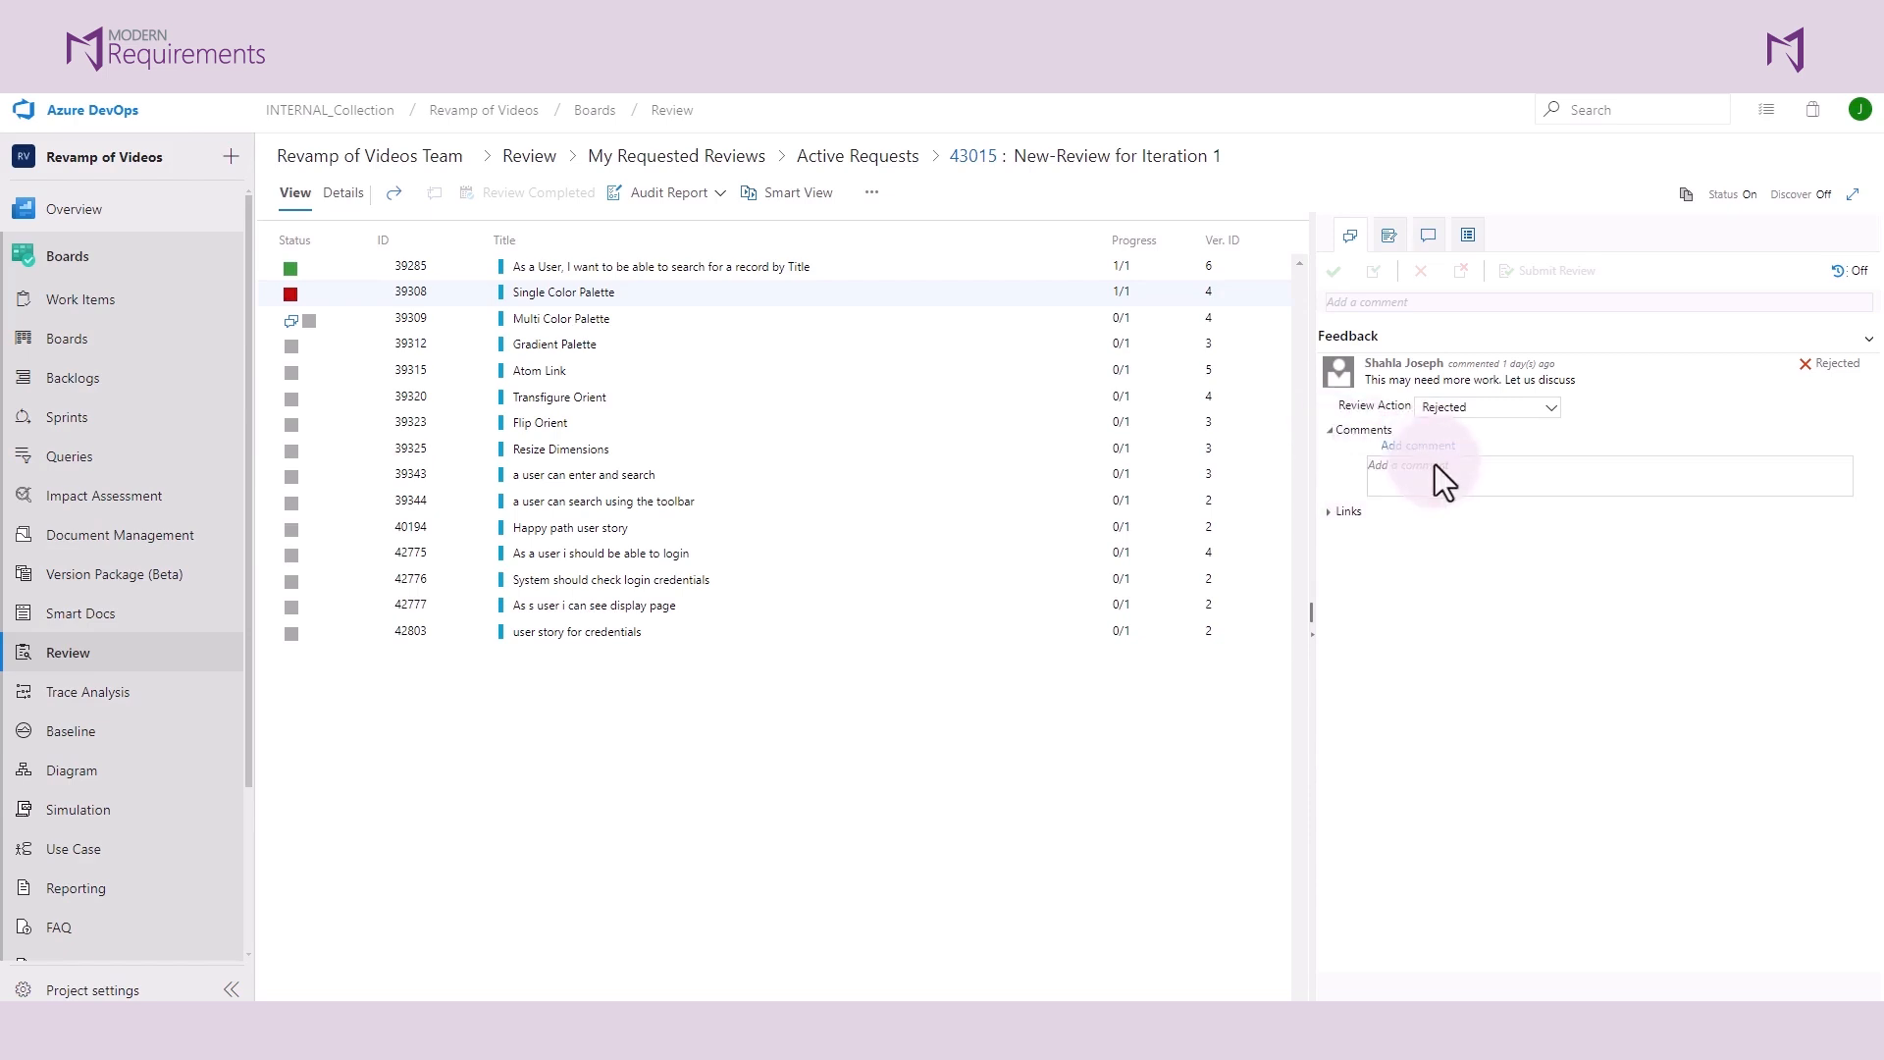
left_click(1440, 476)
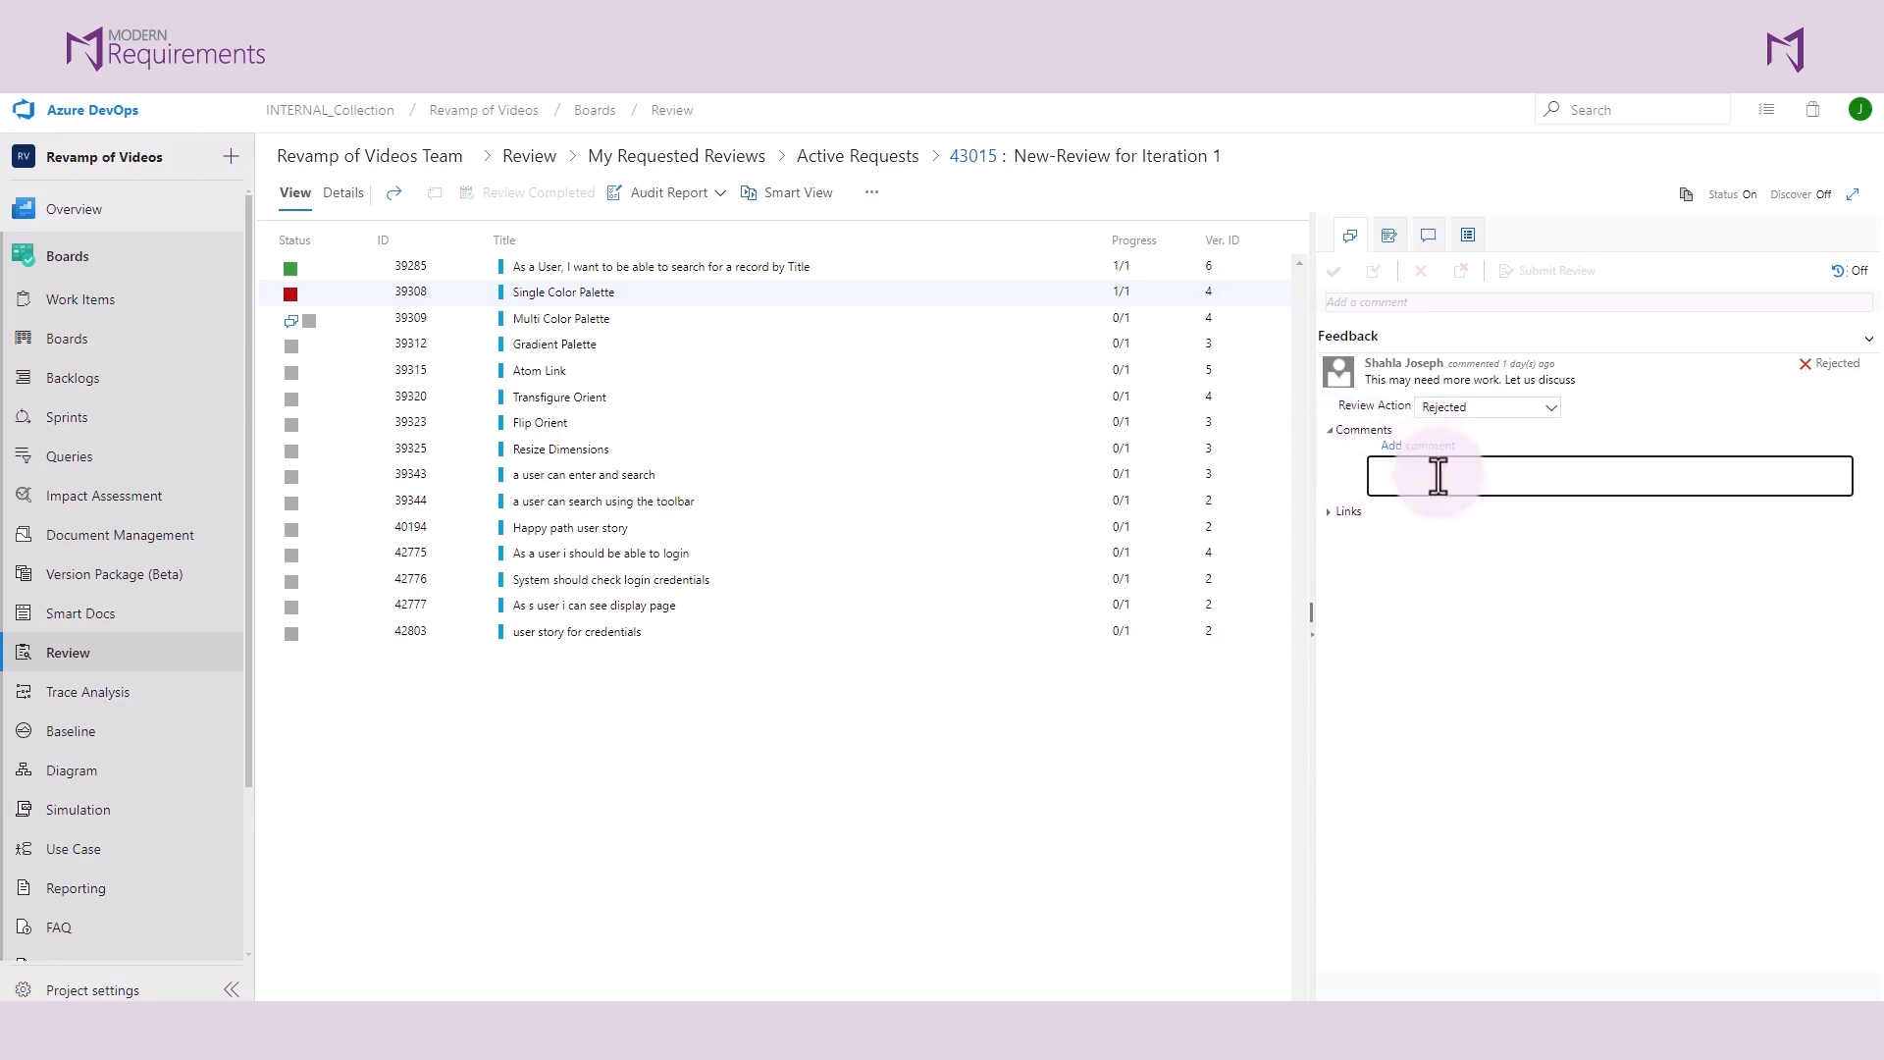
type("Please")
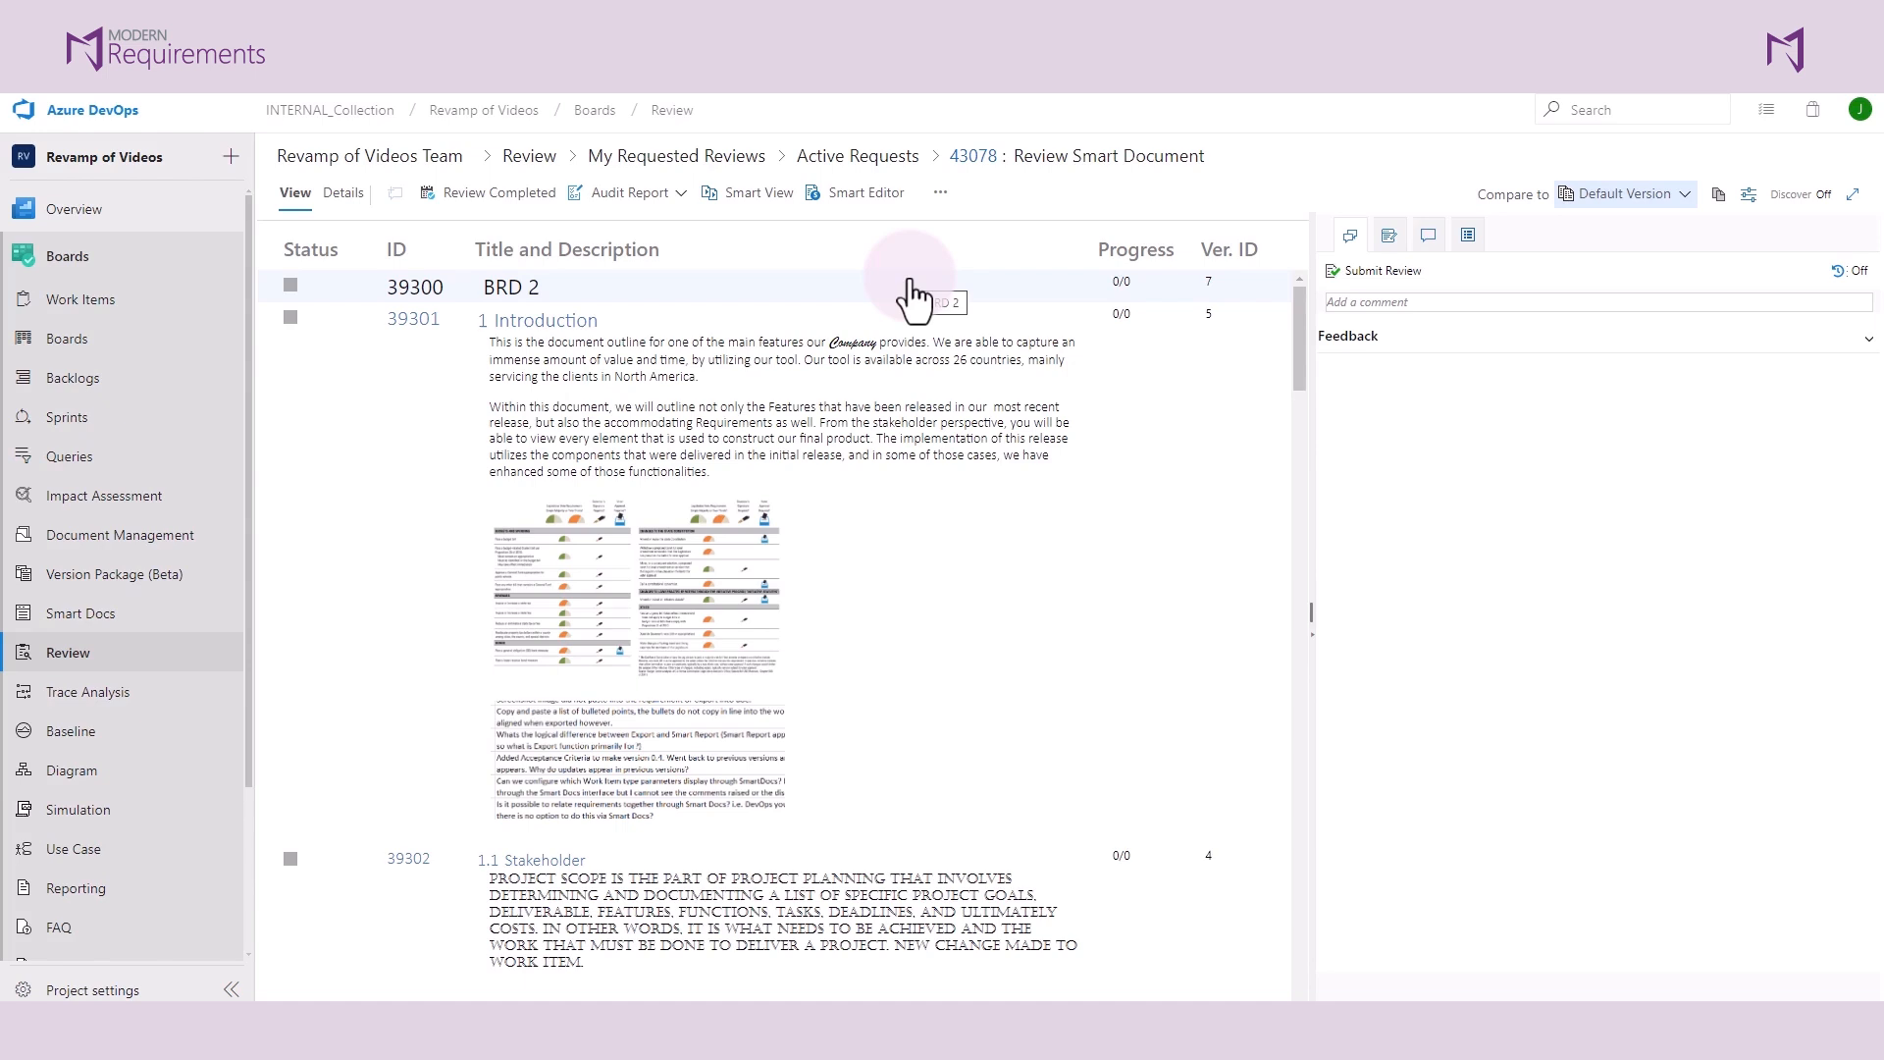
mouse_move(1070, 211)
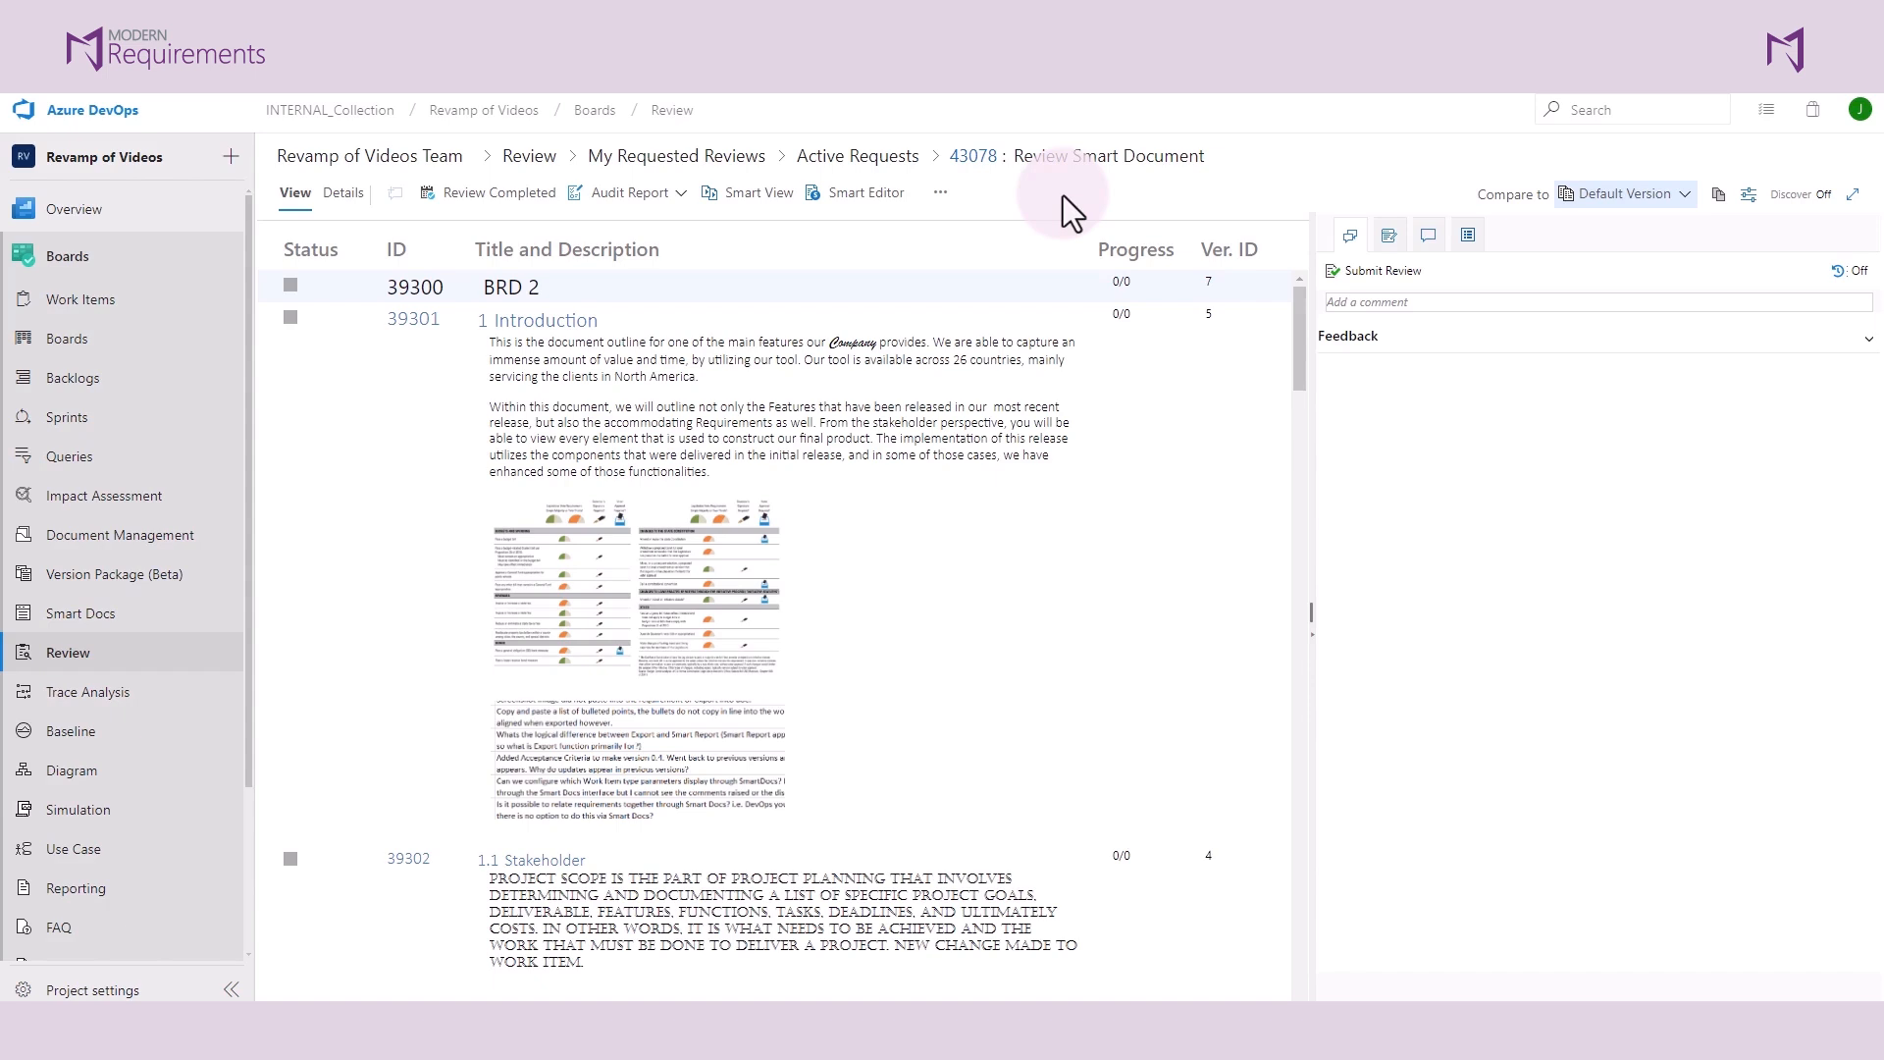
mouse_move(898, 550)
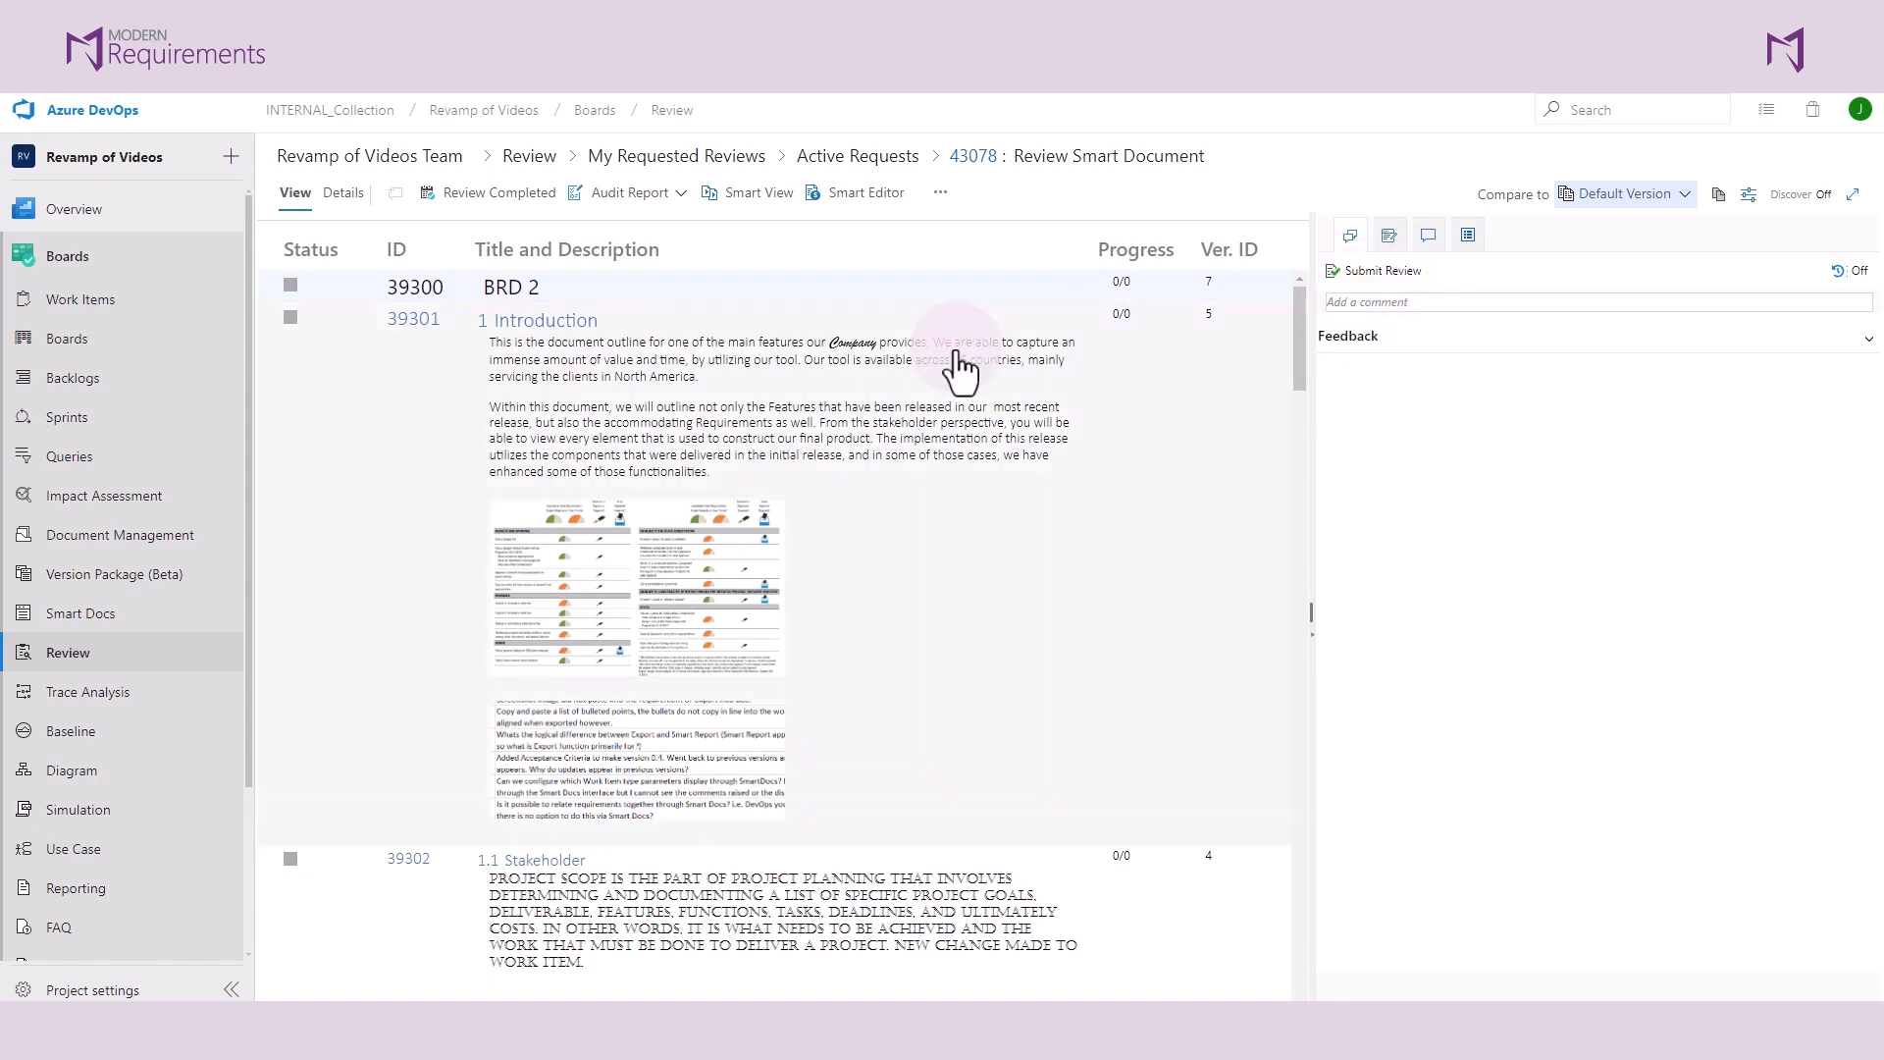
mouse_move(1334, 369)
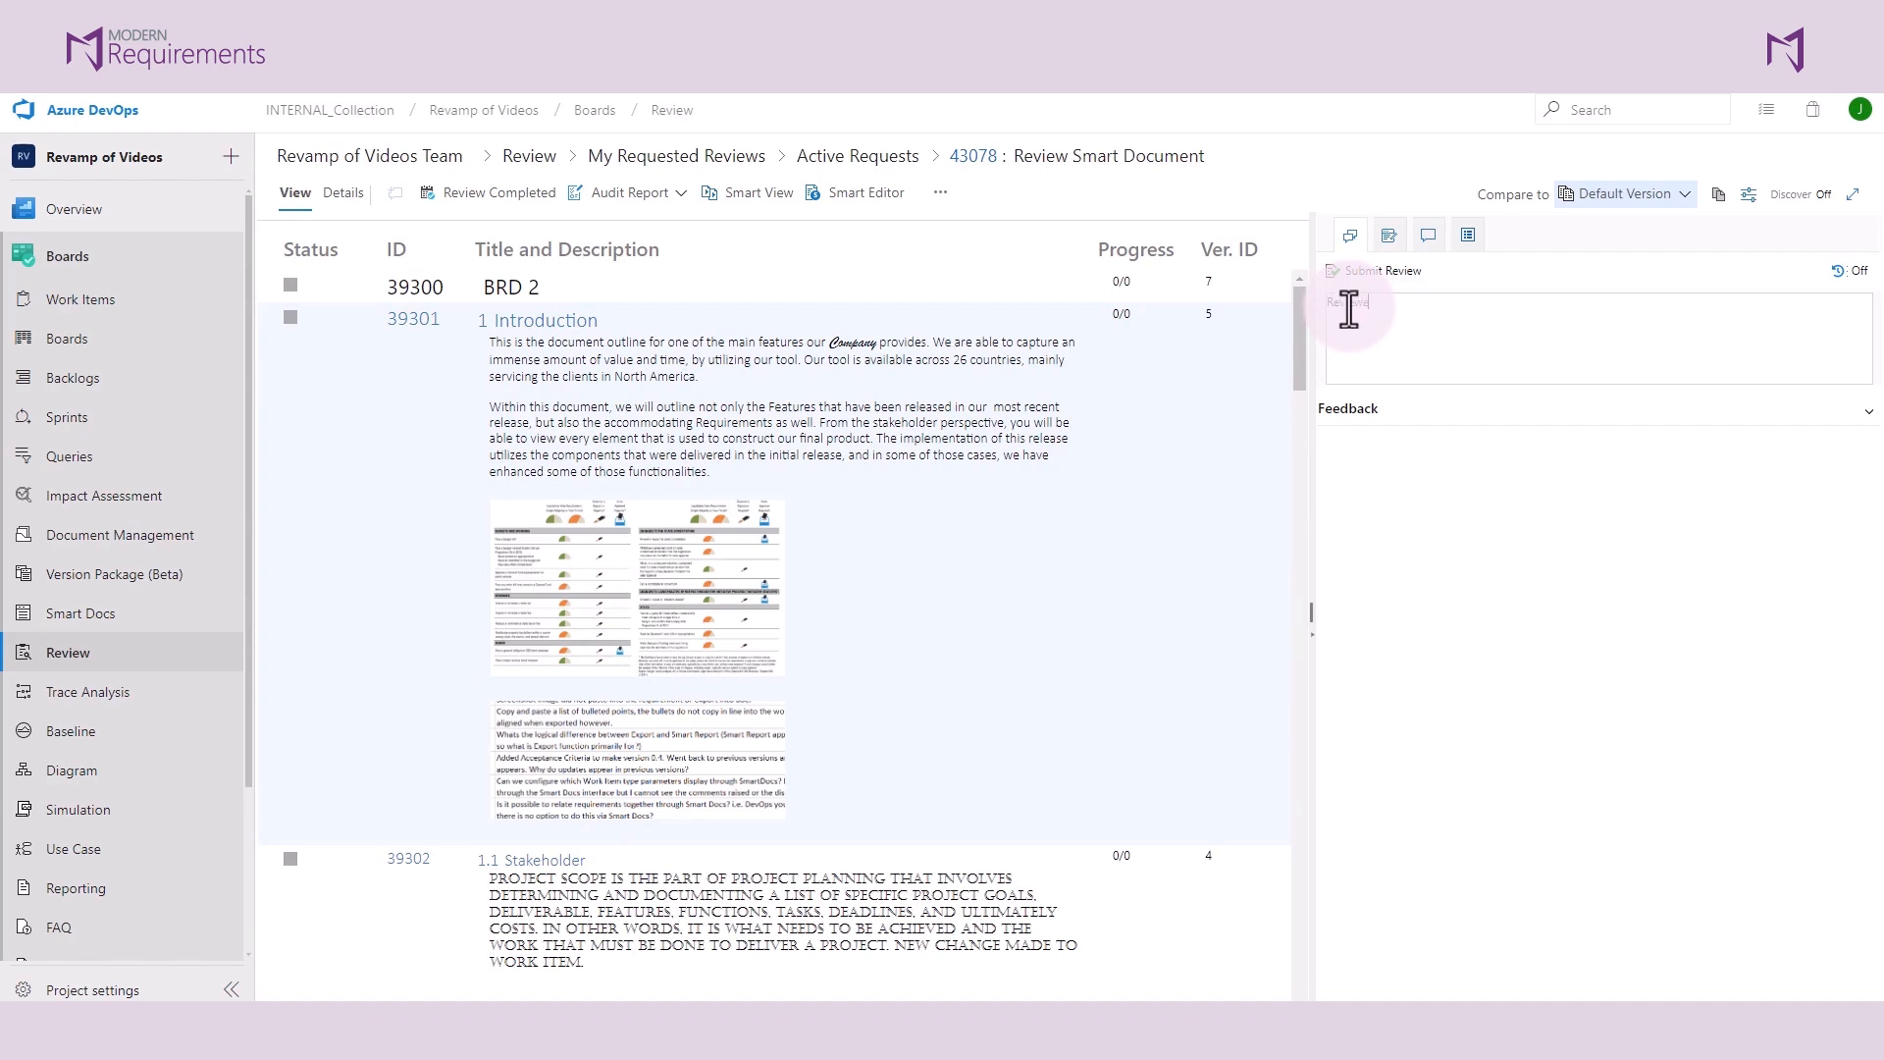
- Comment 'Please update this text' on a highlighted passage in BRD 2's Introduction
type("Reviewed")
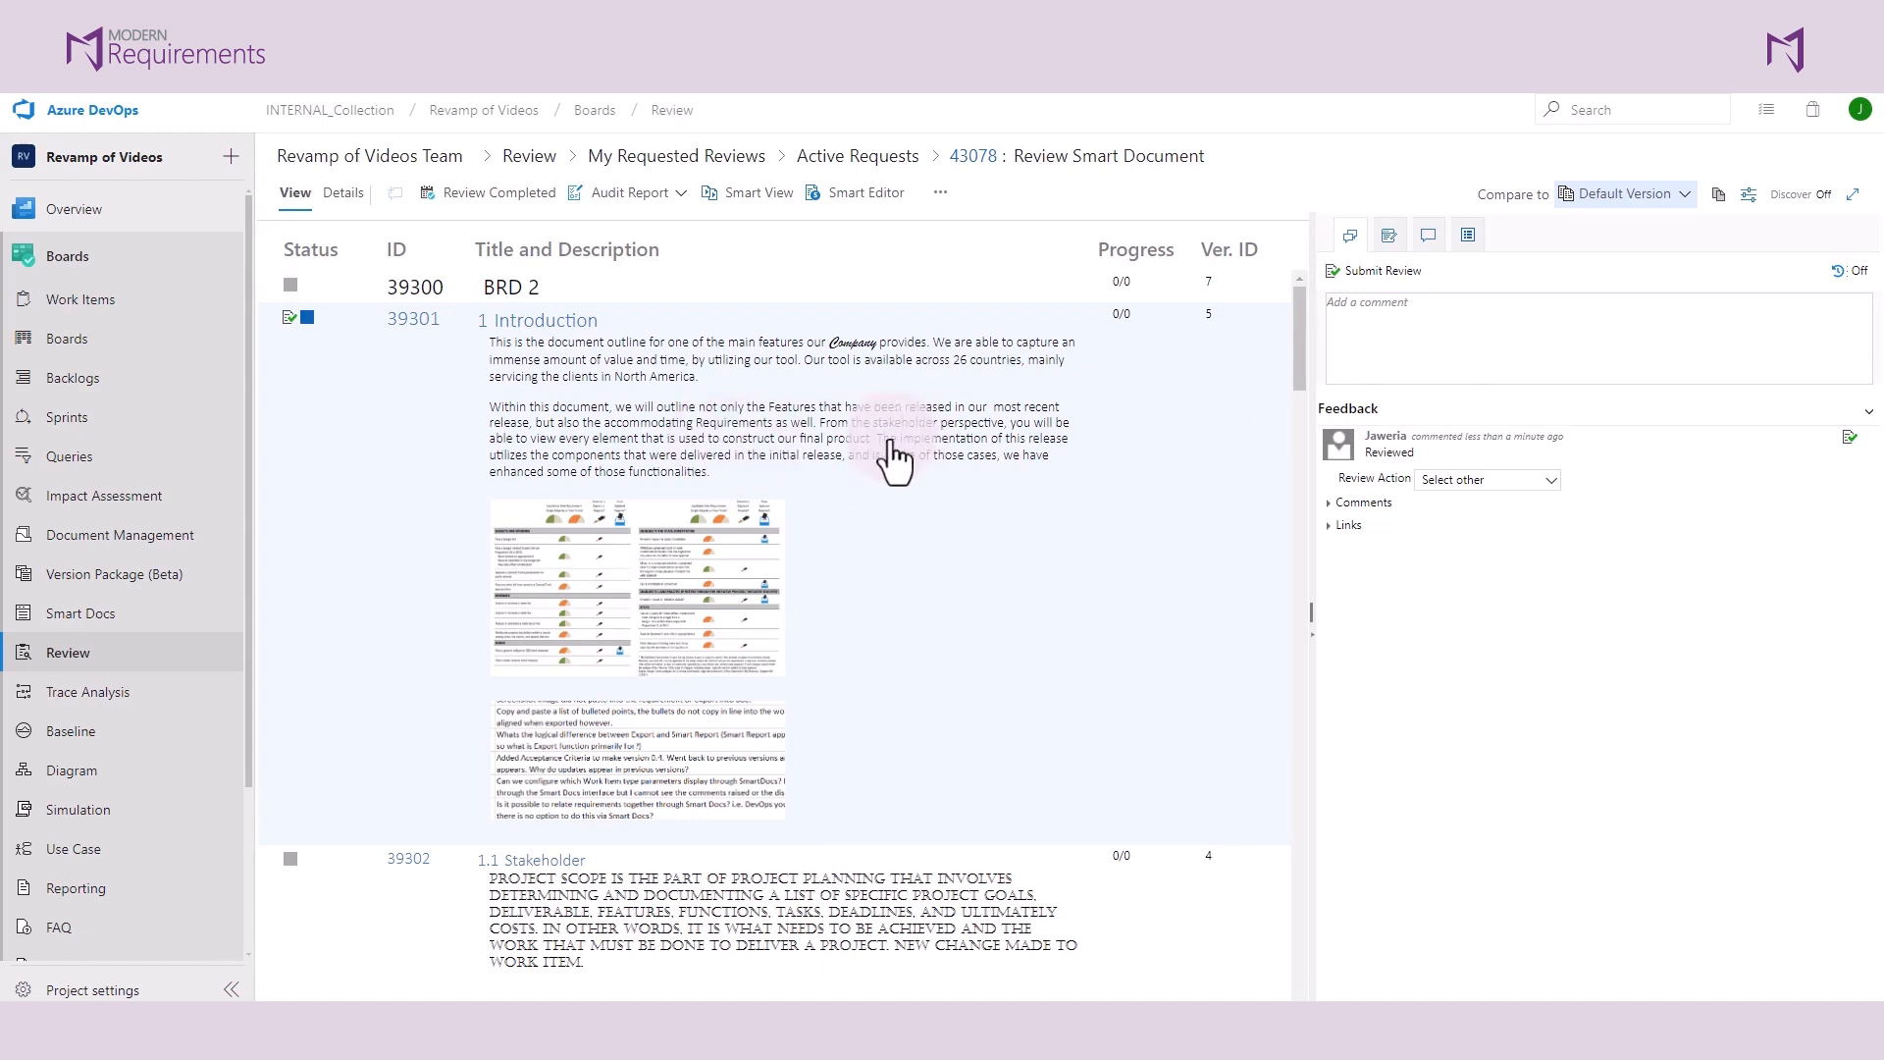
left_click_drag(877, 439, 920, 454)
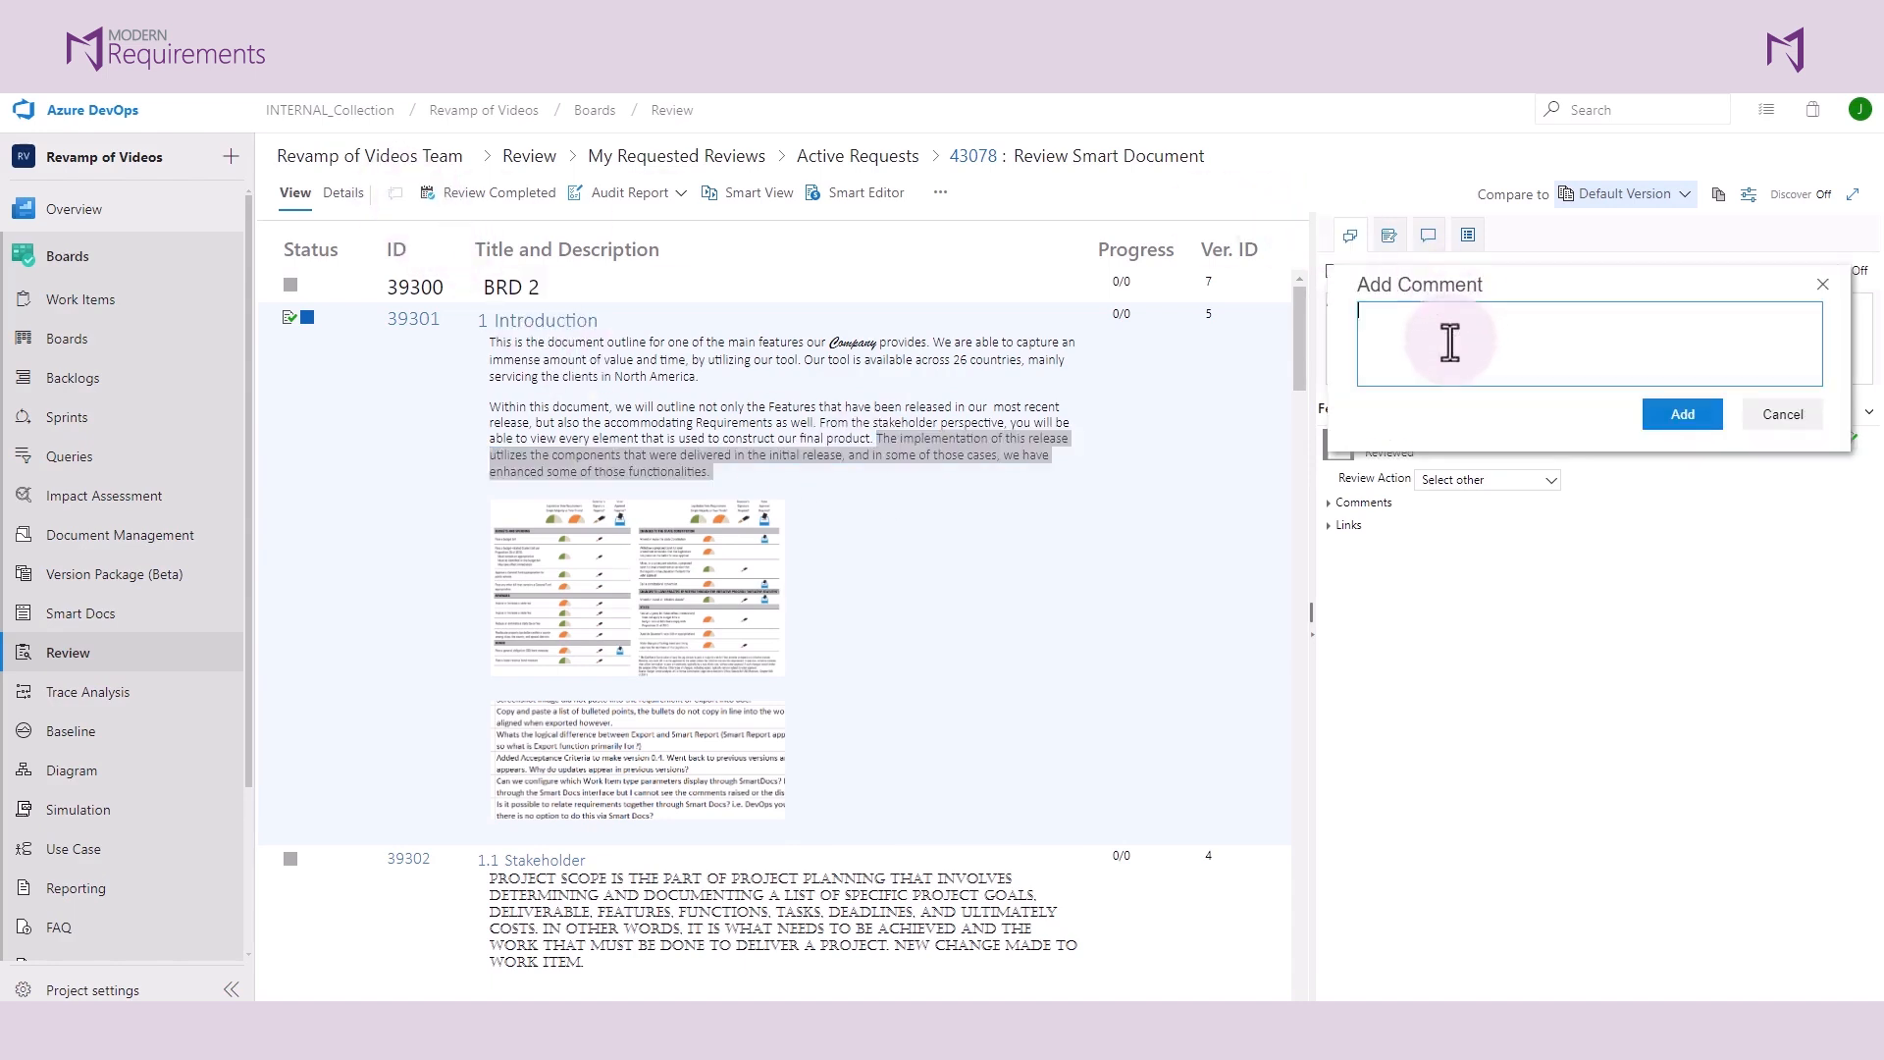
type("Ple")
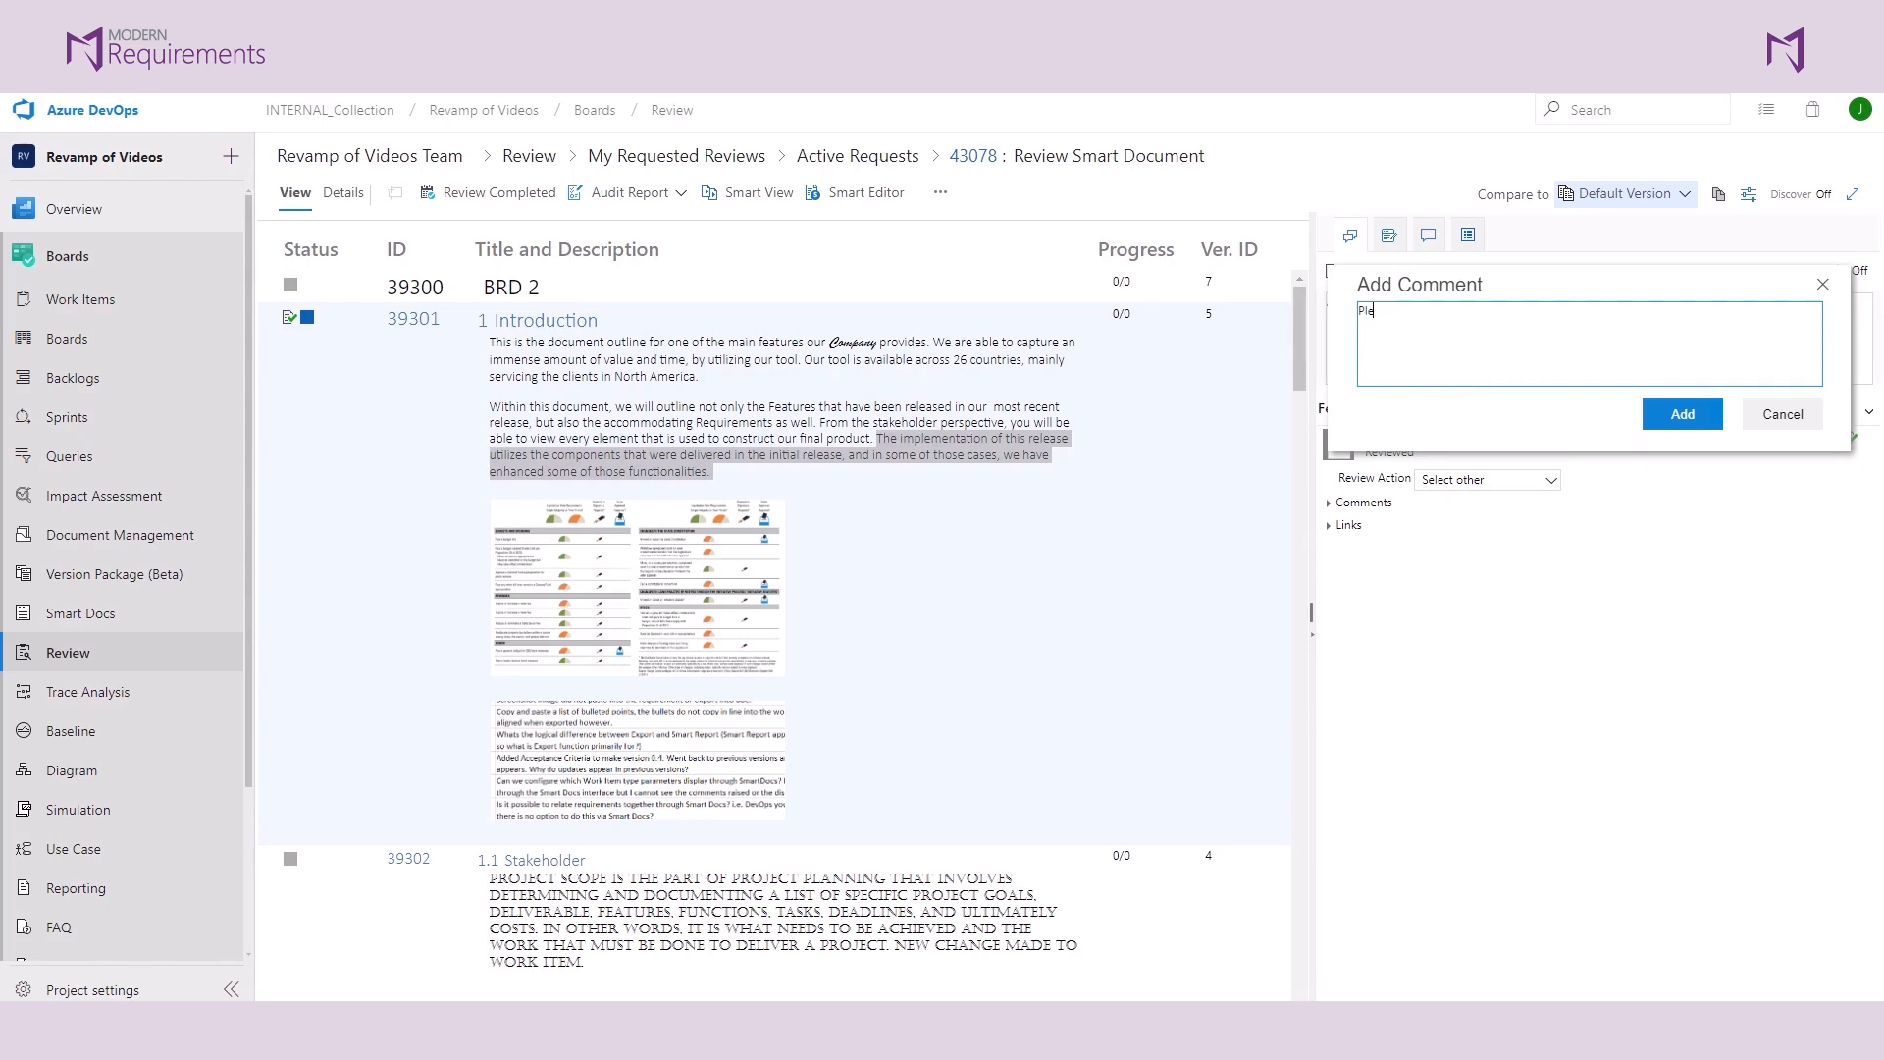
type("ase update this text")
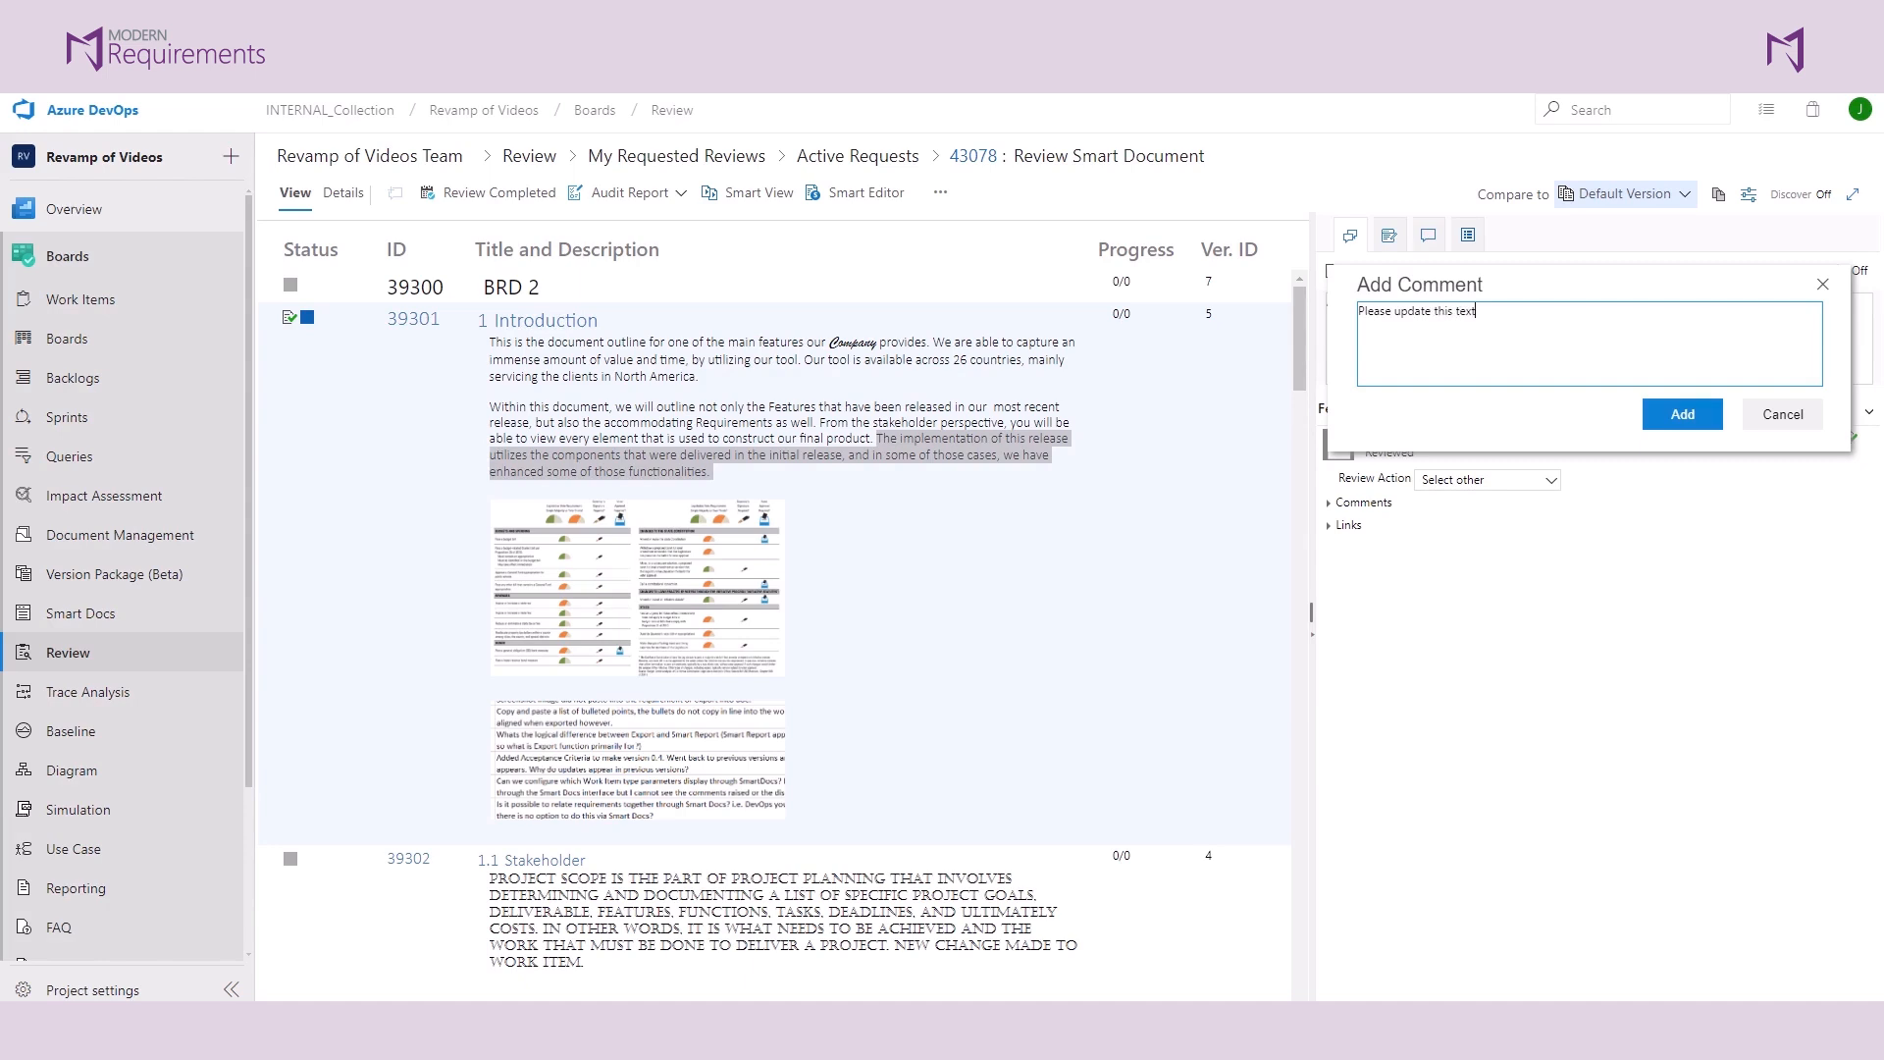
left_click(1682, 414)
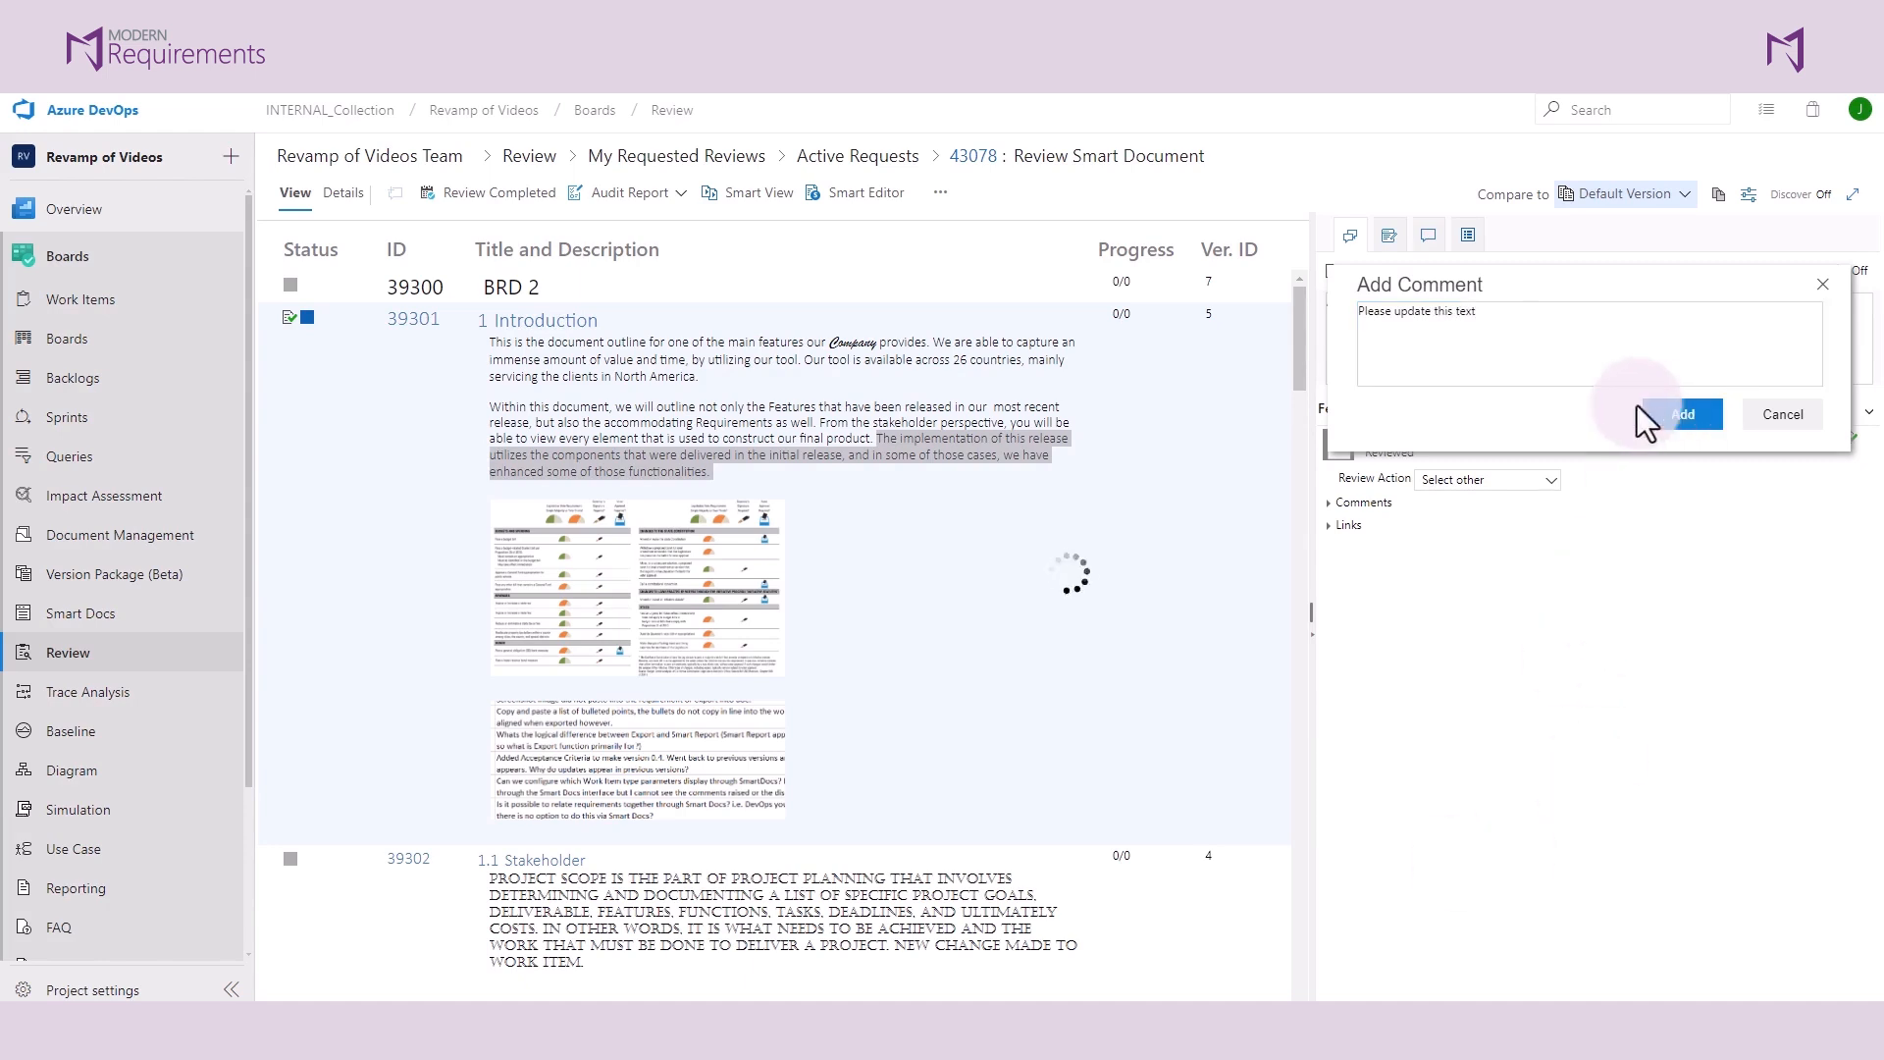
left_click(1683, 414)
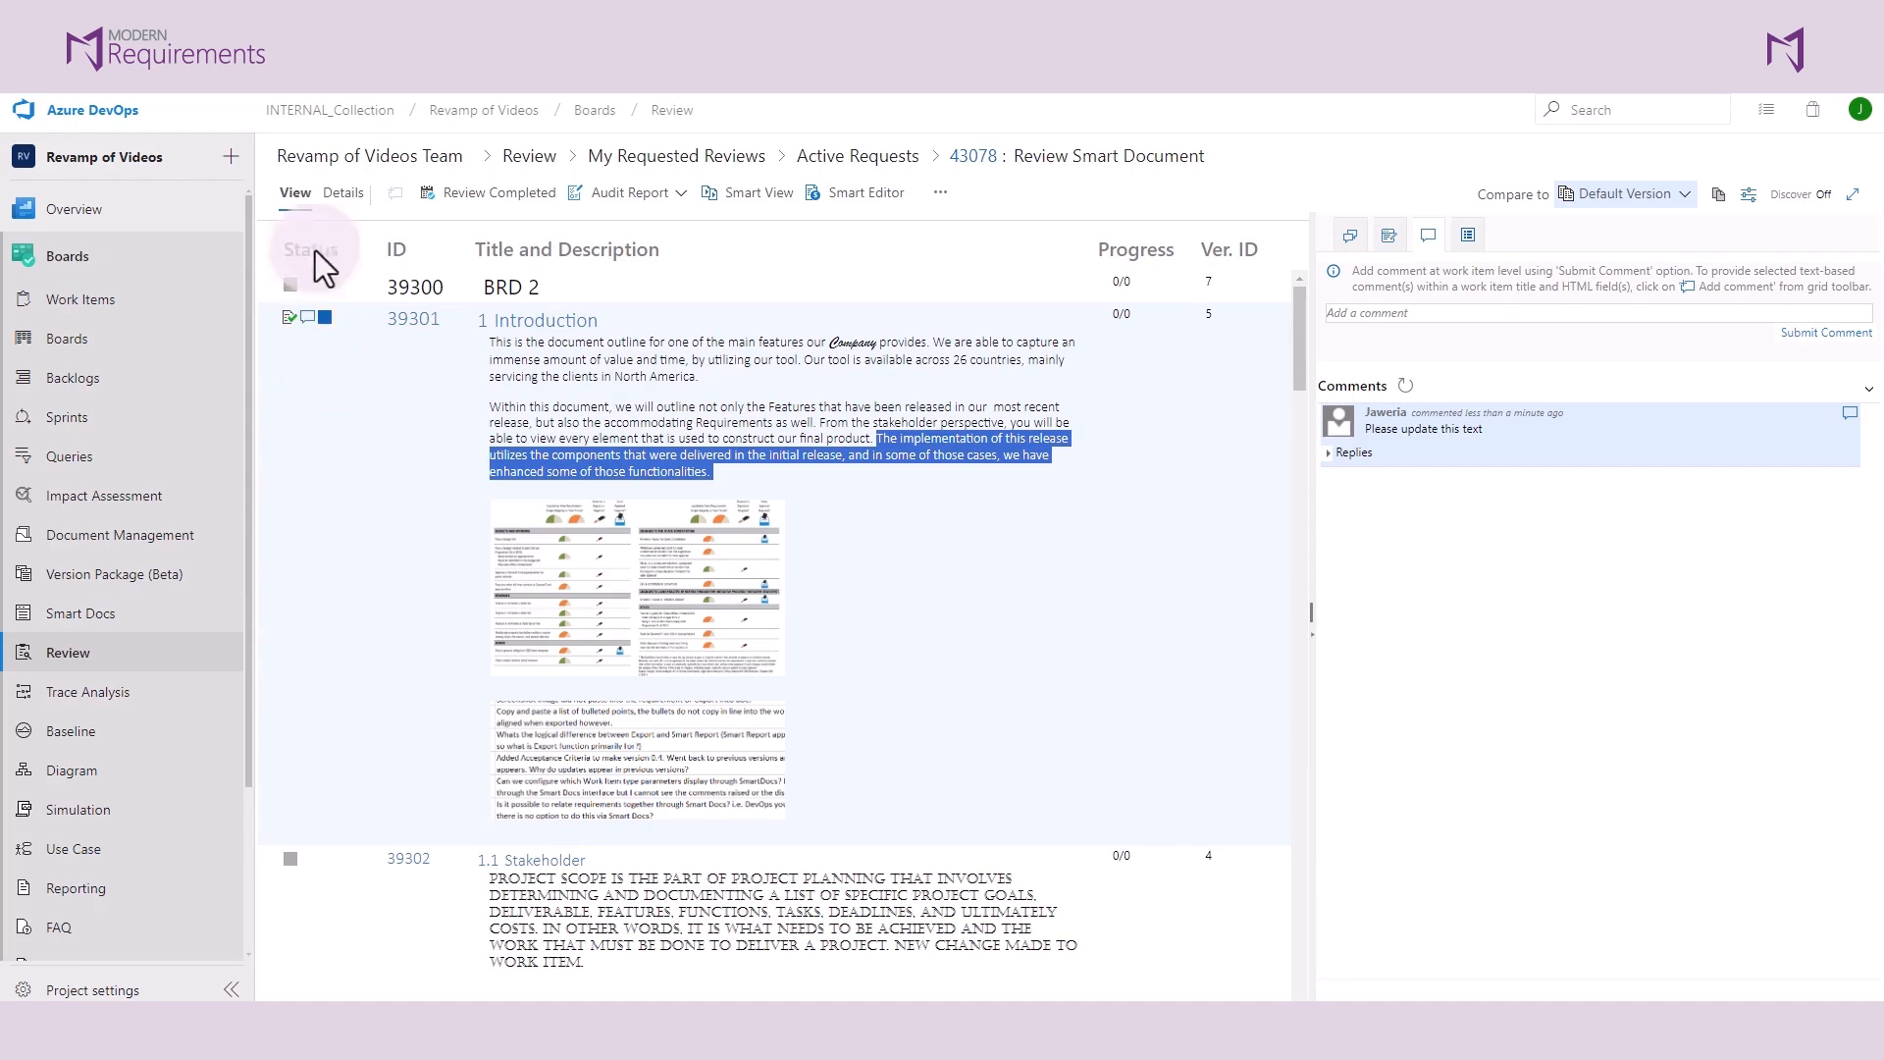
mouse_move(470, 206)
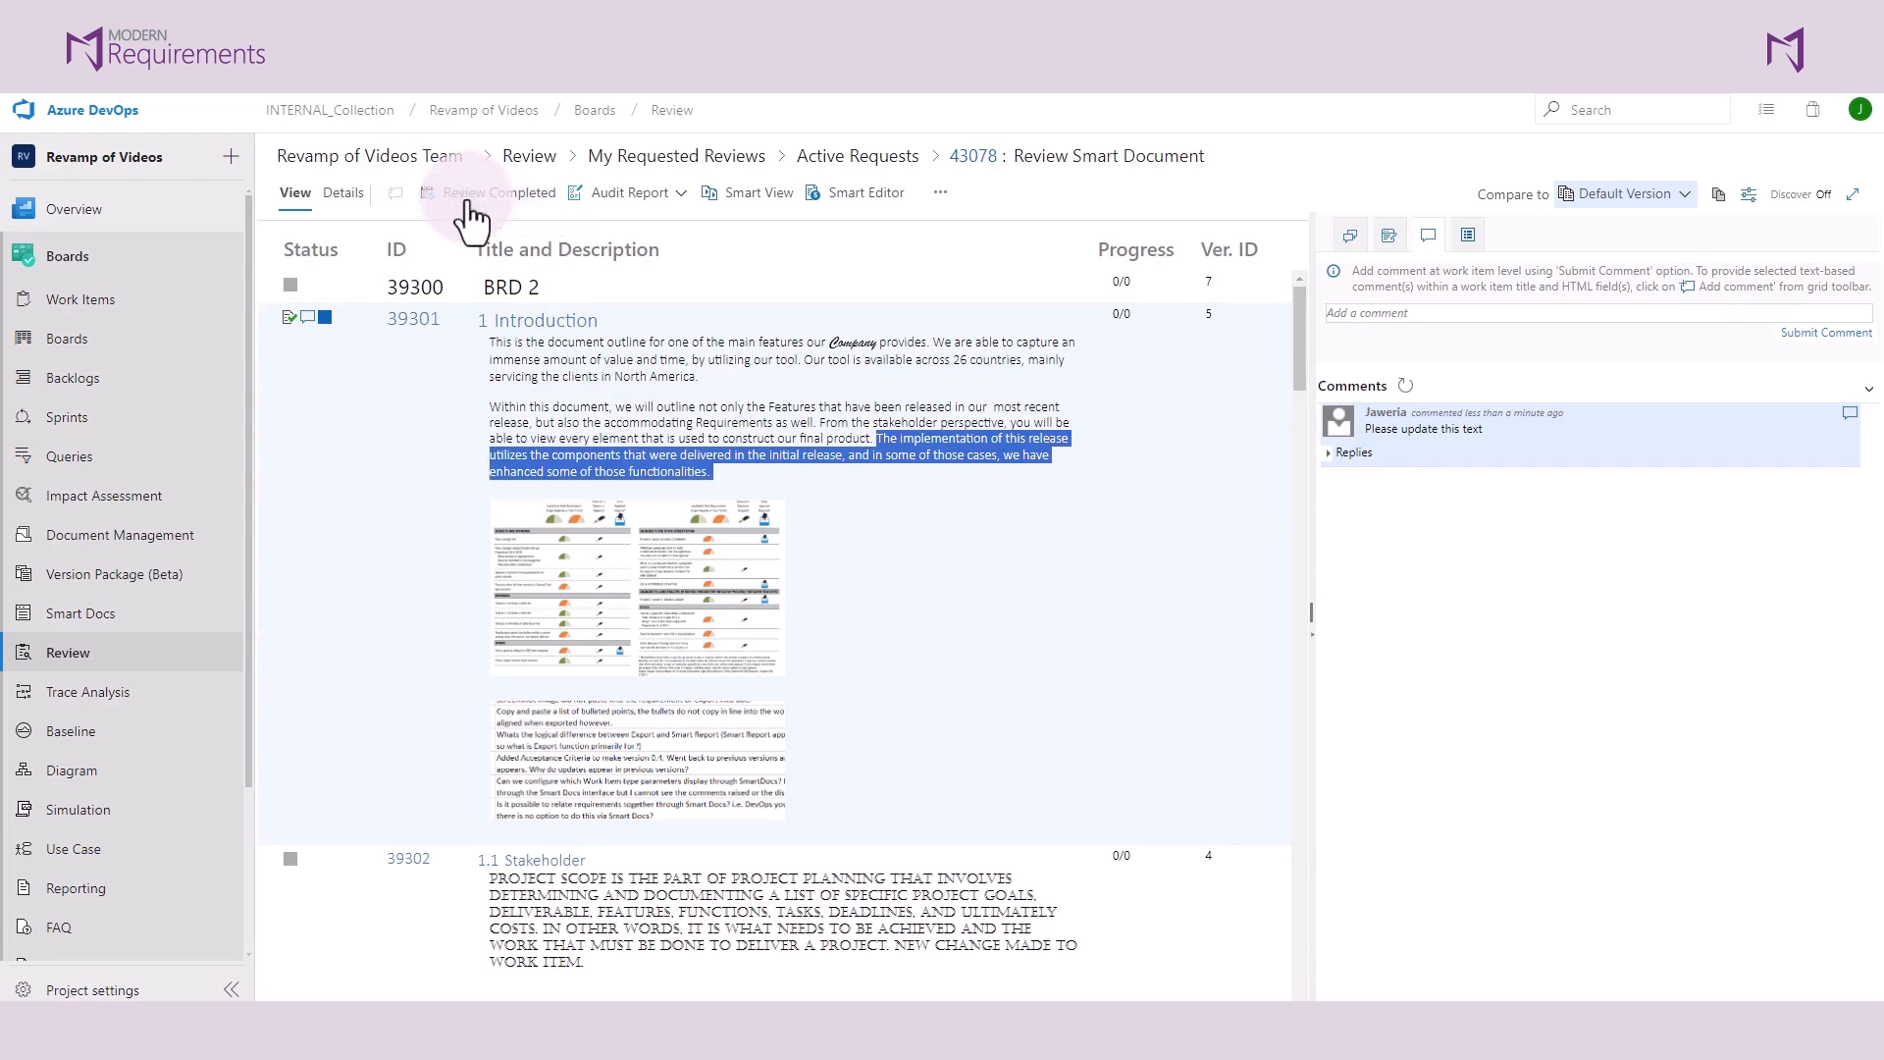
- Mark the BRD 2 review as Review Completed and confirm it
left_click(497, 192)
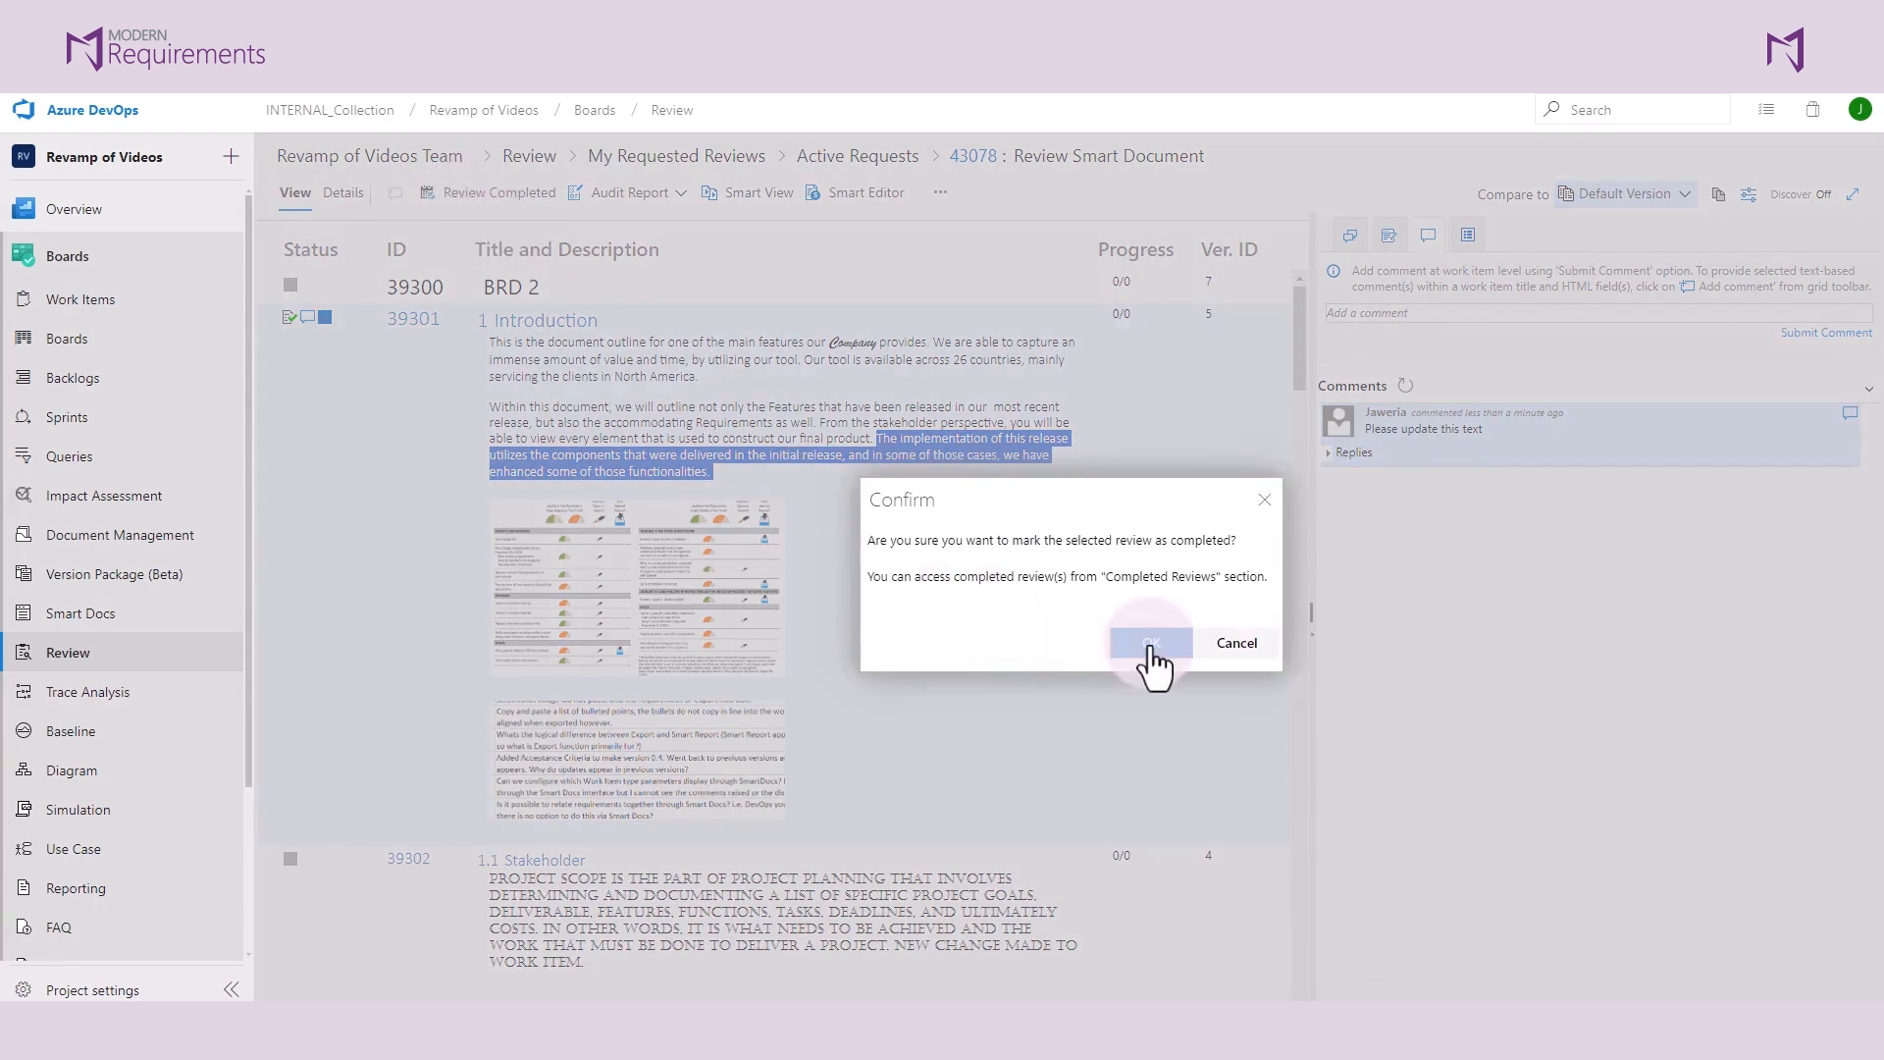
left_click(1151, 643)
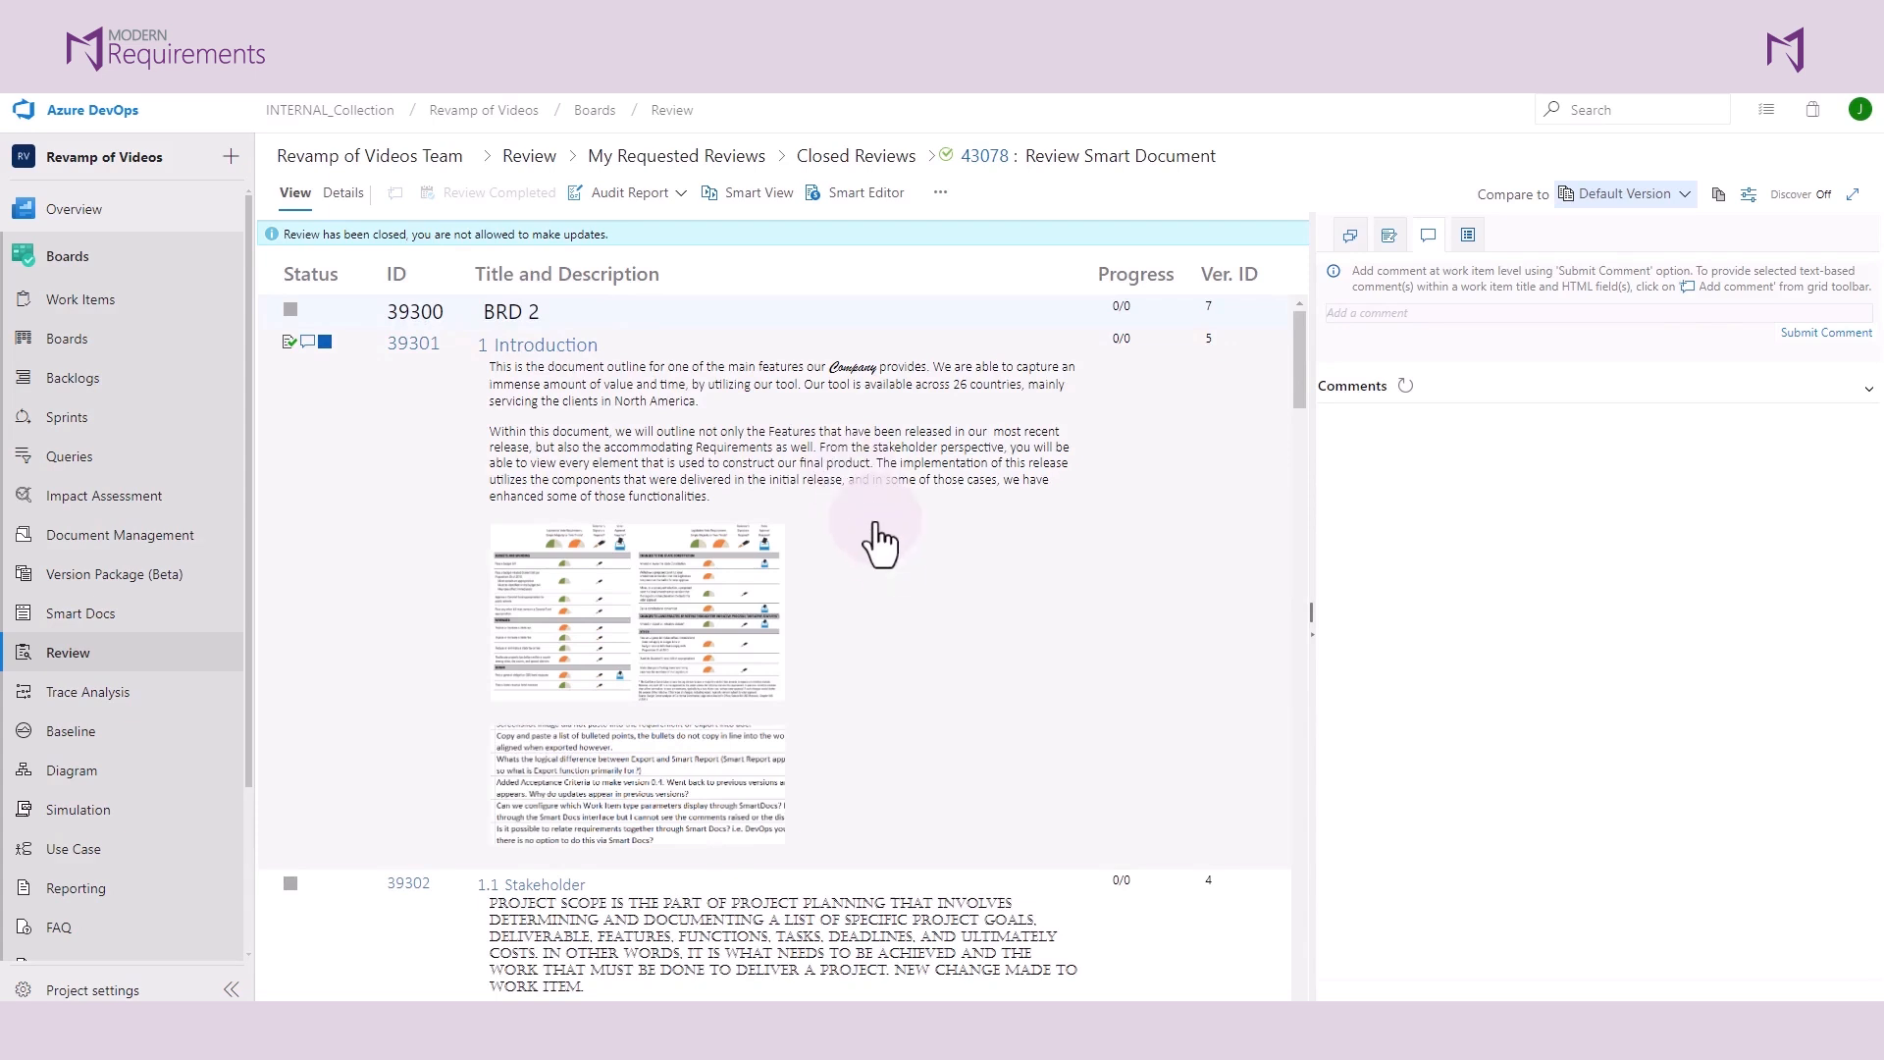
mouse_move(885, 561)
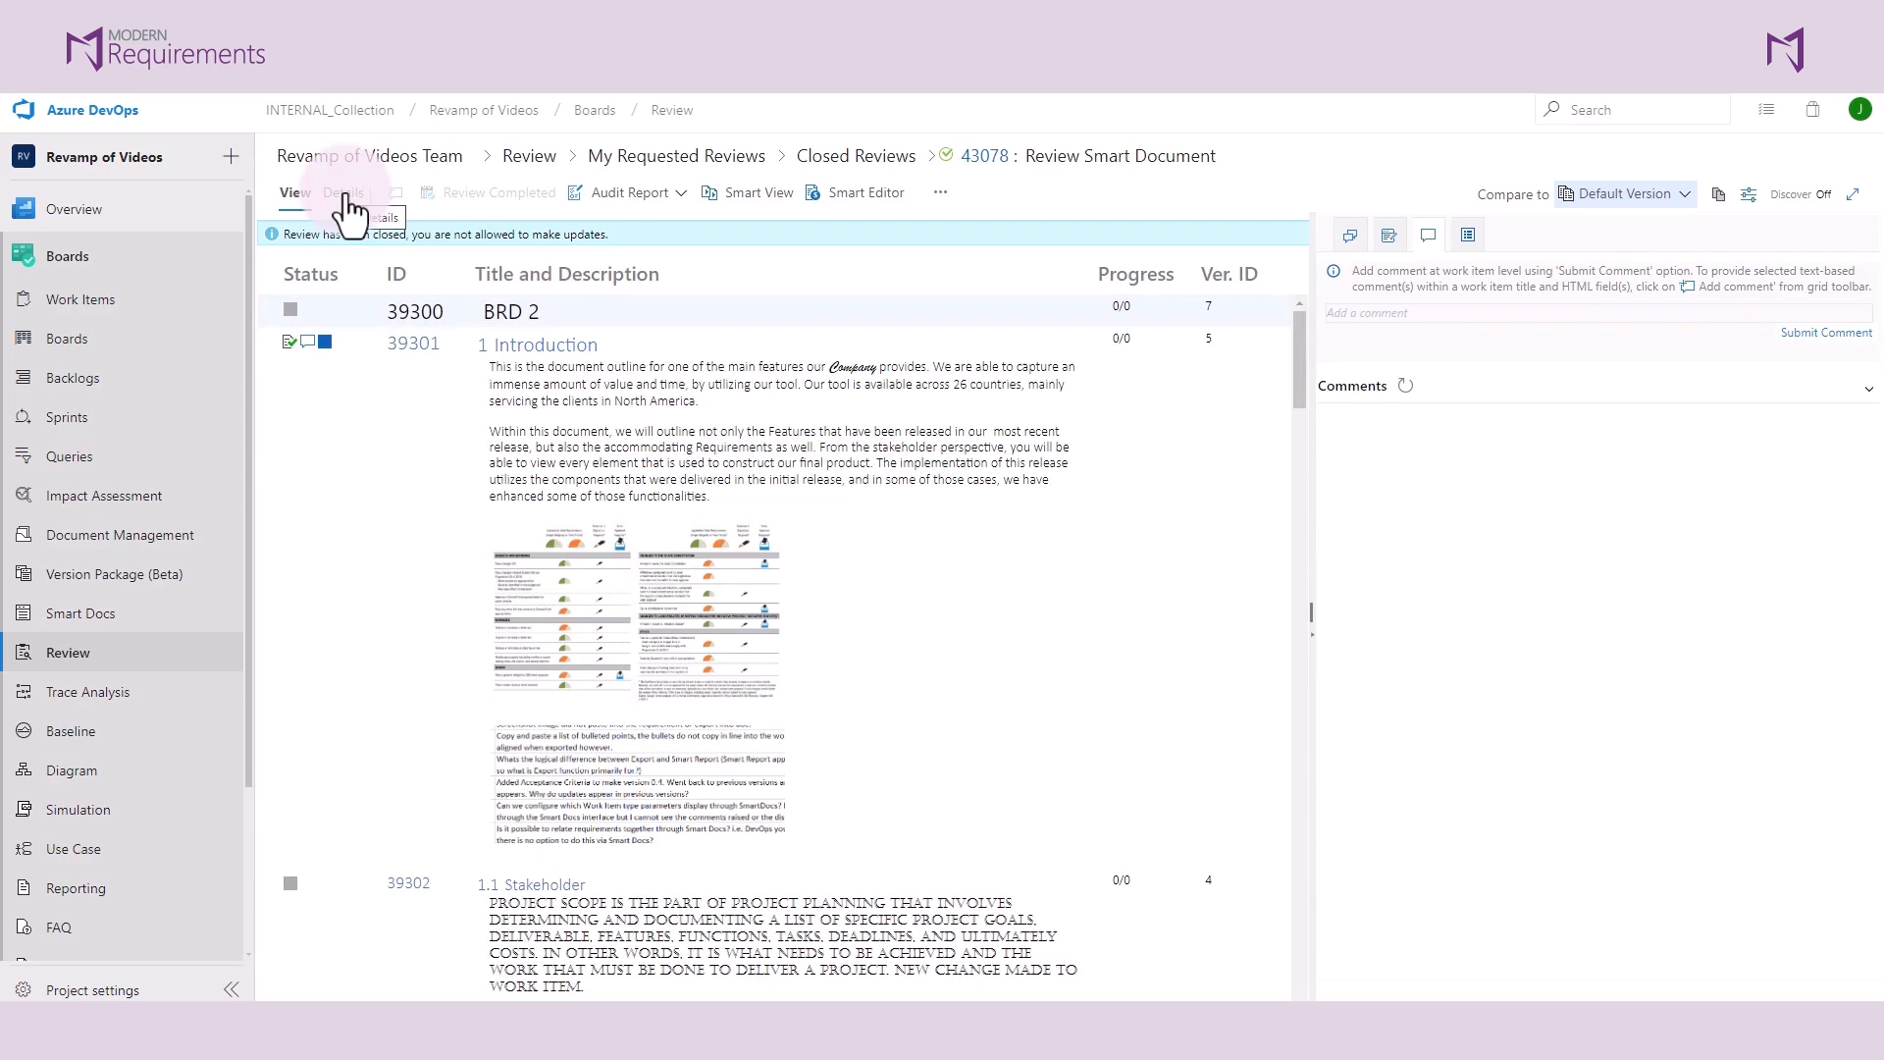
- Scroll through the closed review's Details, showing completed status and closure comments
left_click(341, 192)
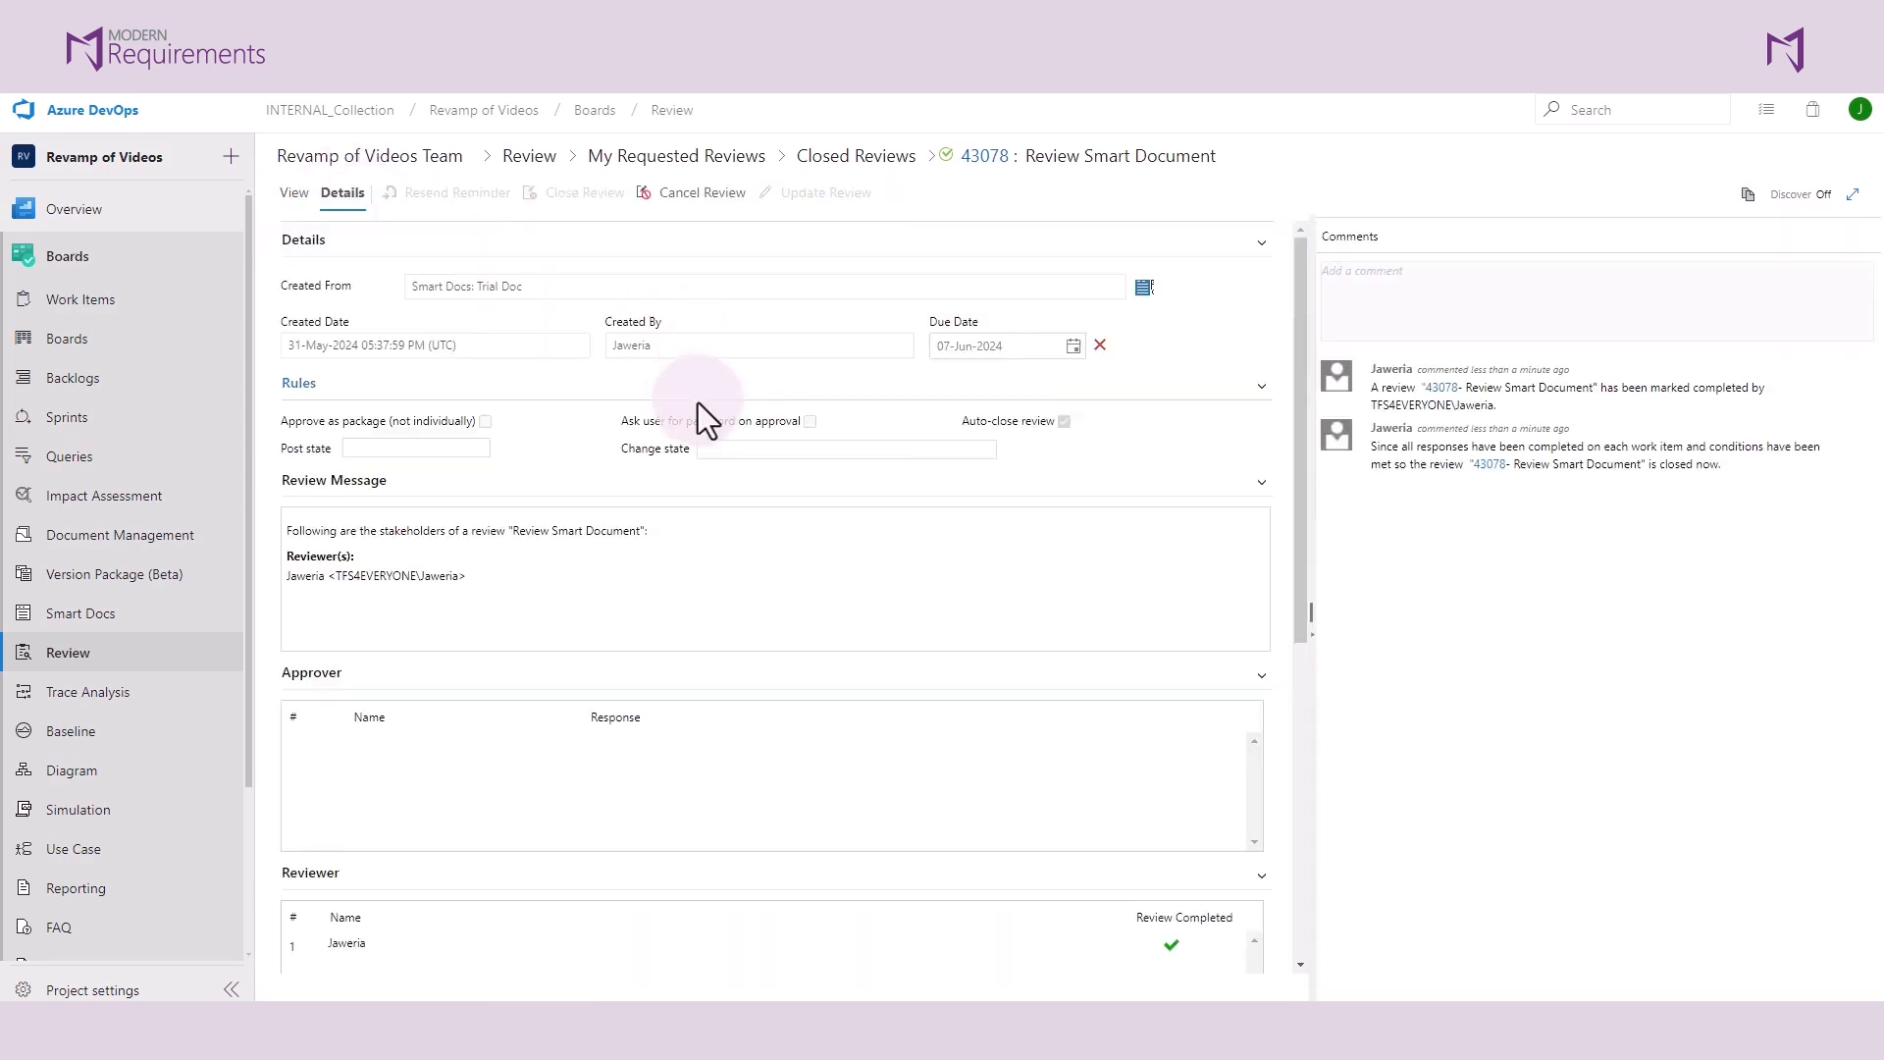
scroll("down", 3)
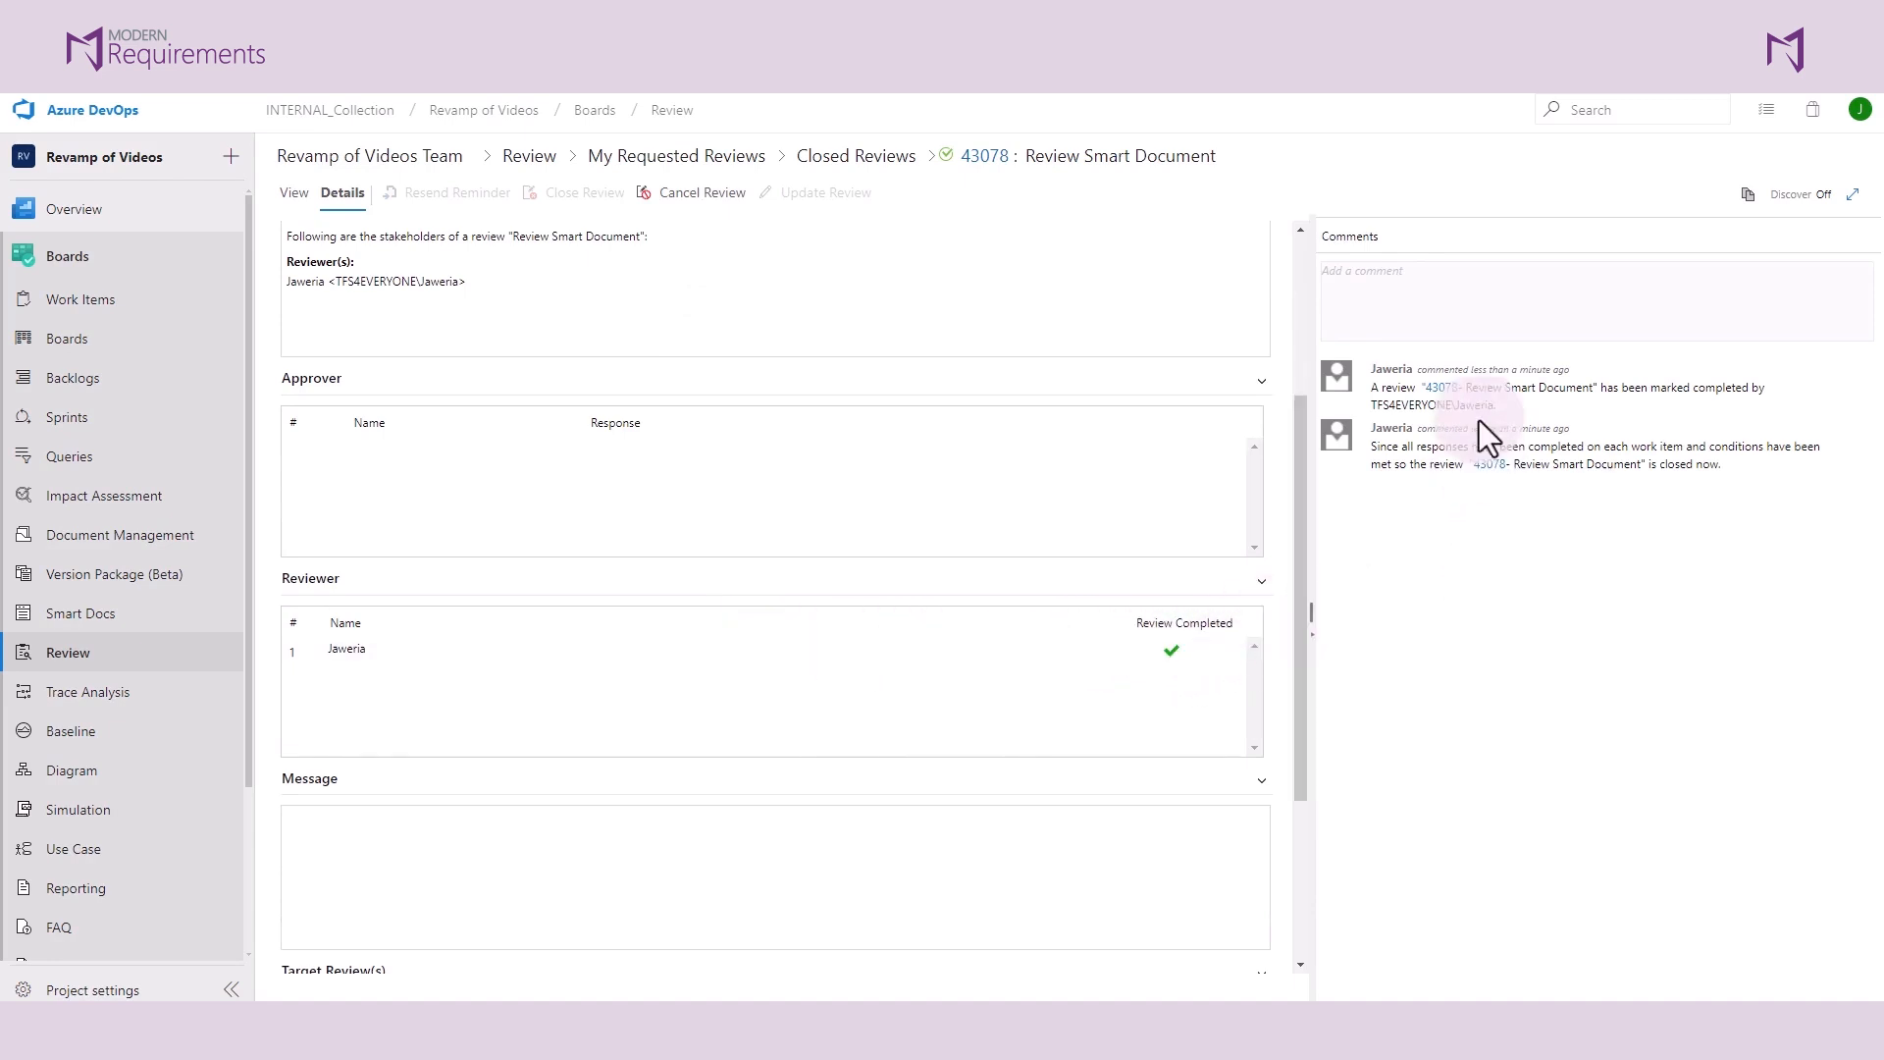
mouse_move(1449, 515)
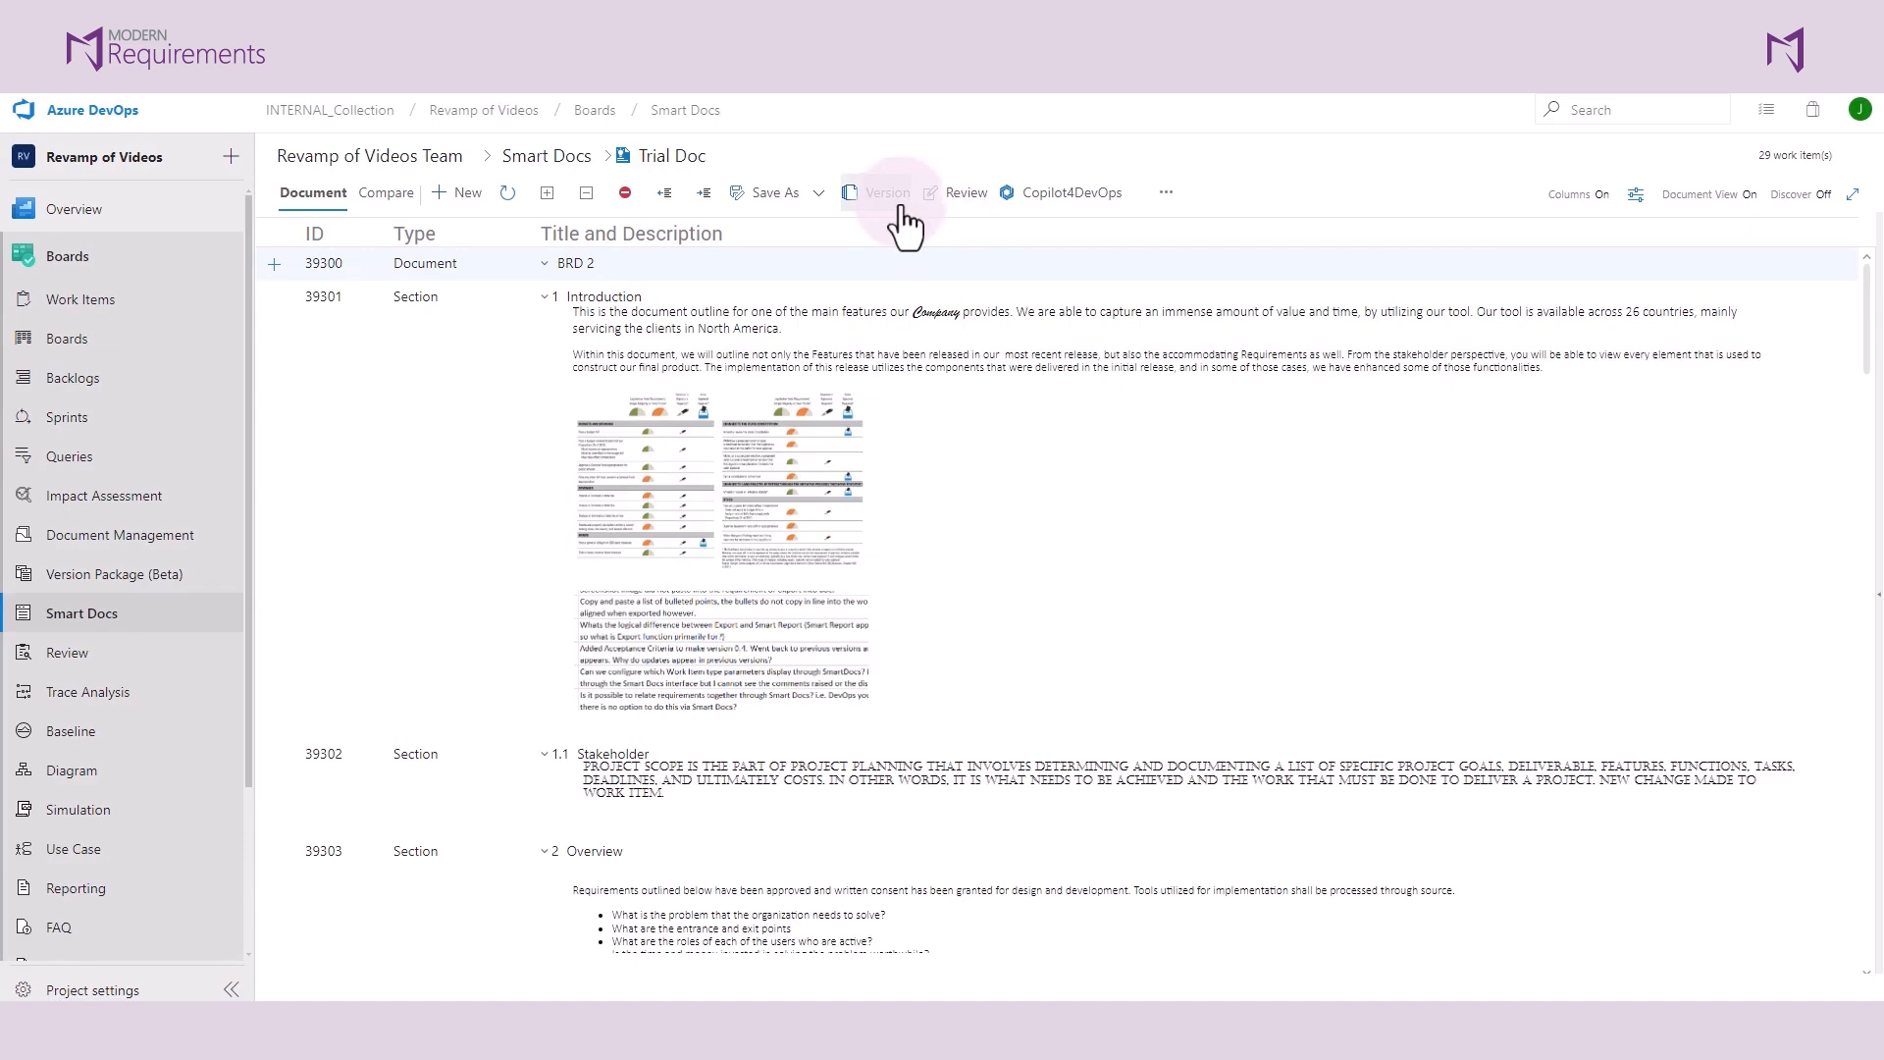
mouse_move(881, 192)
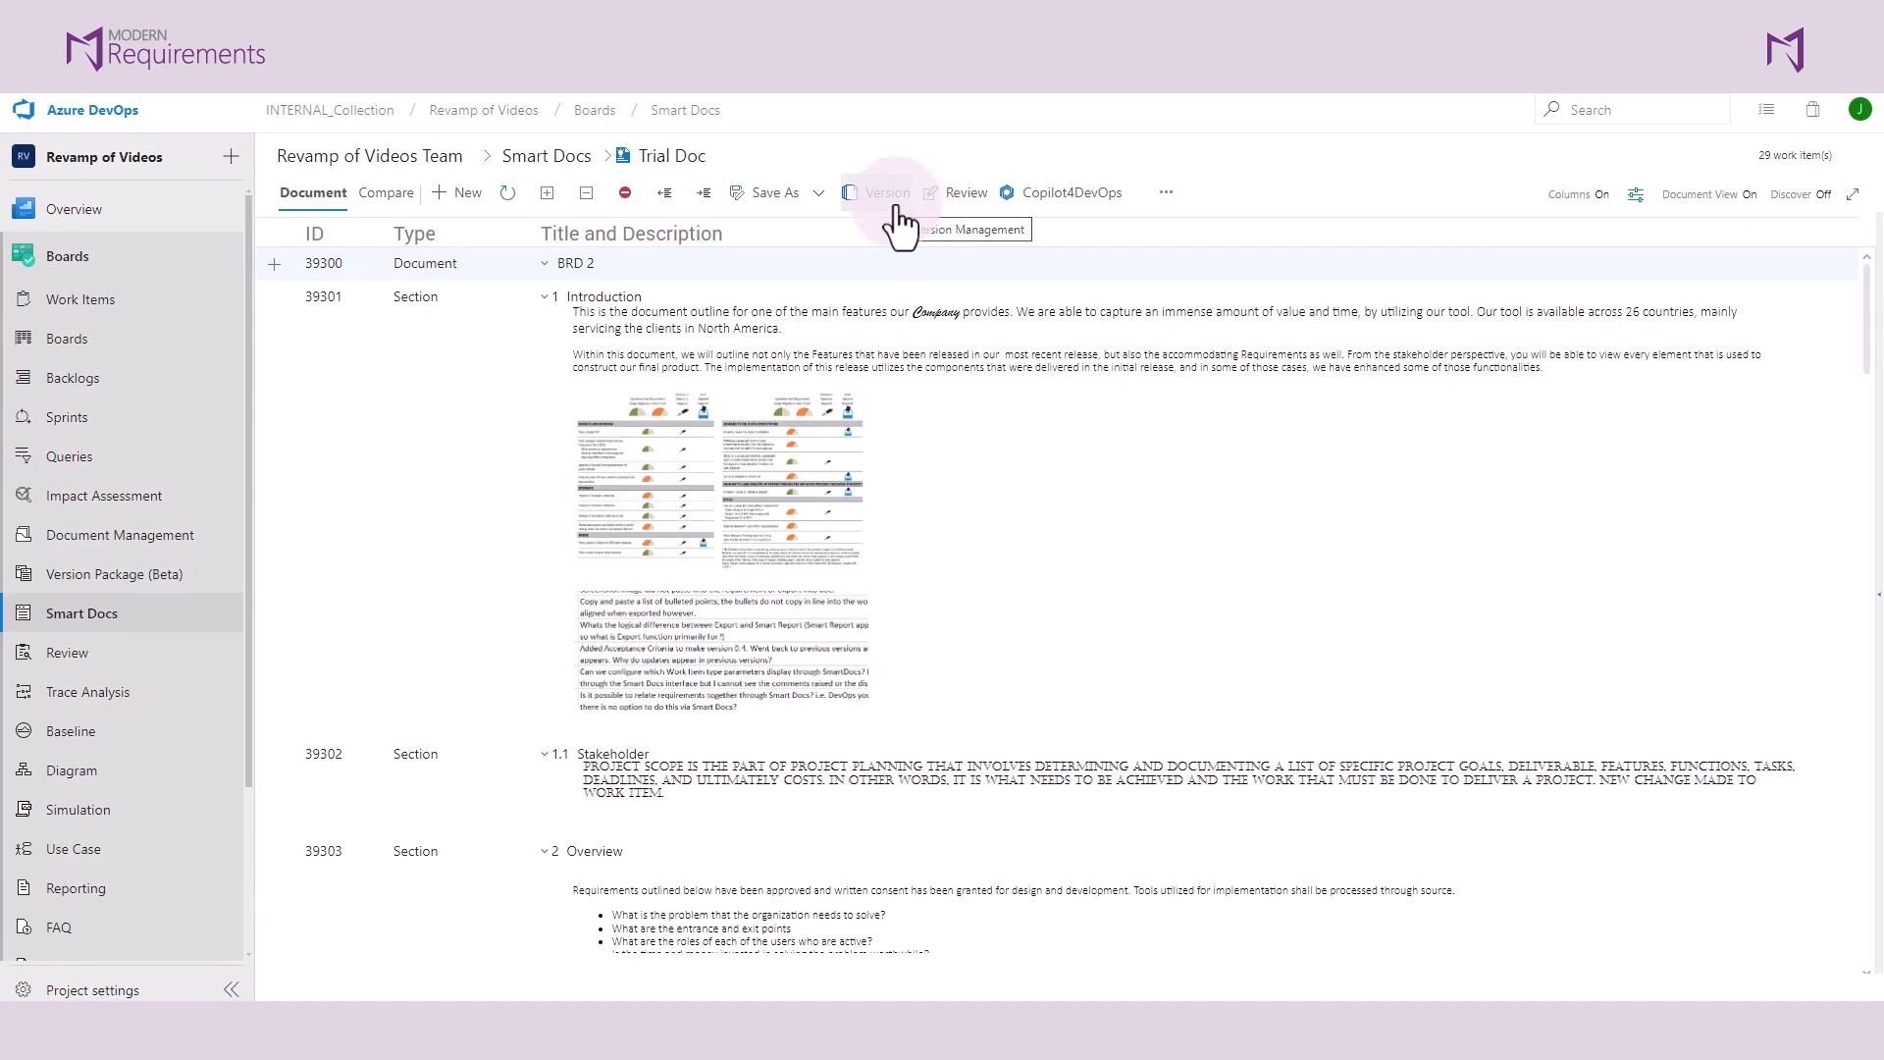
- Open a blank Create Request form to review Trial Doc
left_click(876, 193)
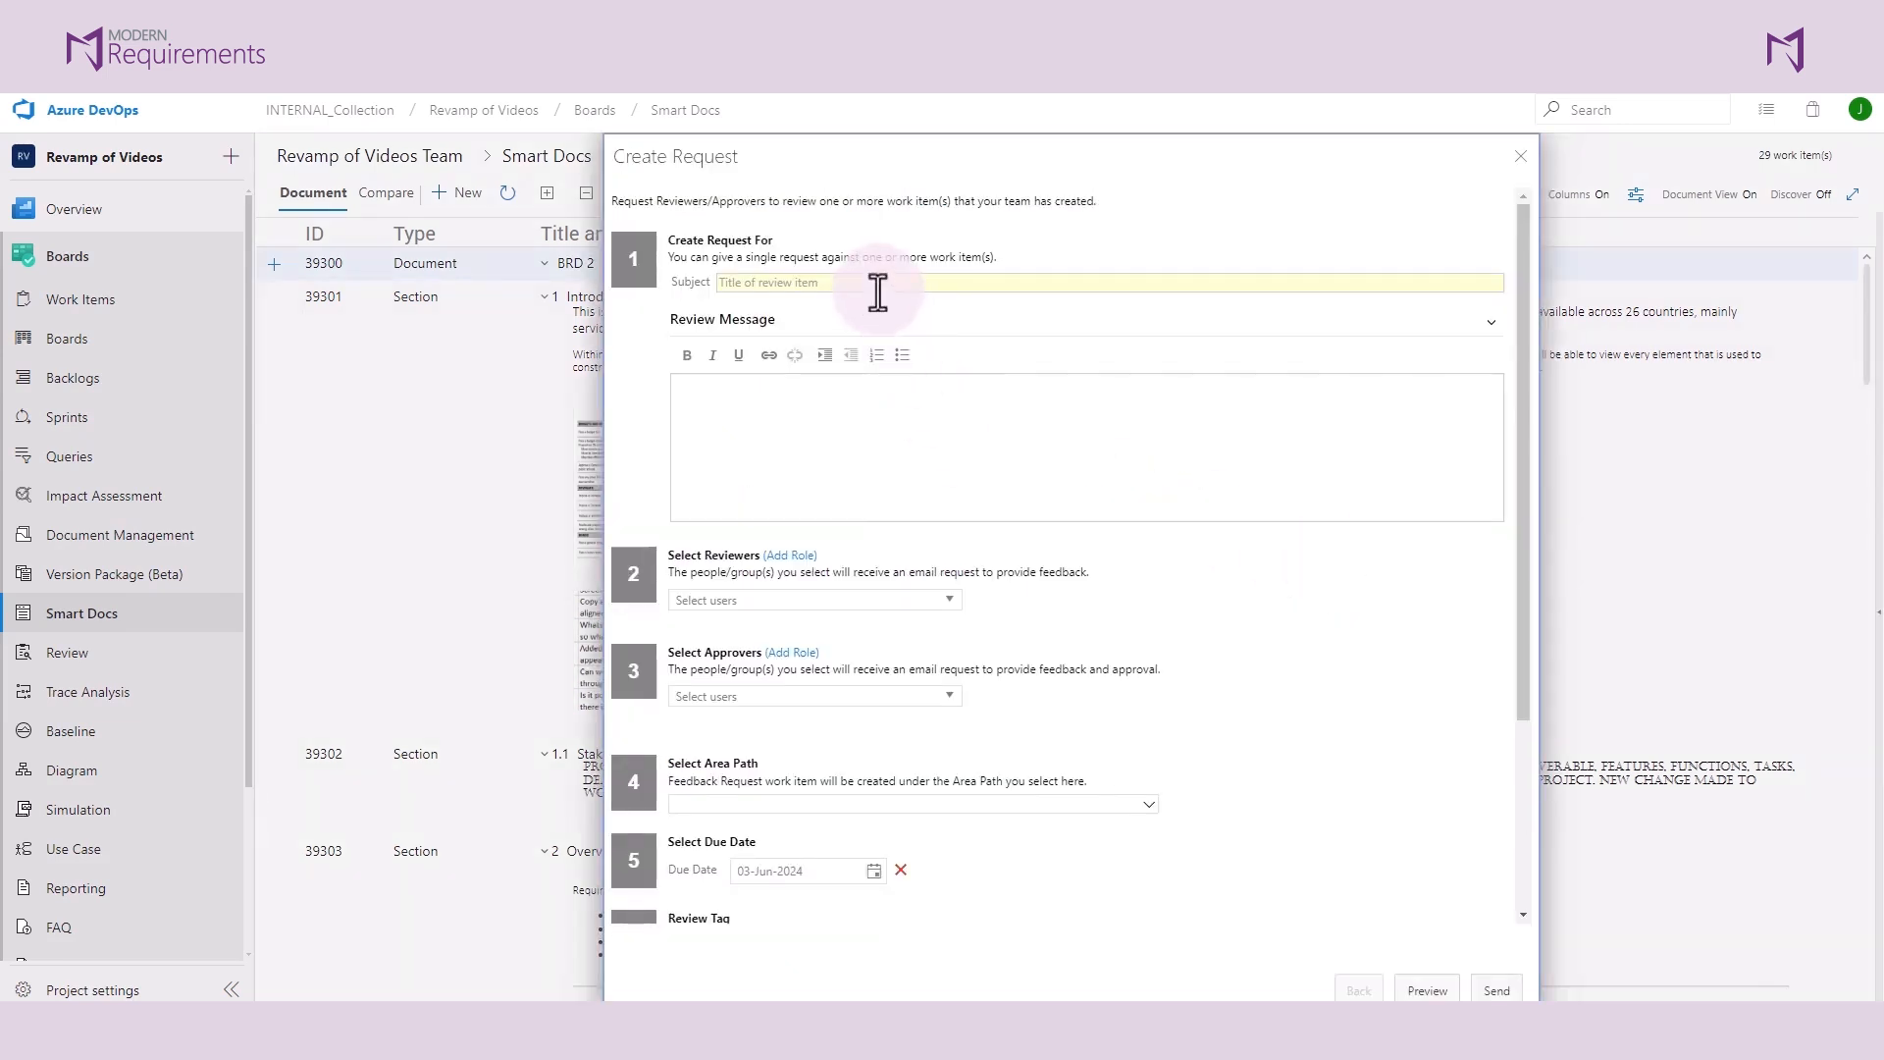
- Send 'Approval with esigned' to approver Jaweria, approving as package with password required
type("Approval with")
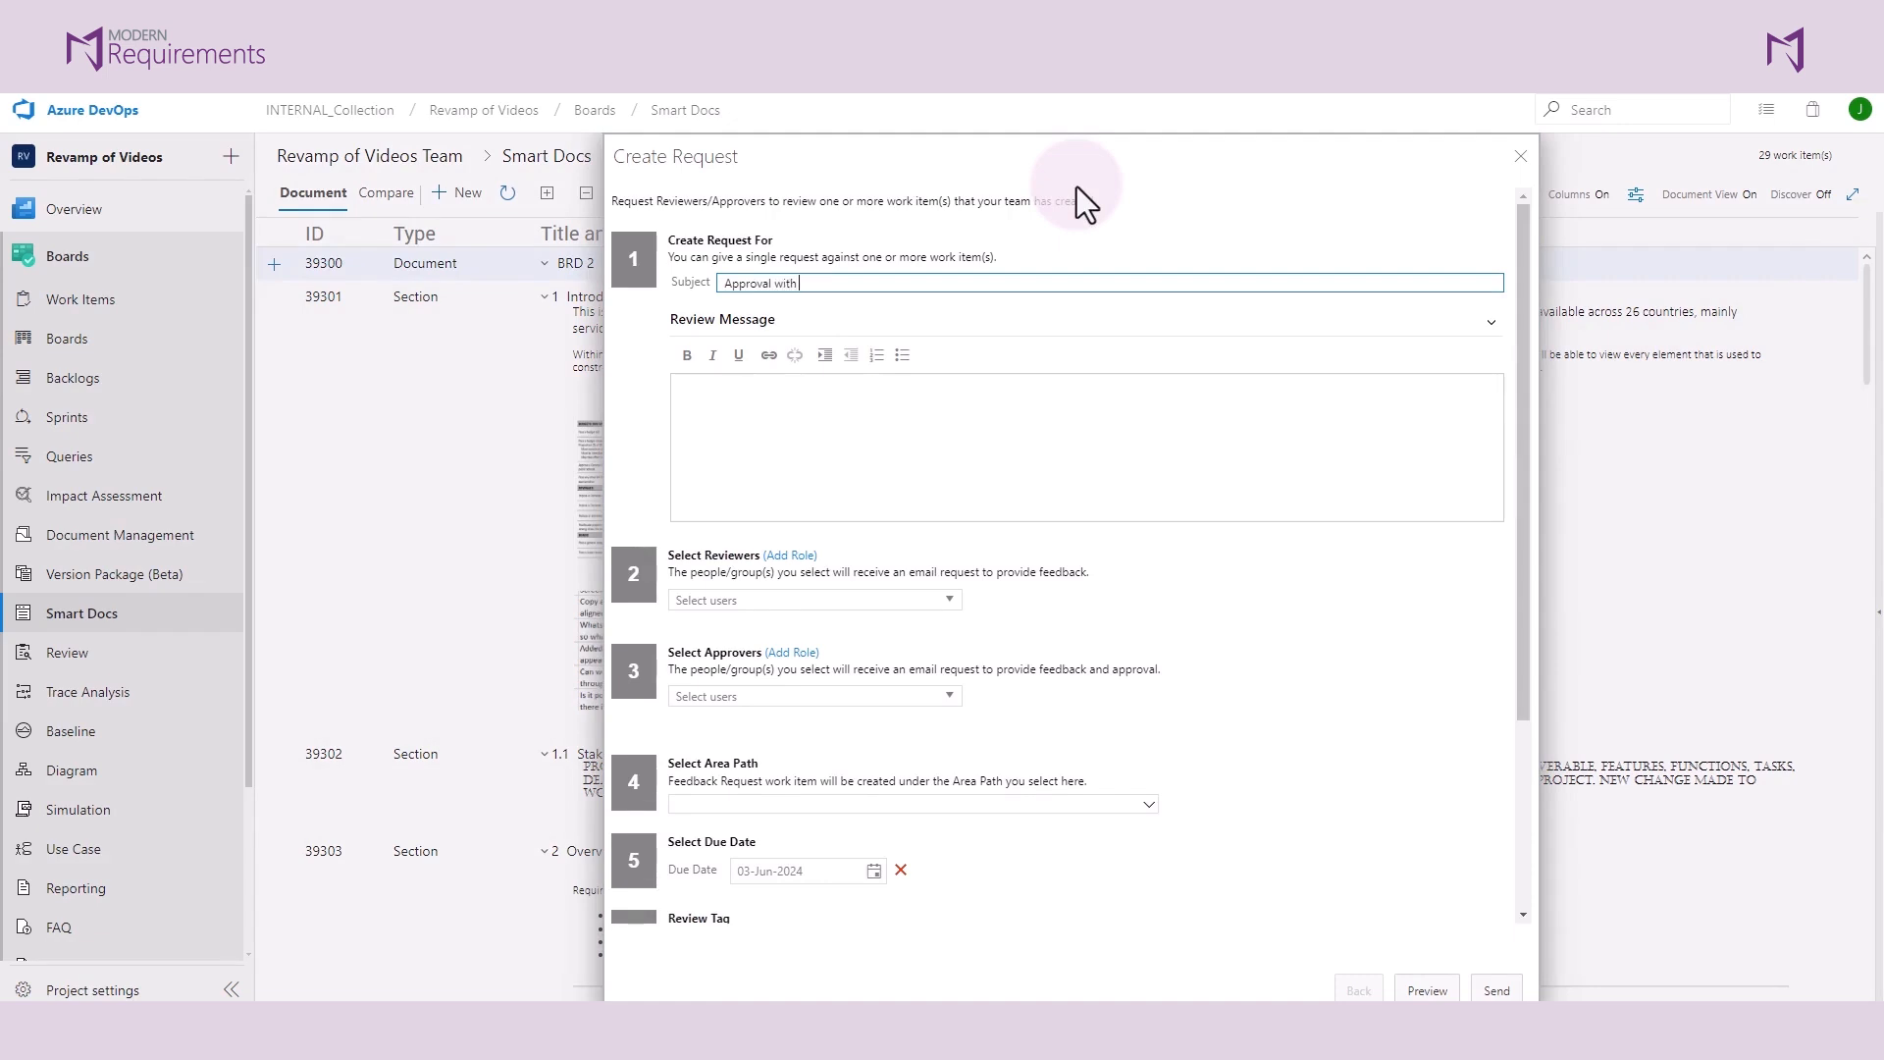
type("esigned")
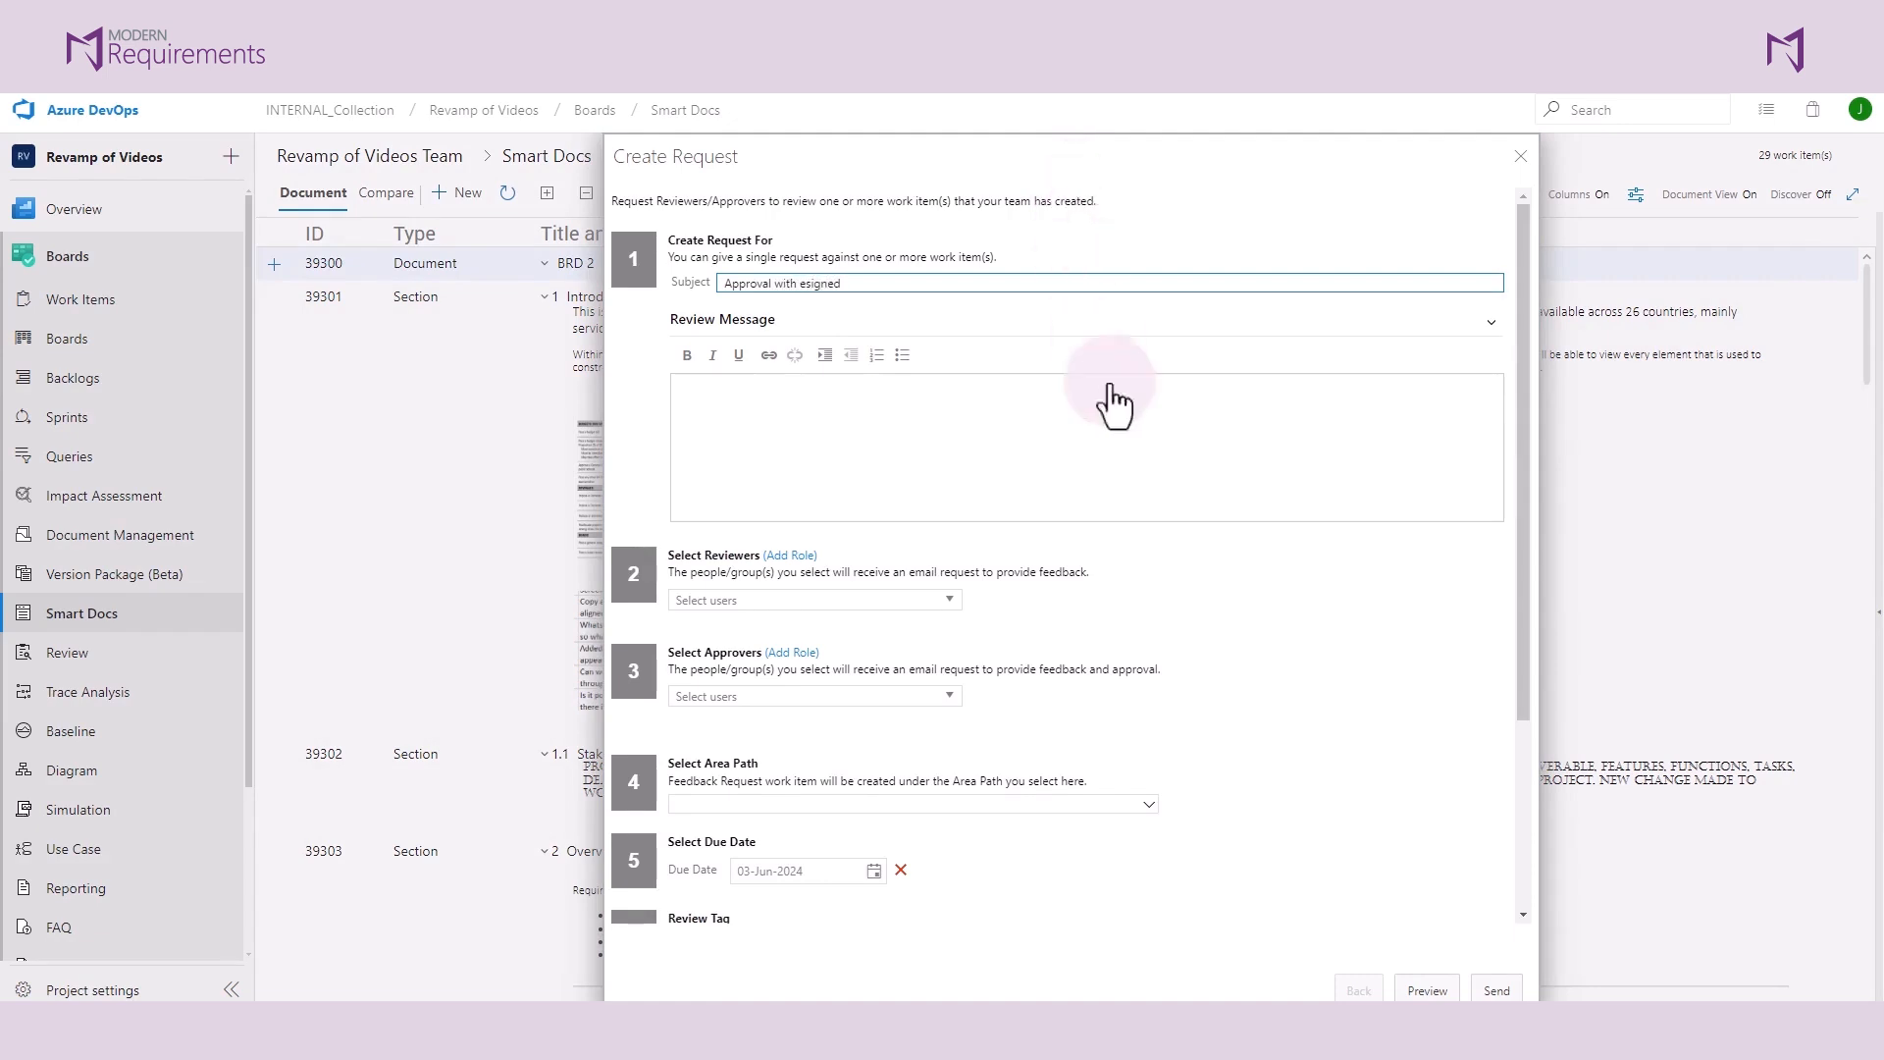
left_click(795, 696)
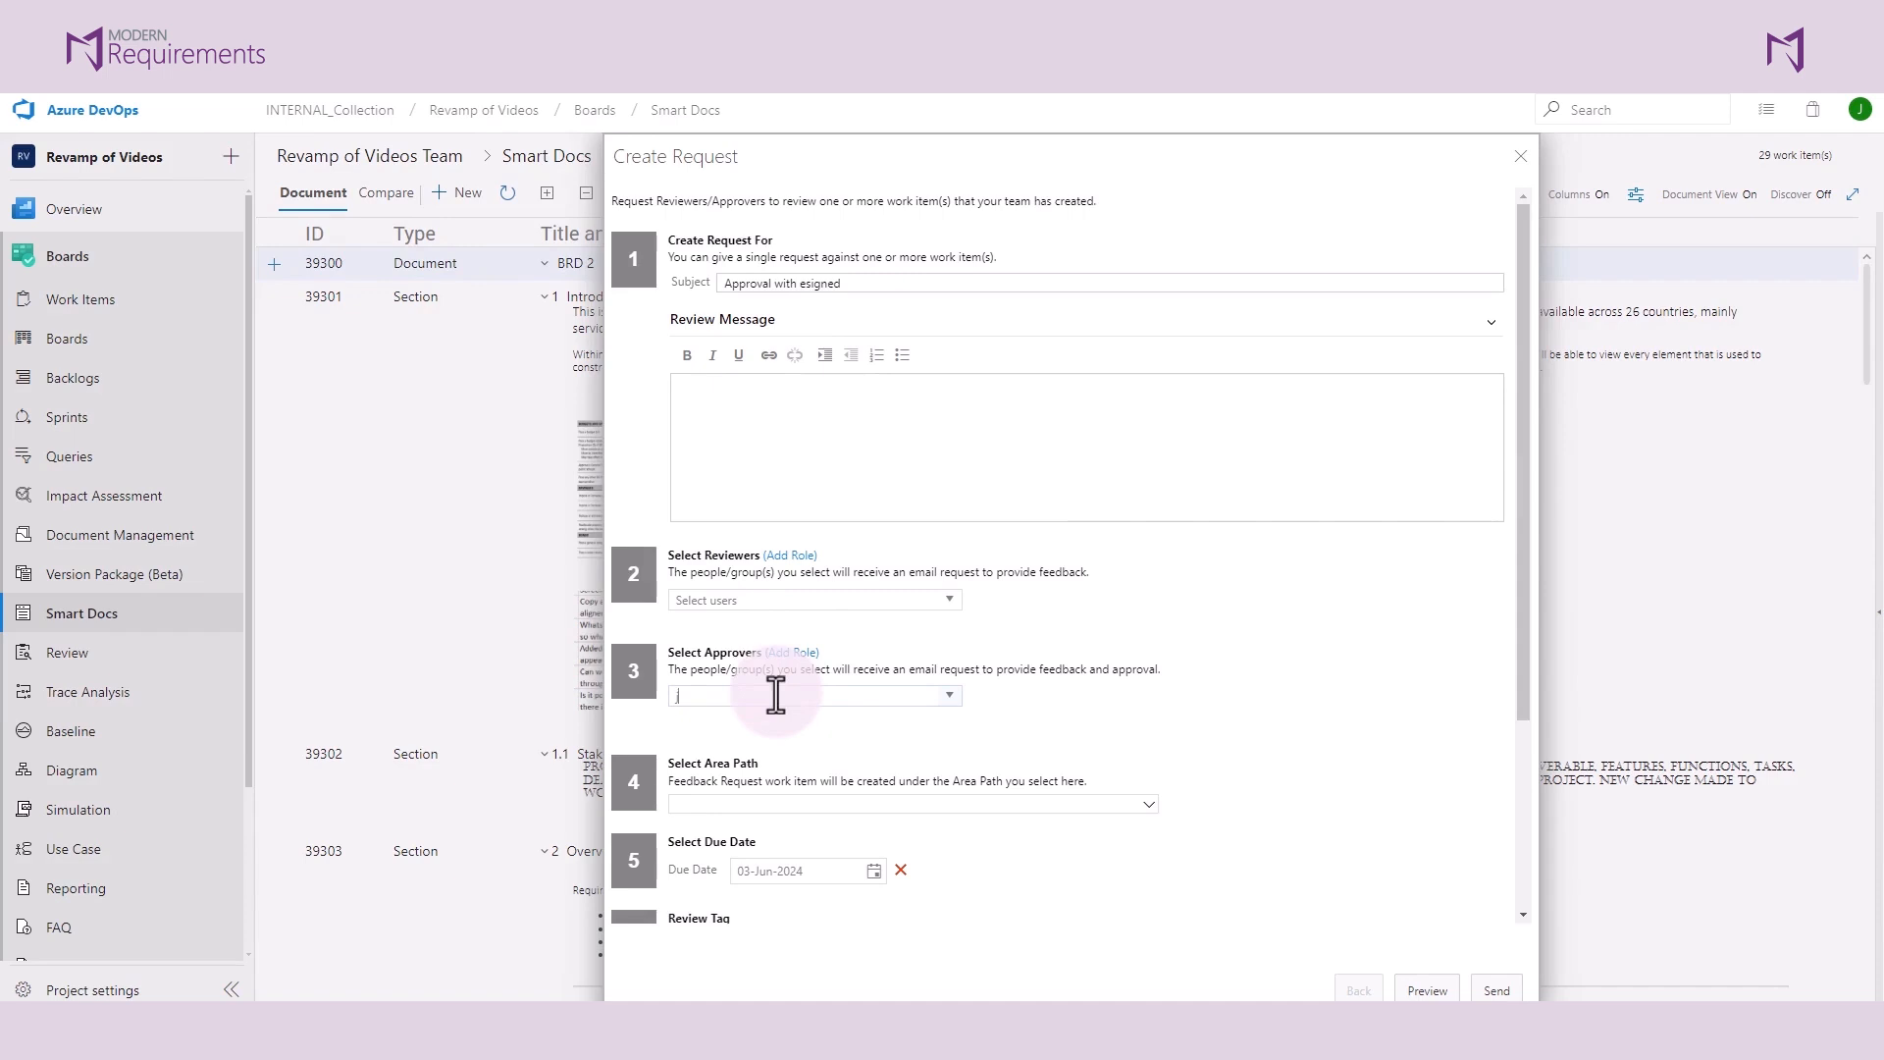
type("j")
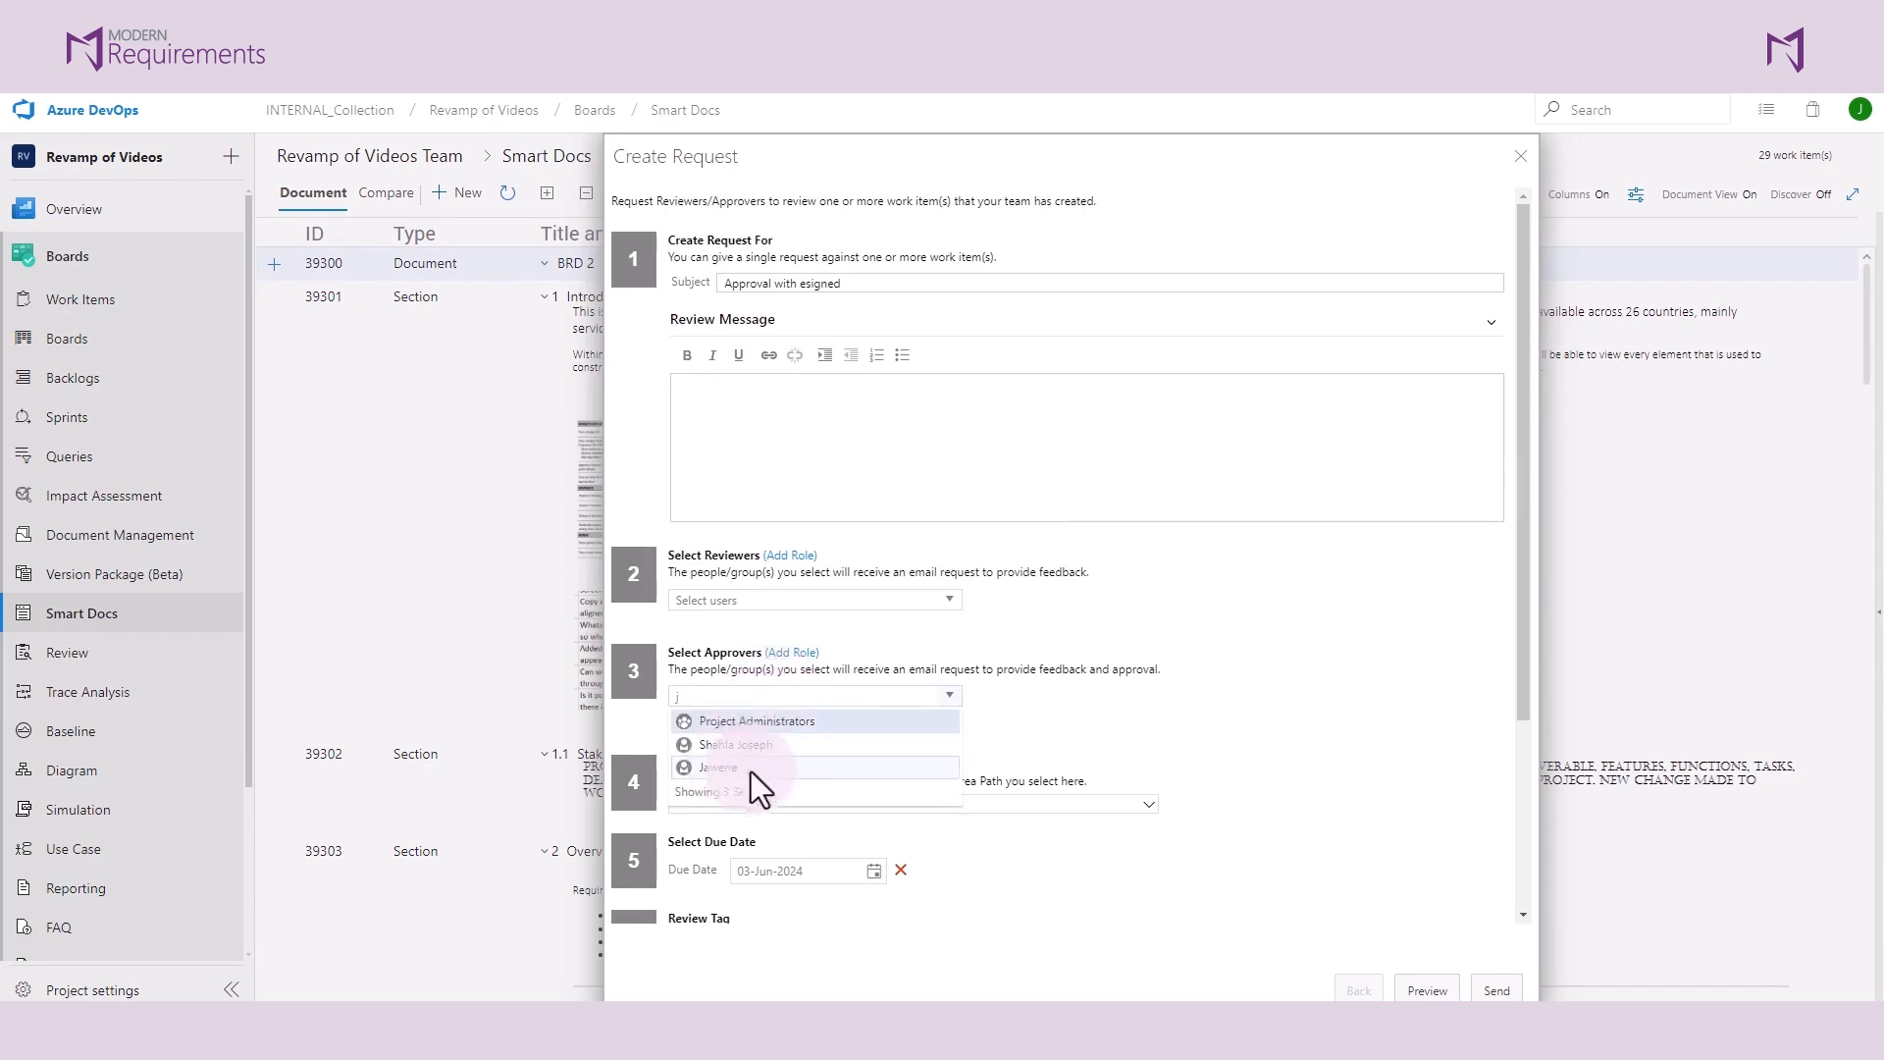
left_click(718, 768)
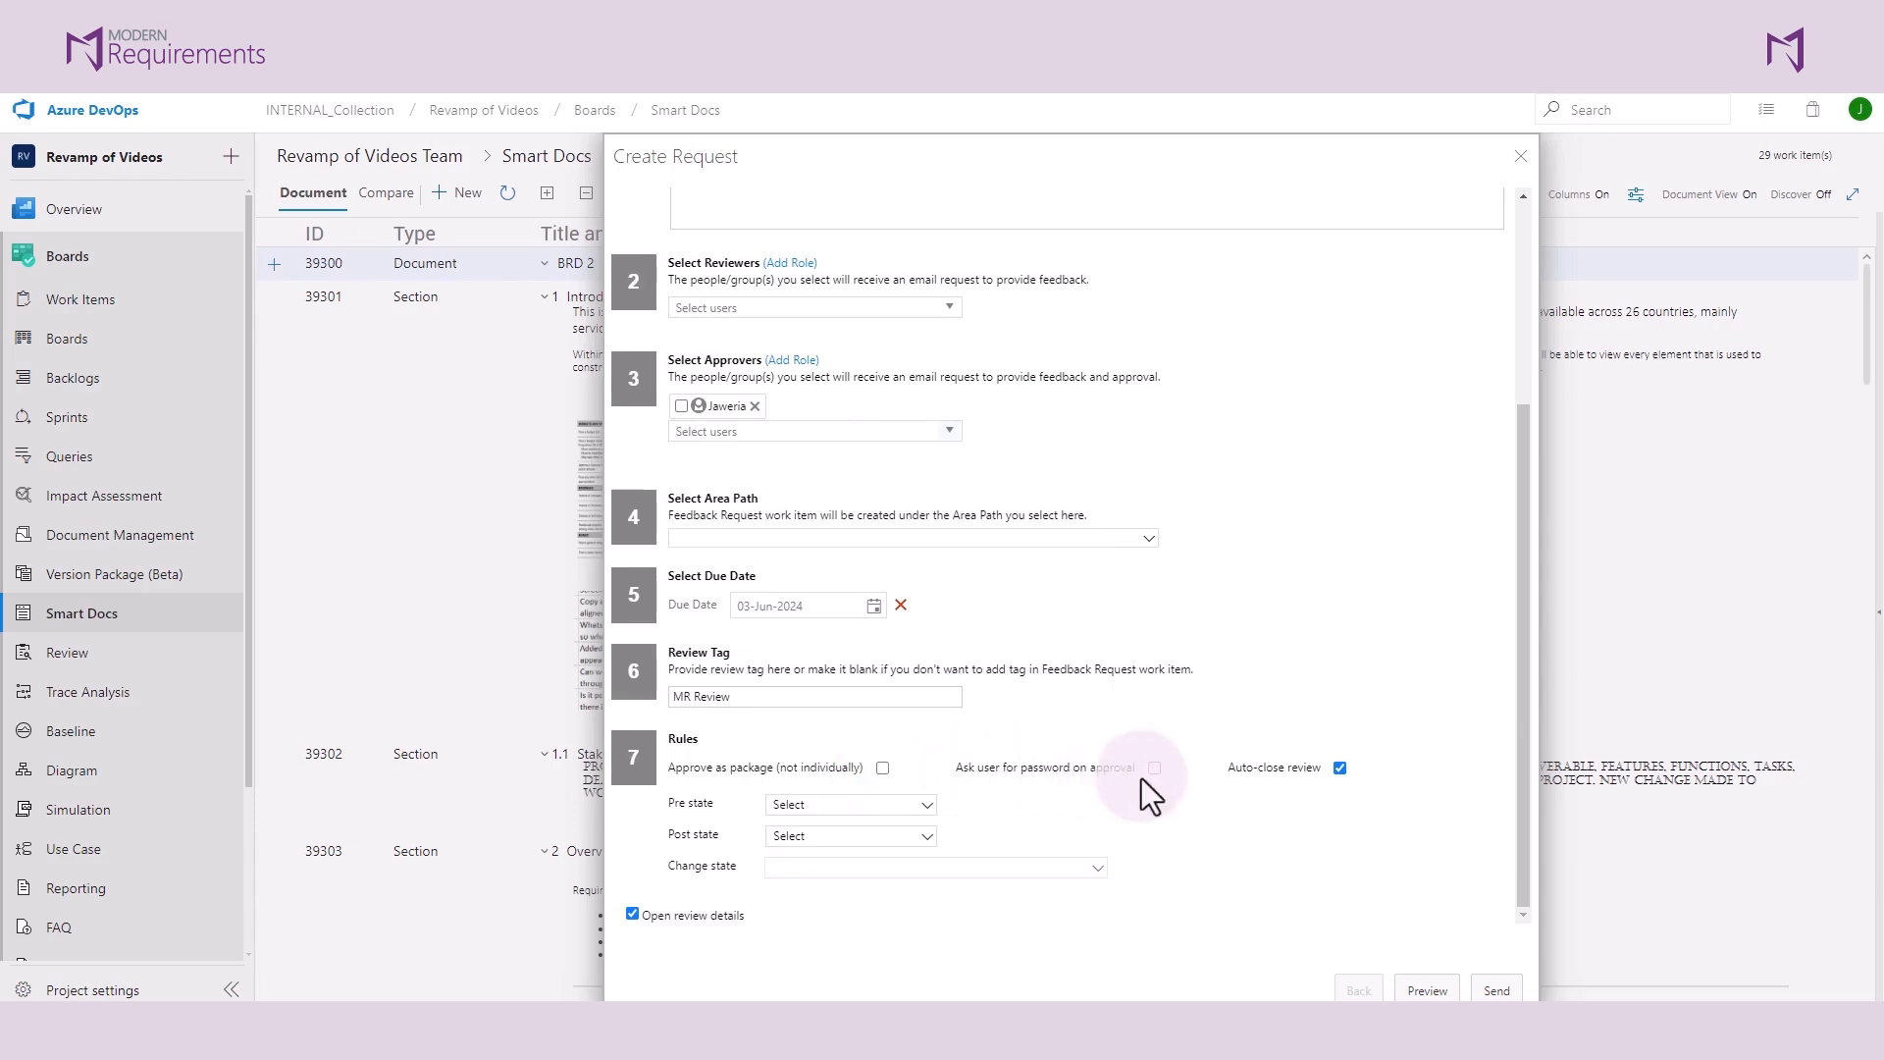
left_click(881, 768)
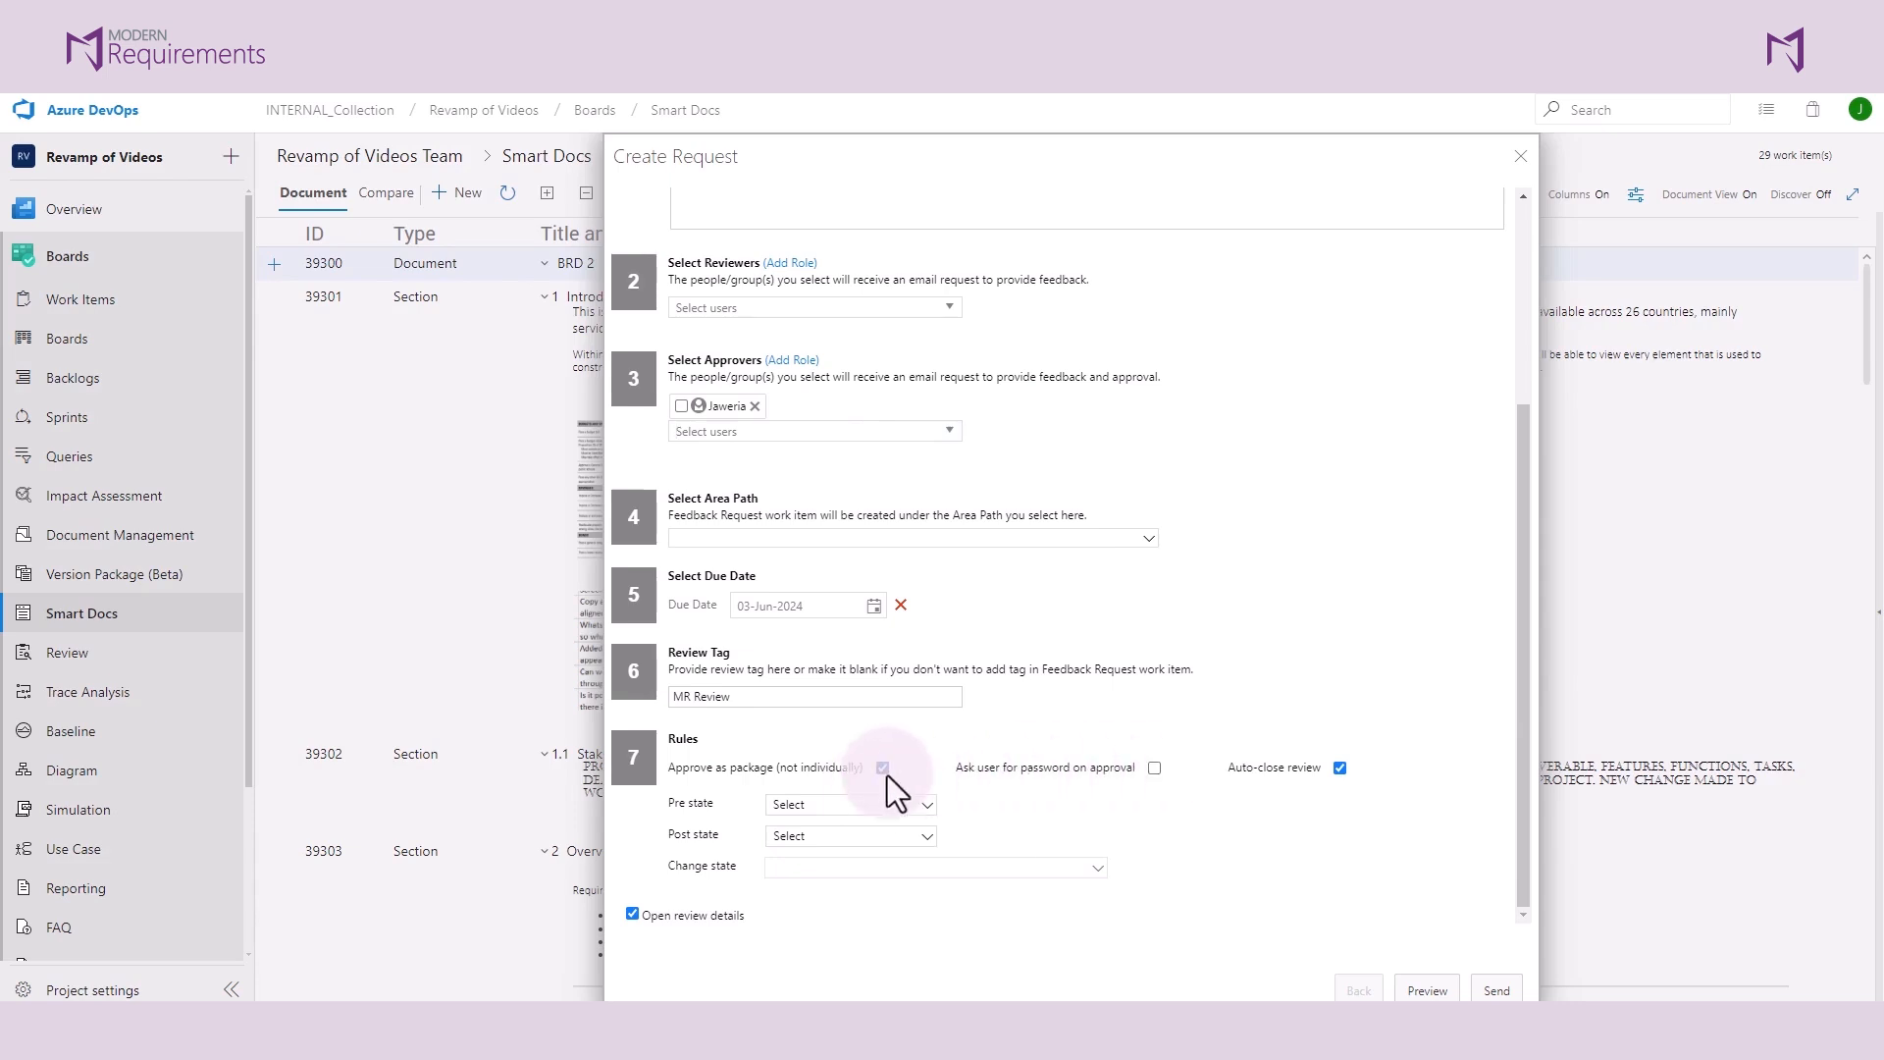
mouse_move(931, 797)
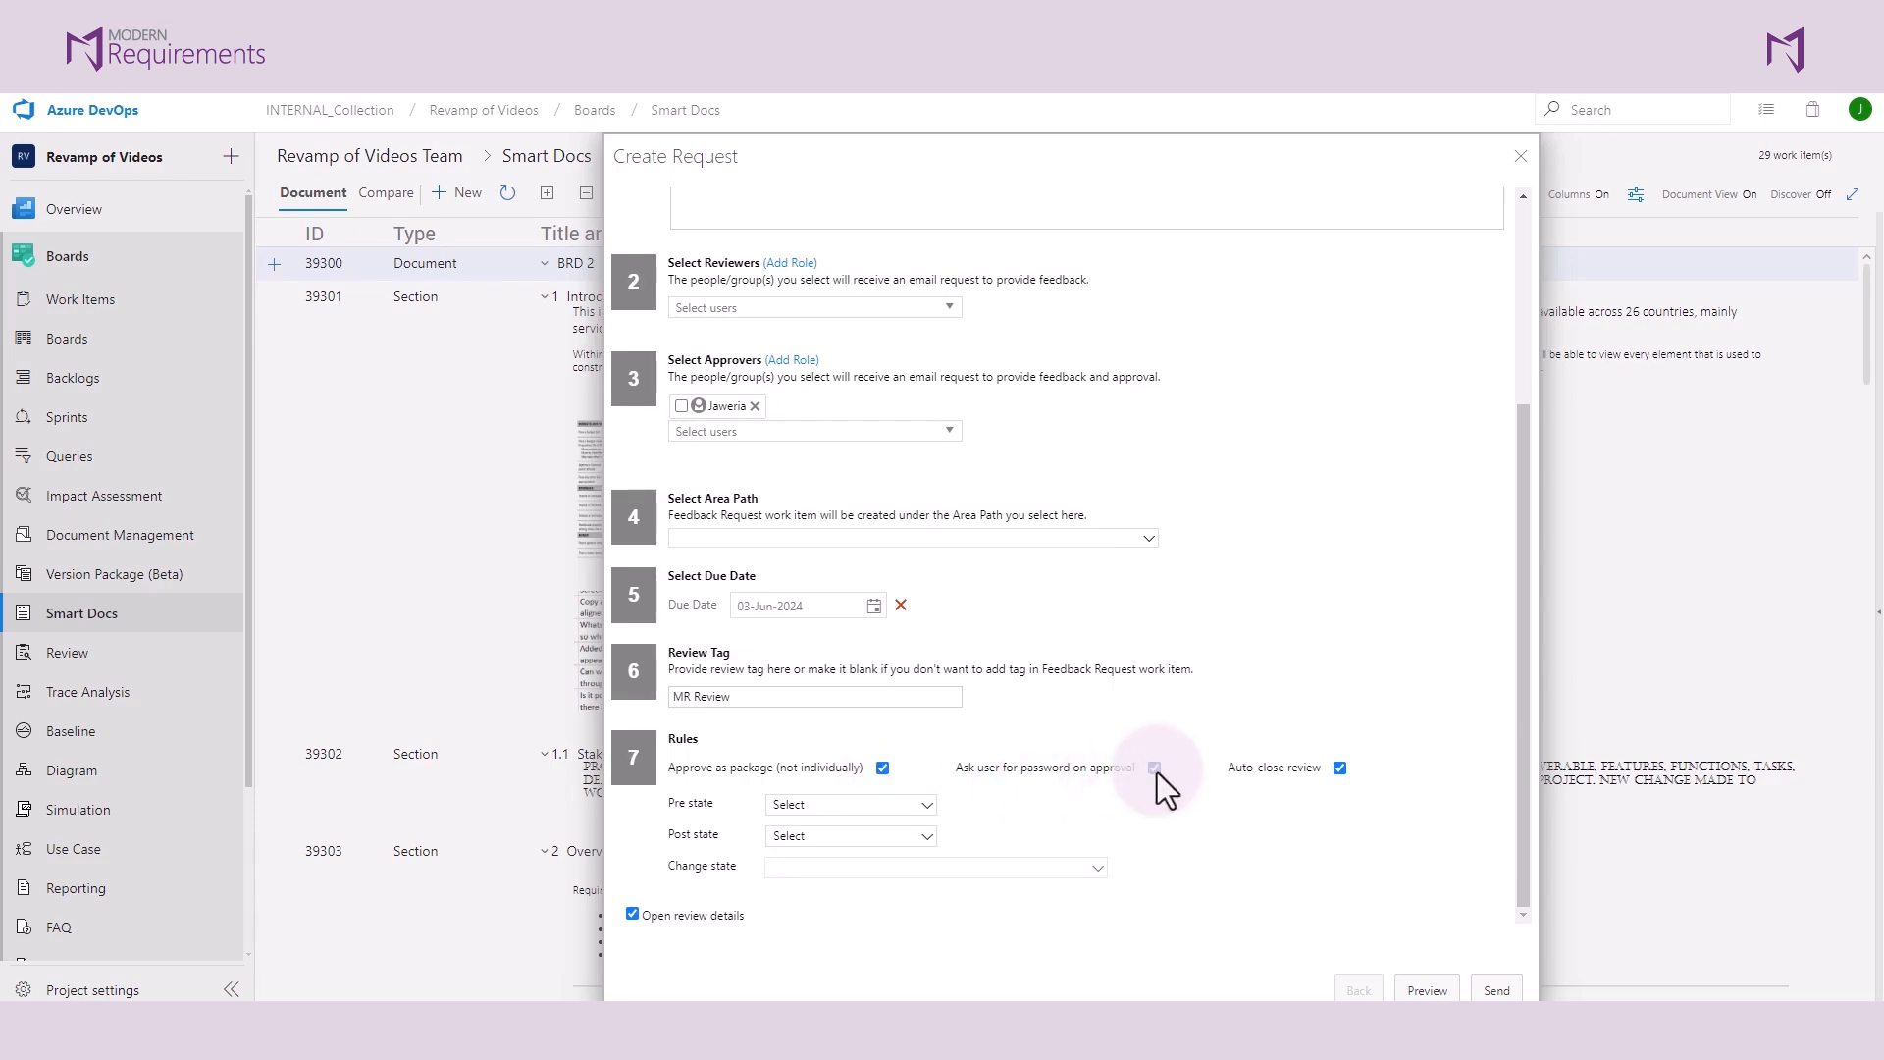
left_click(1154, 767)
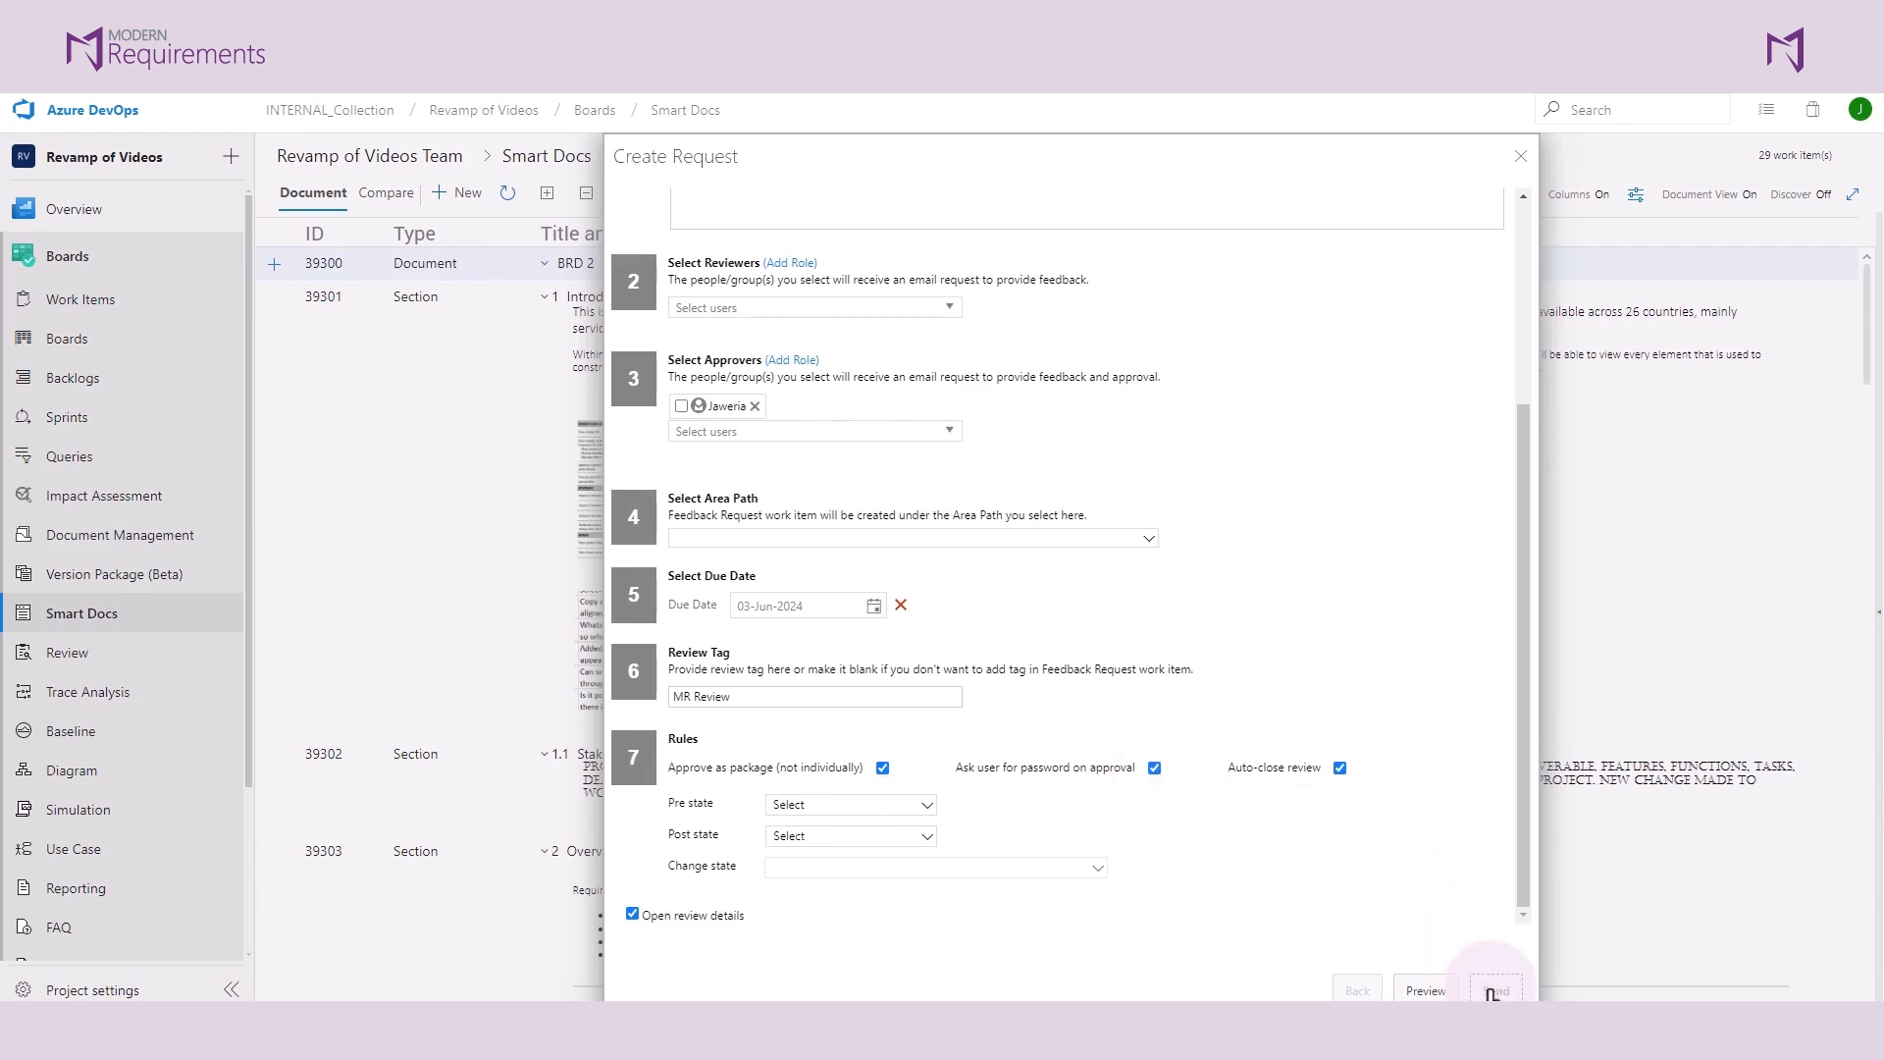
left_click(1489, 991)
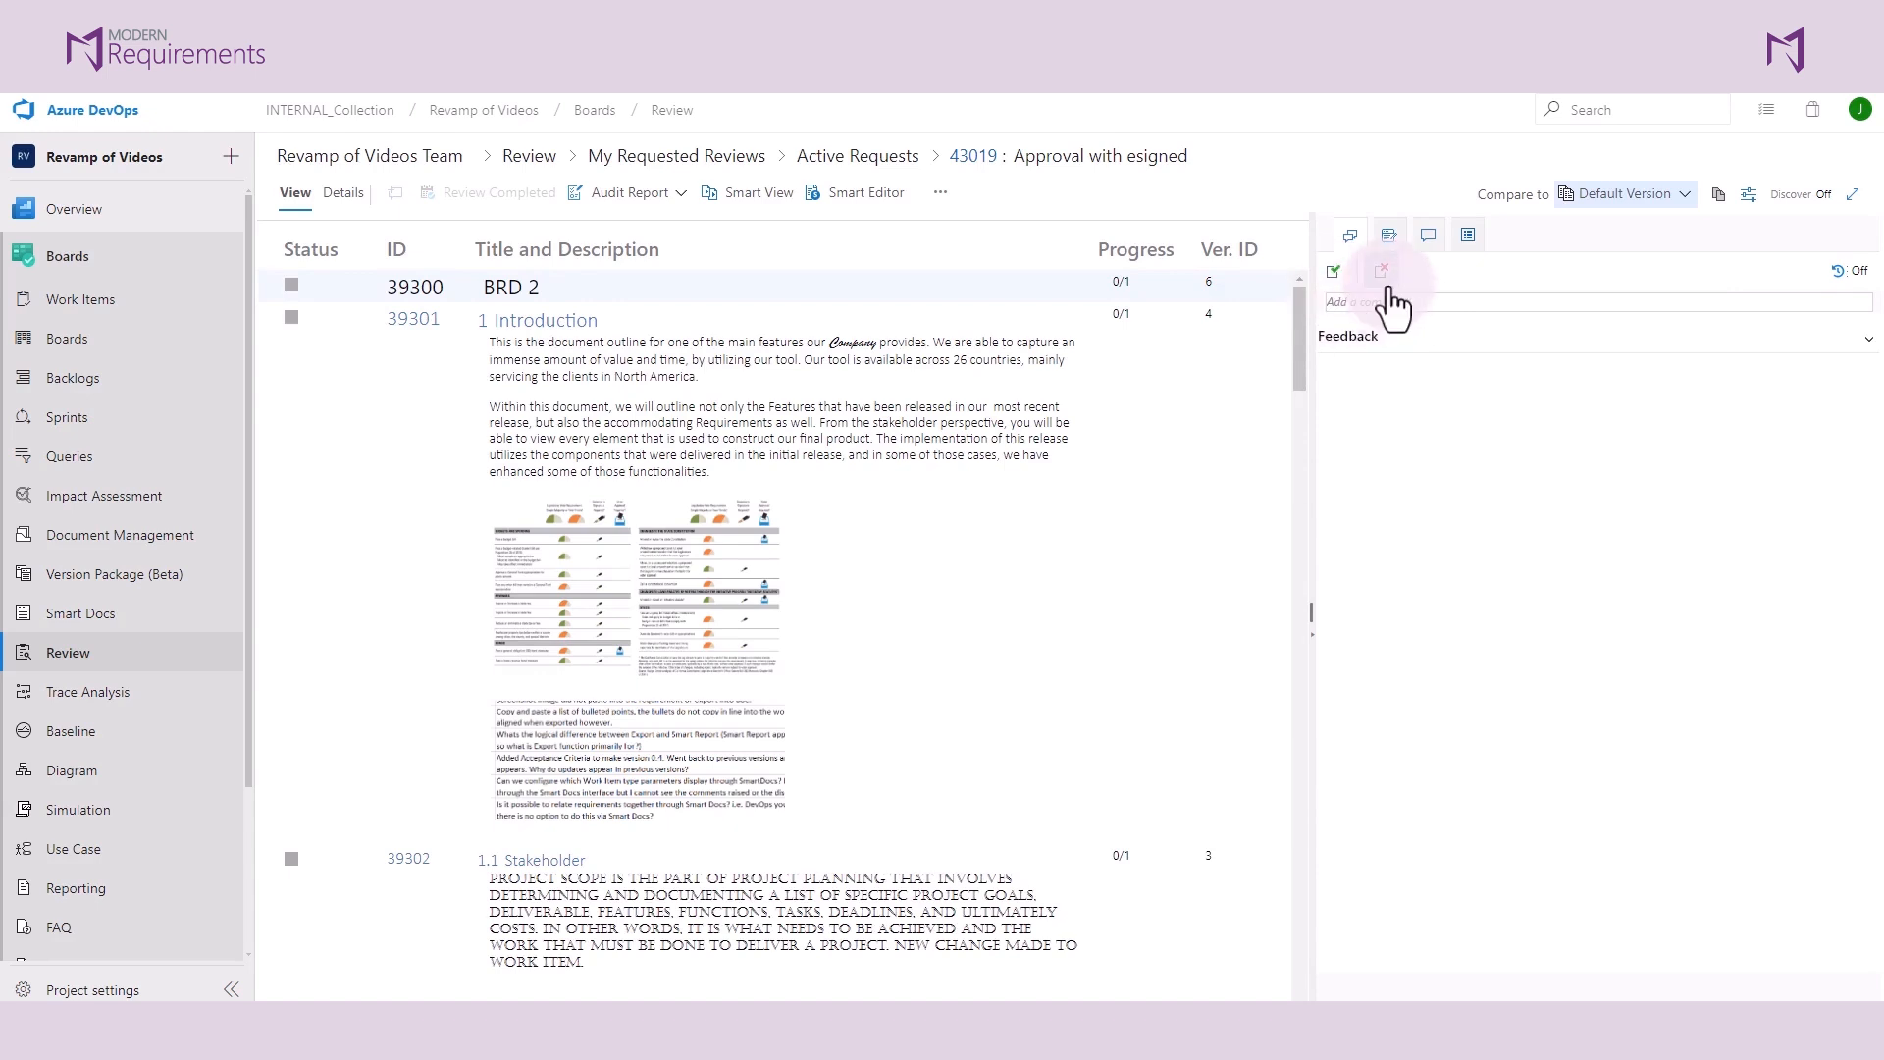
mouse_move(1384, 272)
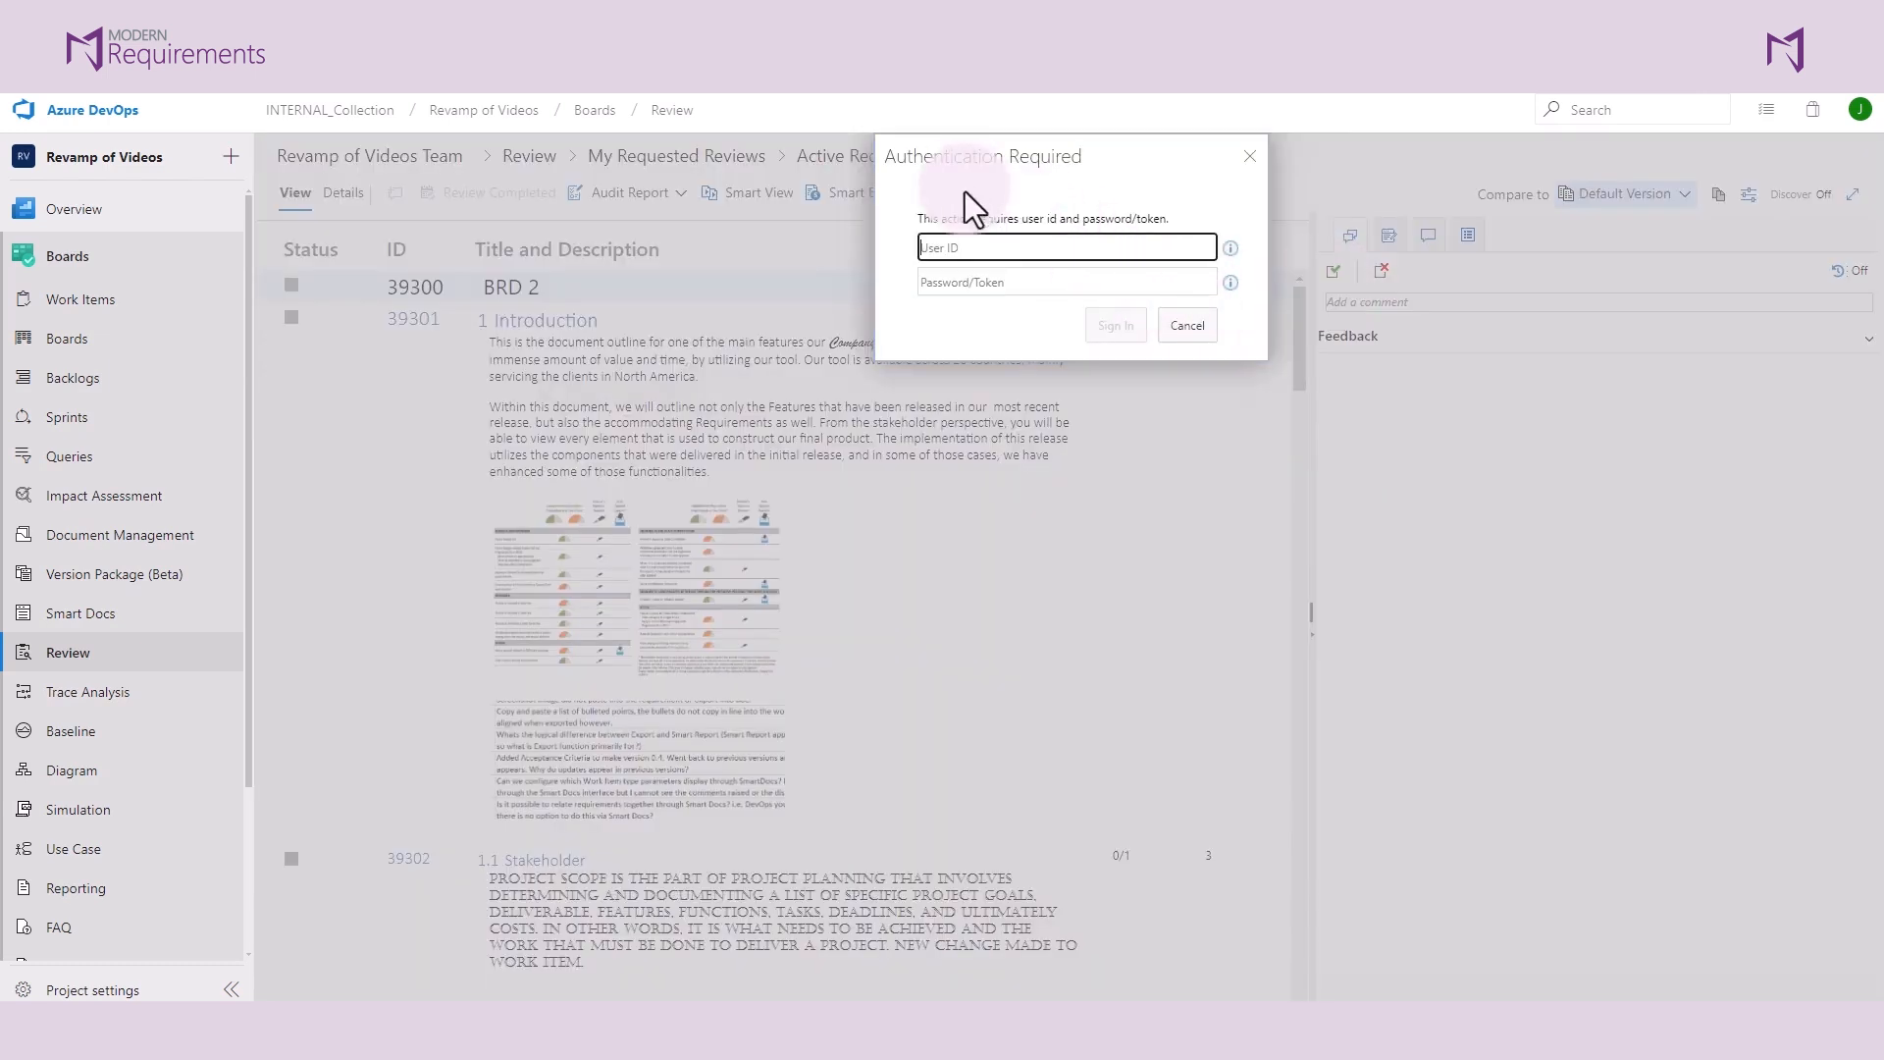
- Sign in as 'Jaweria' to e-sign approval of the 'Approval with esigned' request
type("Jaweria")
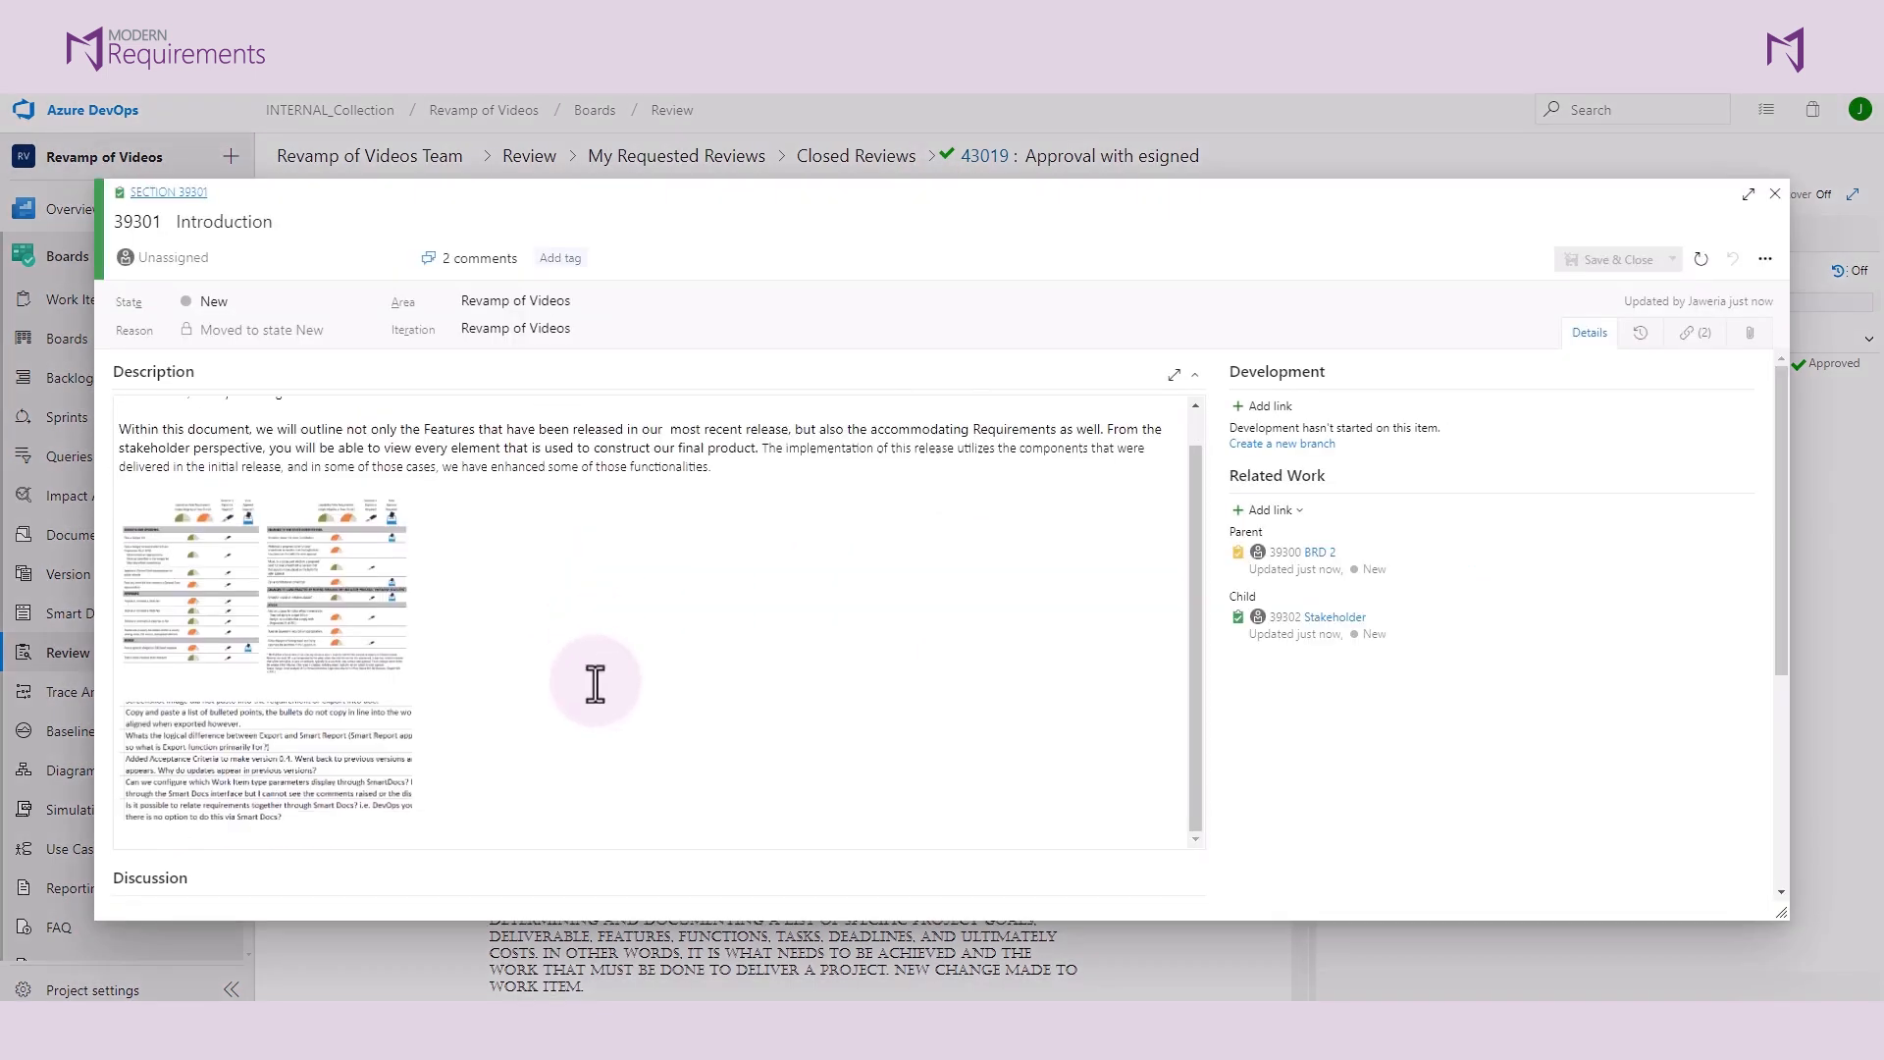
- Scroll the Introduction work item to its Discussion showing the e-signed approval comment
scroll("down", 3)
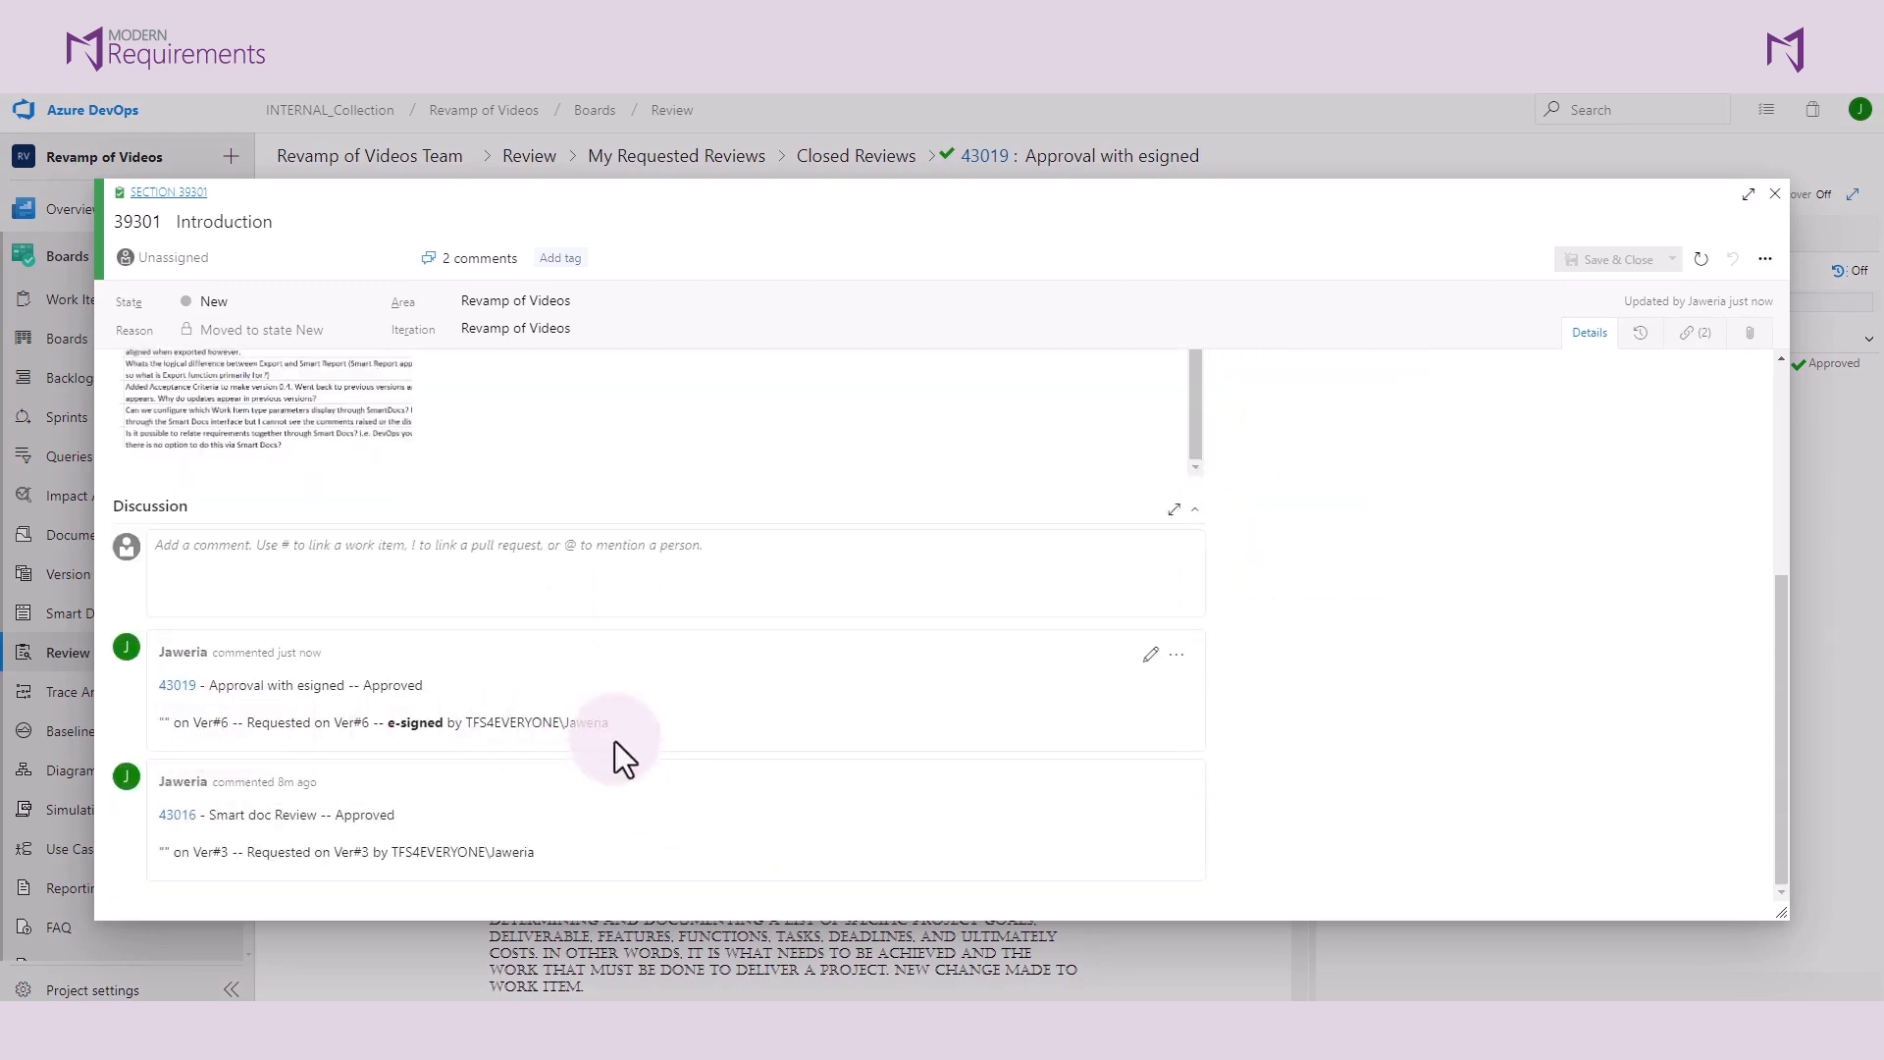
mouse_move(1195, 756)
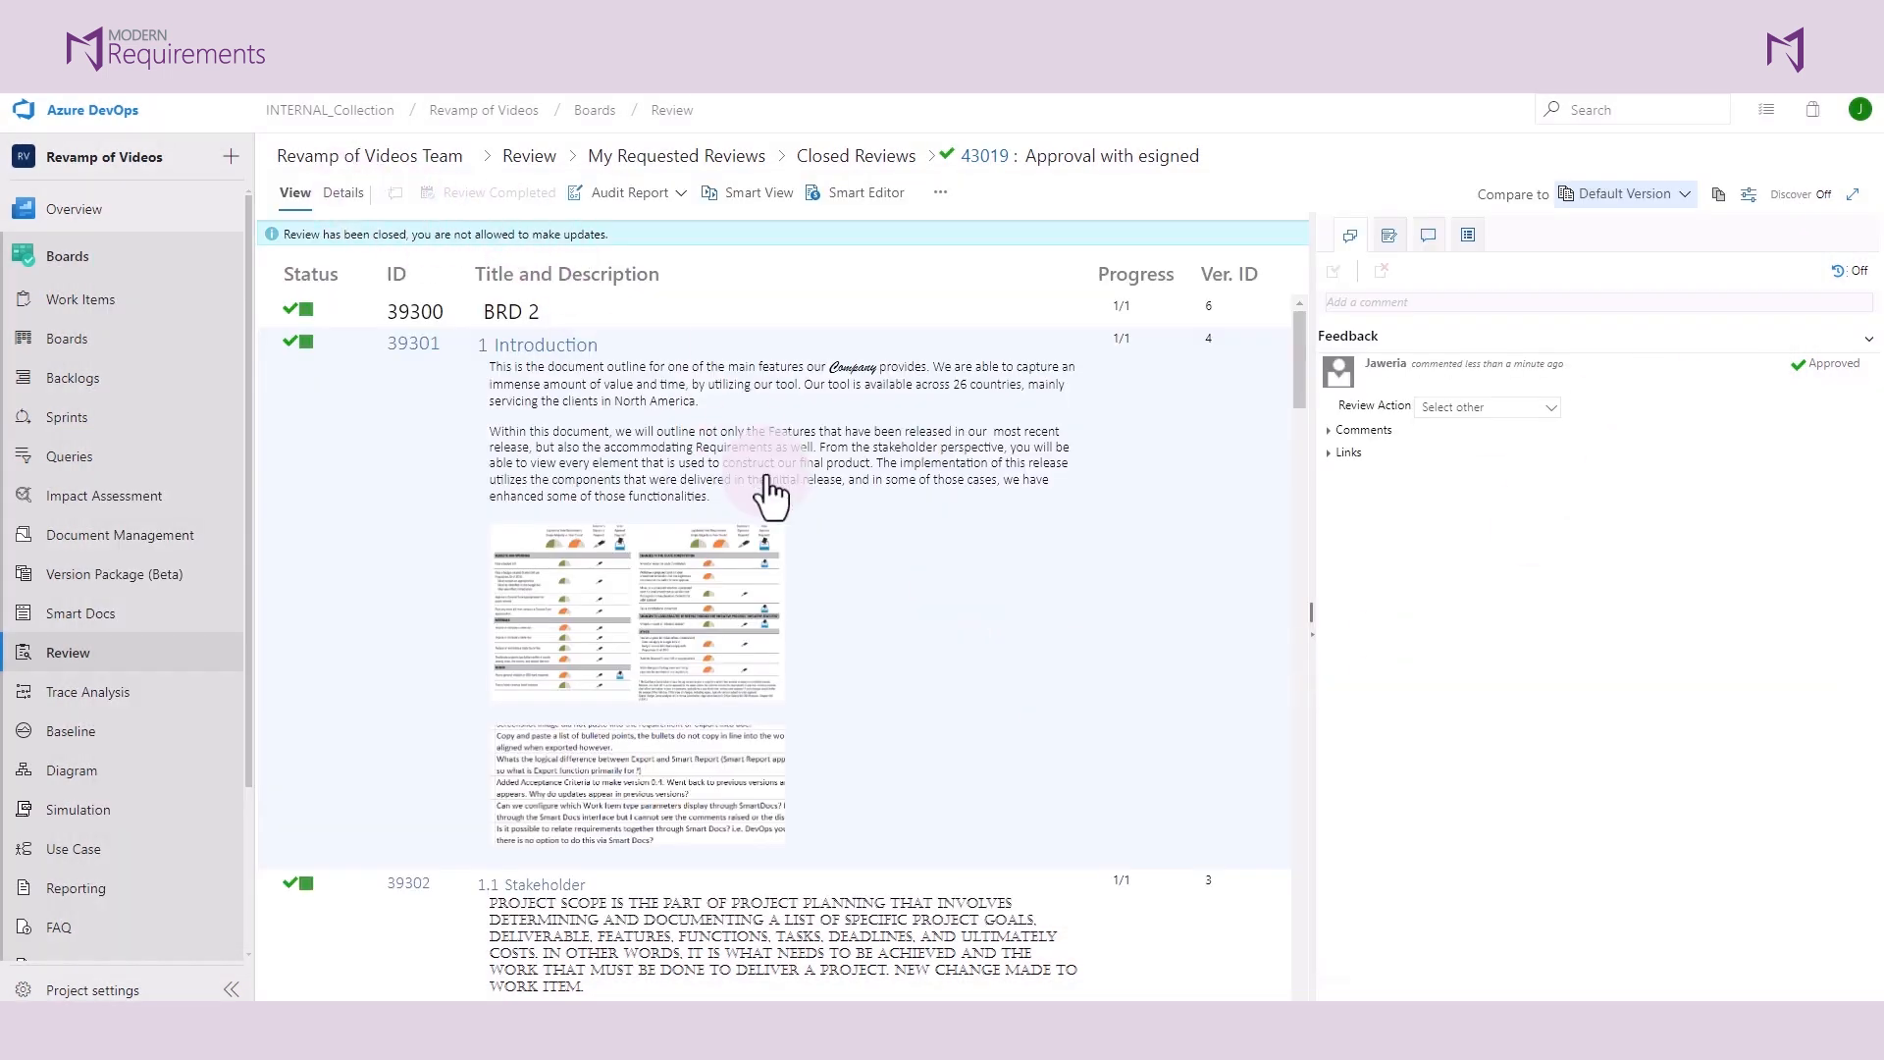
left_click(343, 192)
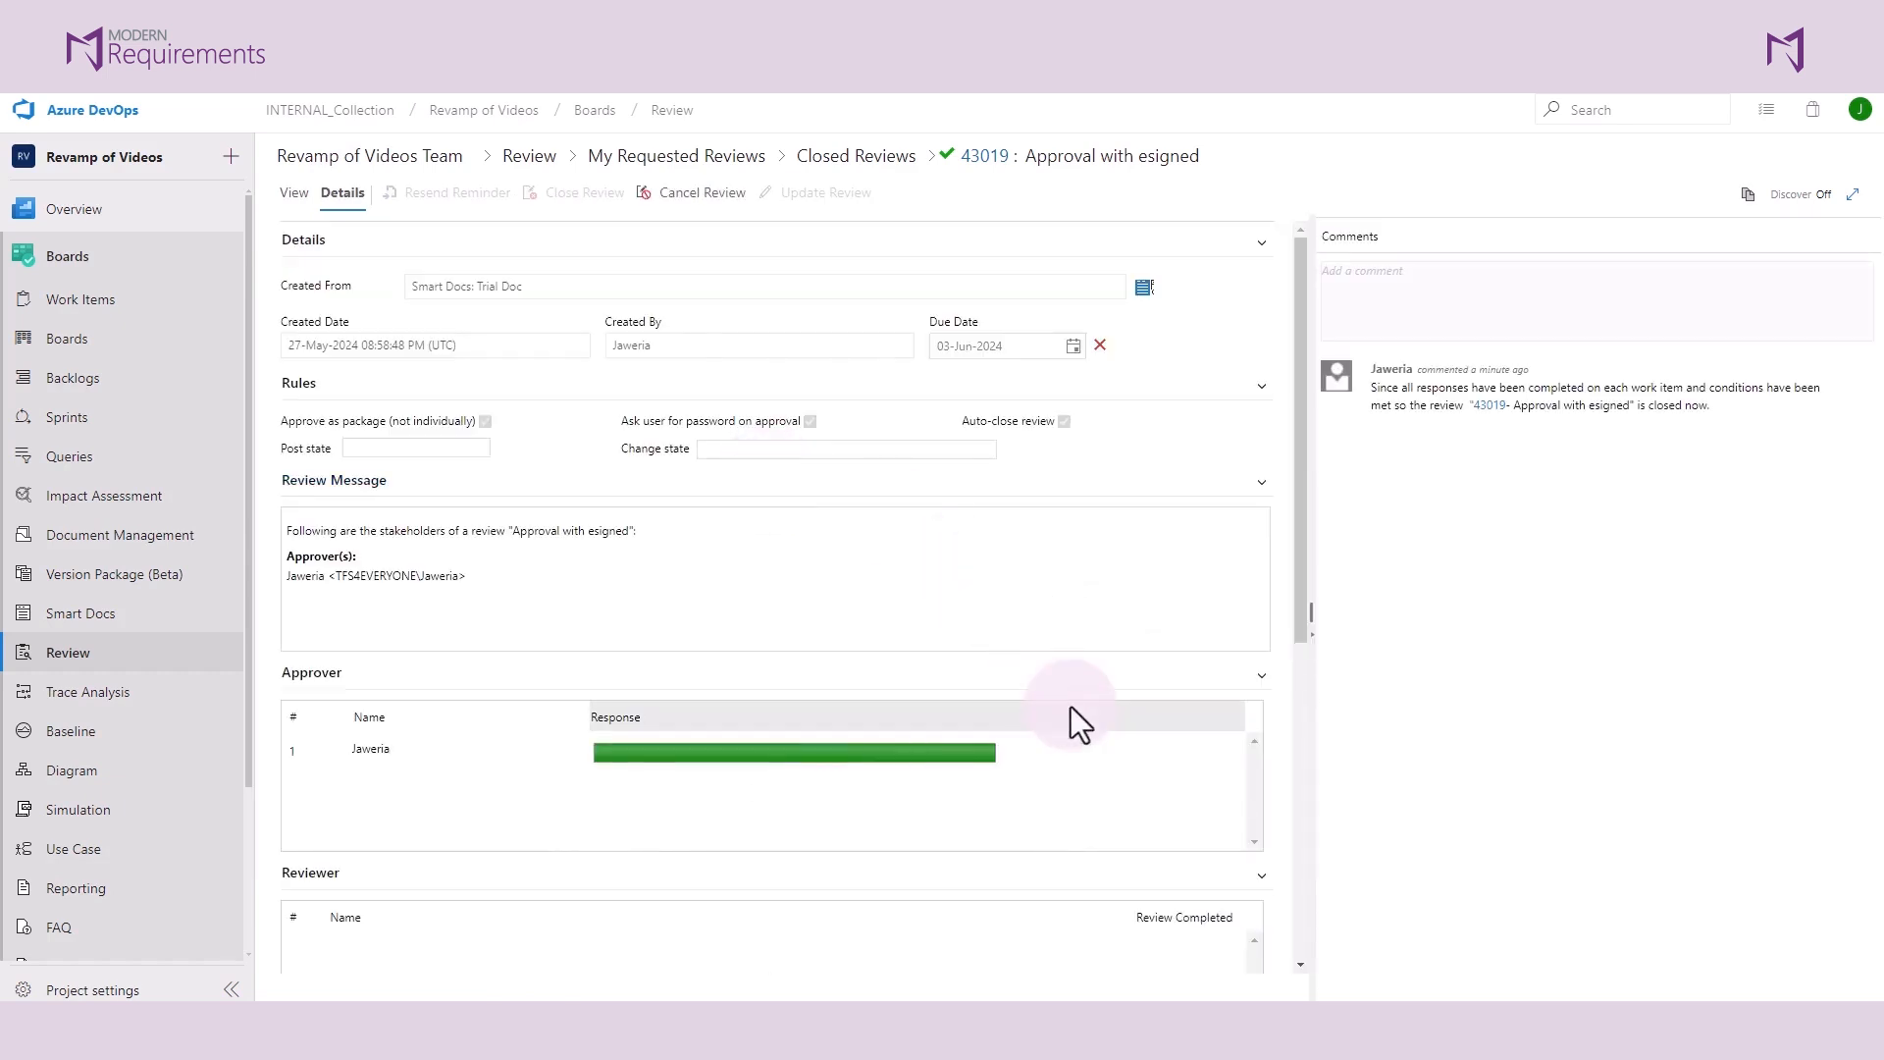
mouse_move(1076, 724)
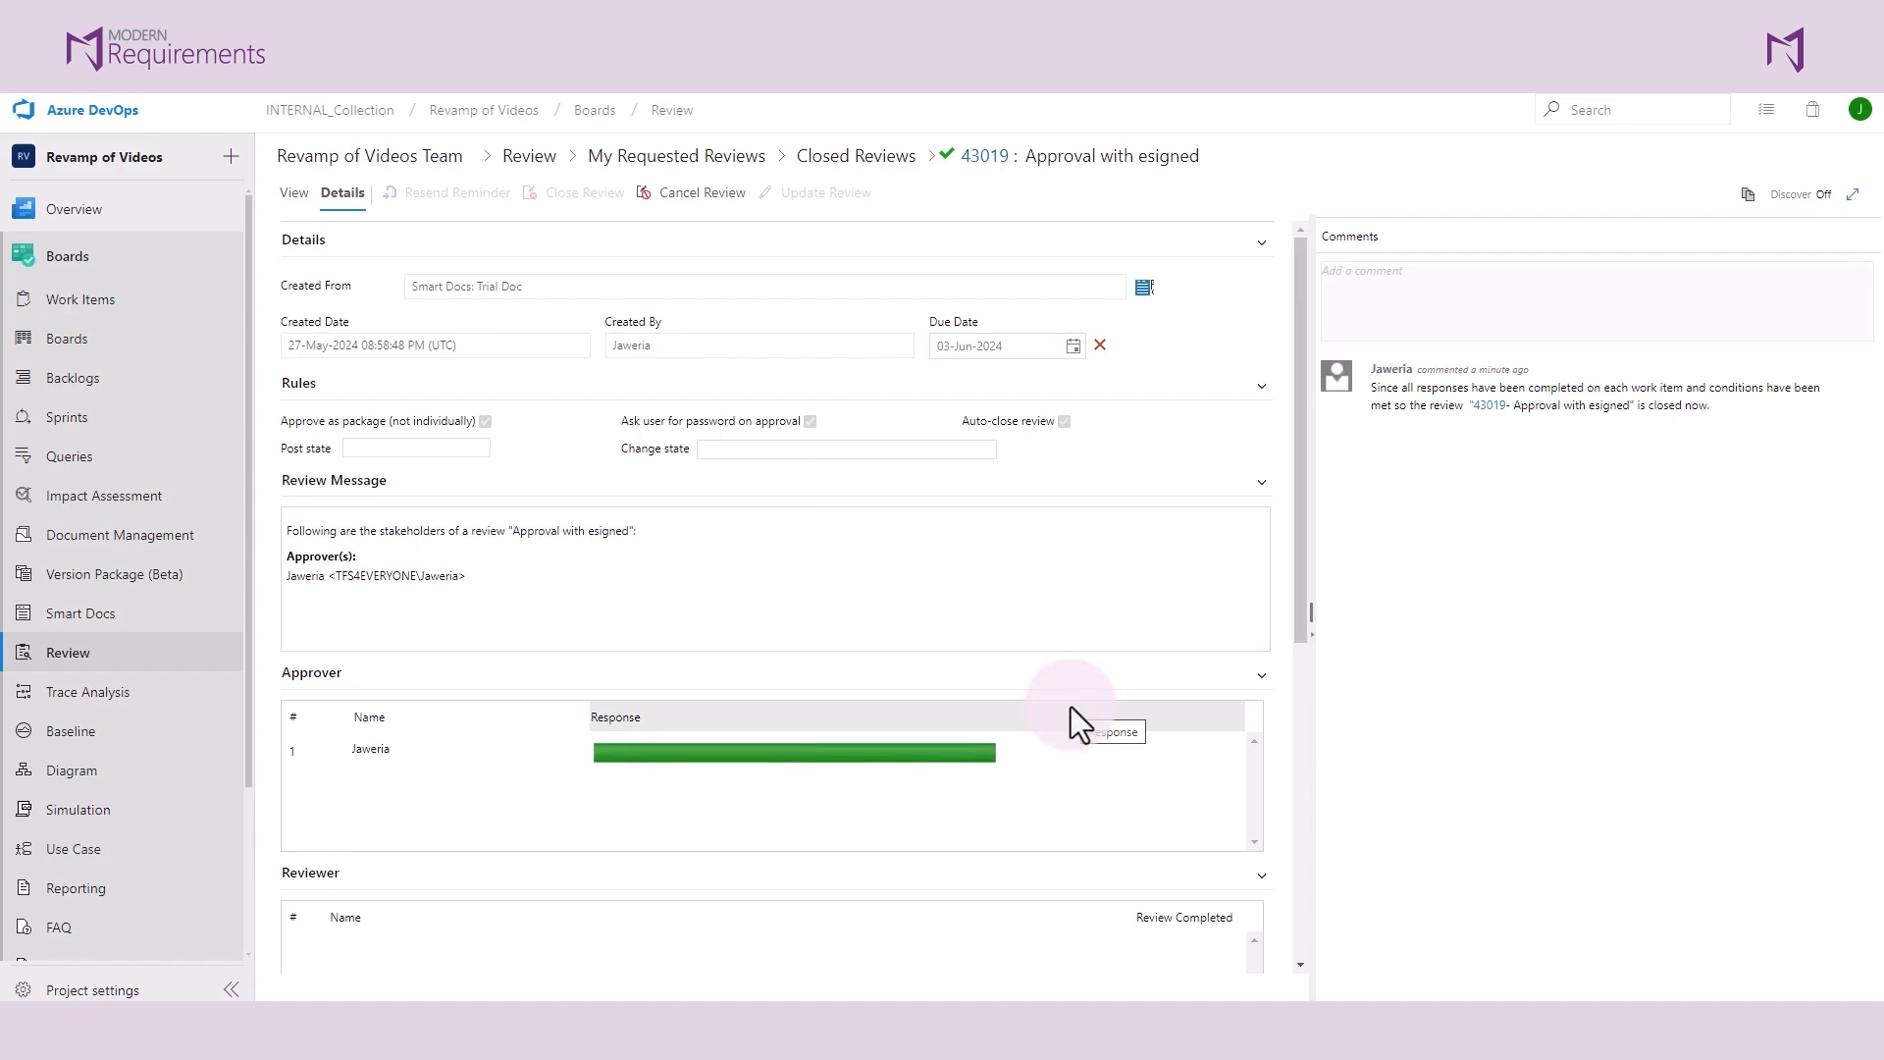
left_click(294, 192)
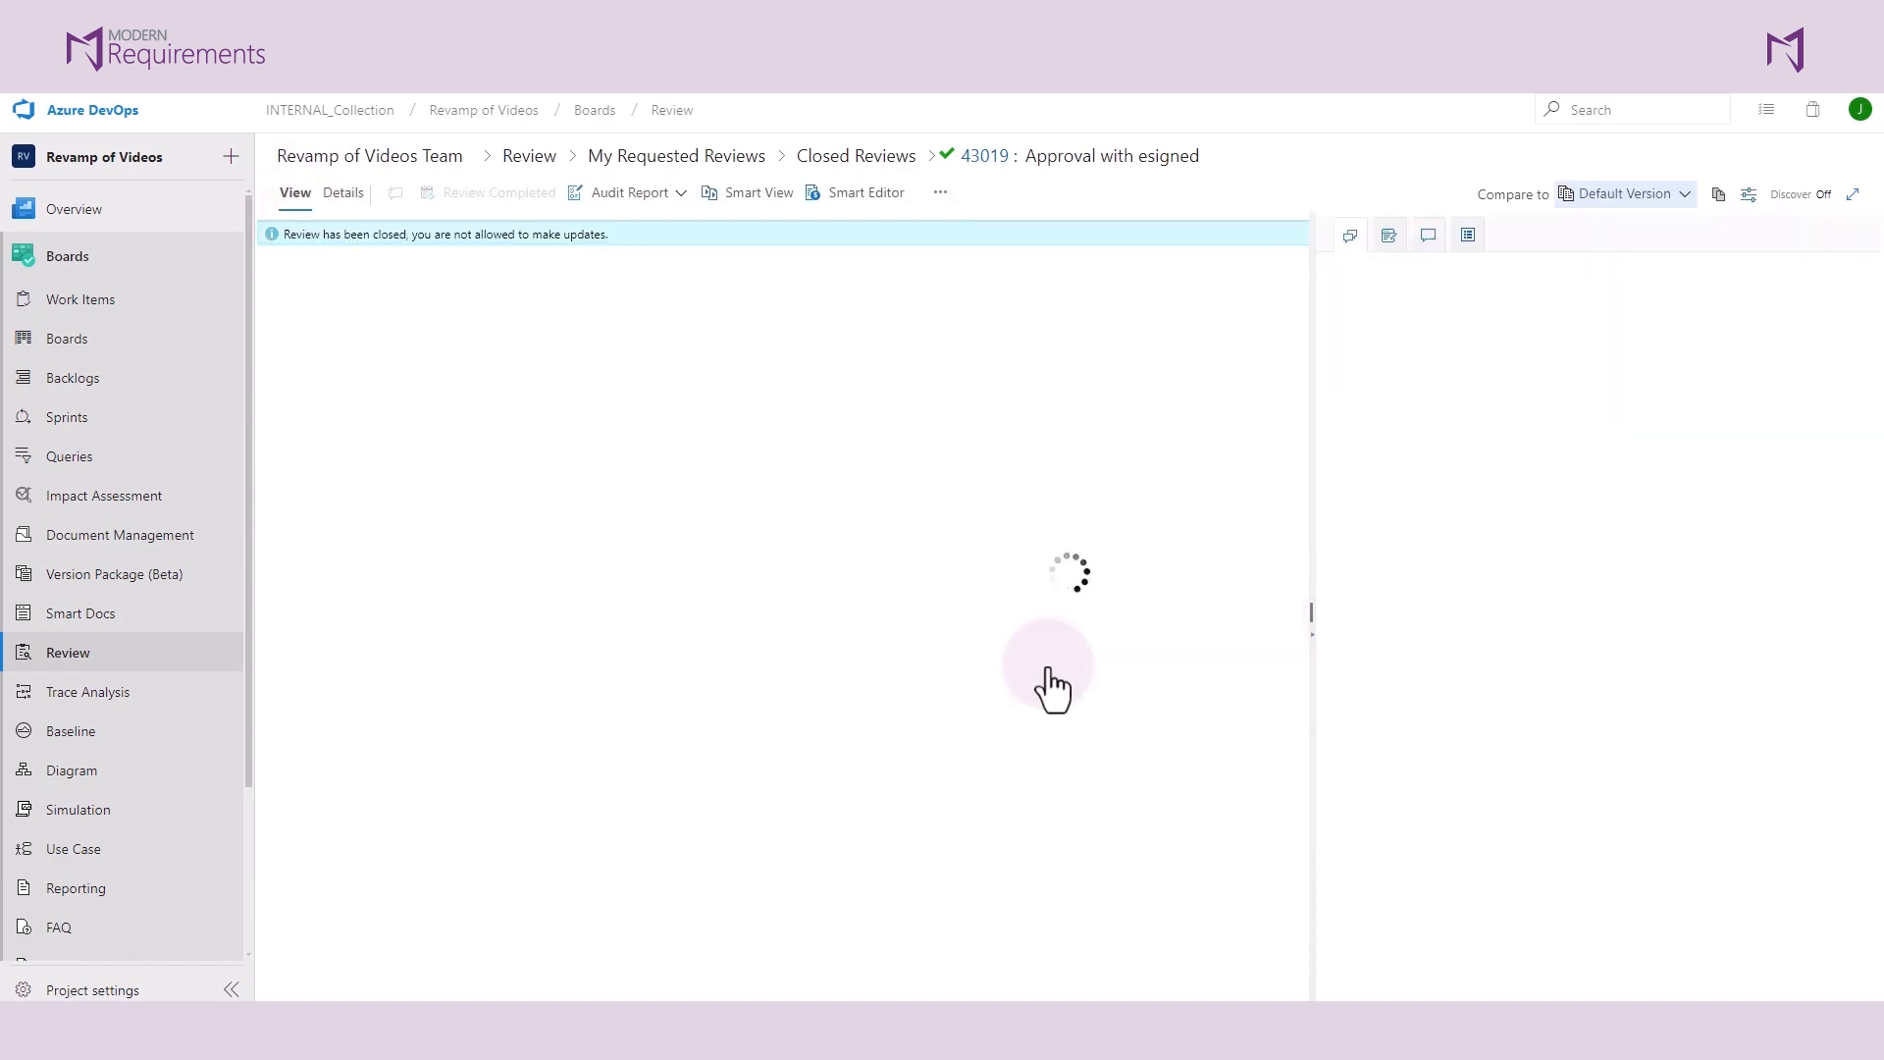